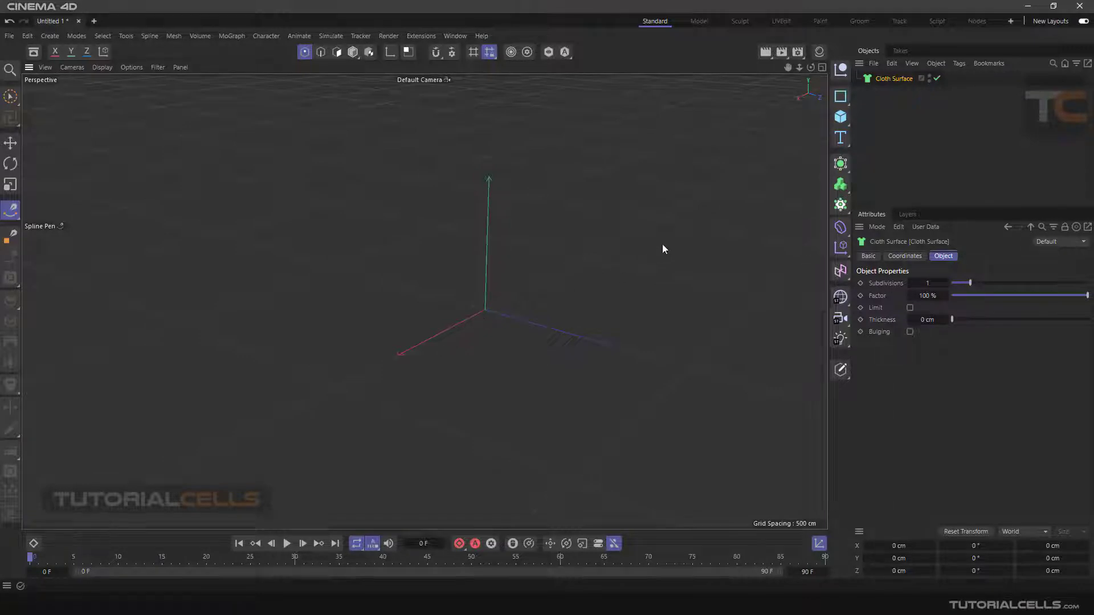
Add a Cloth Surface generator from the Generators palette and select it to show its settings
left_click(840, 116)
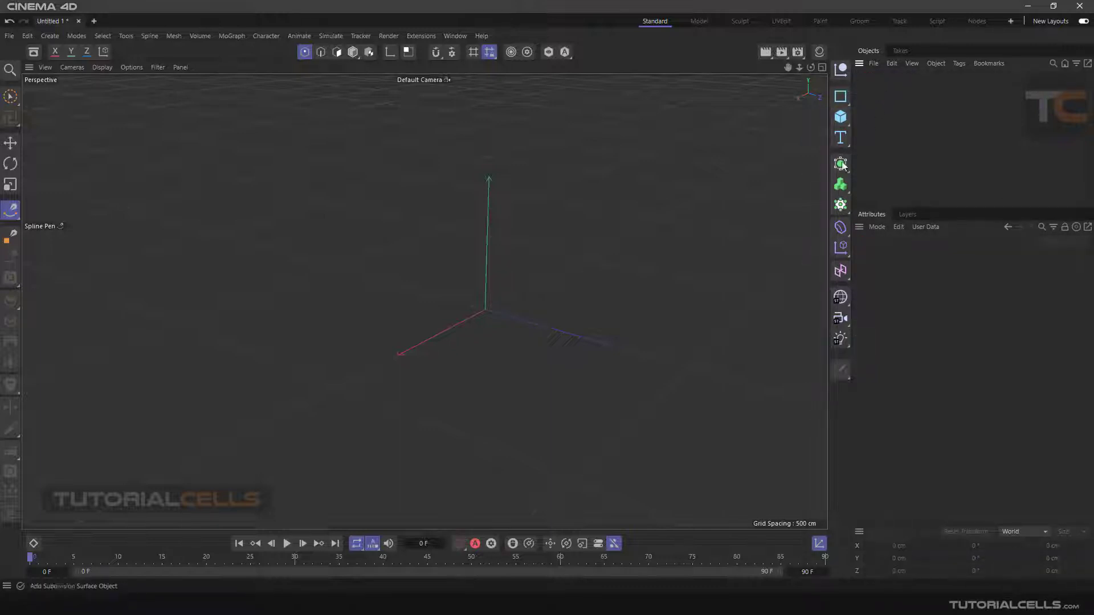
left_click(840, 164)
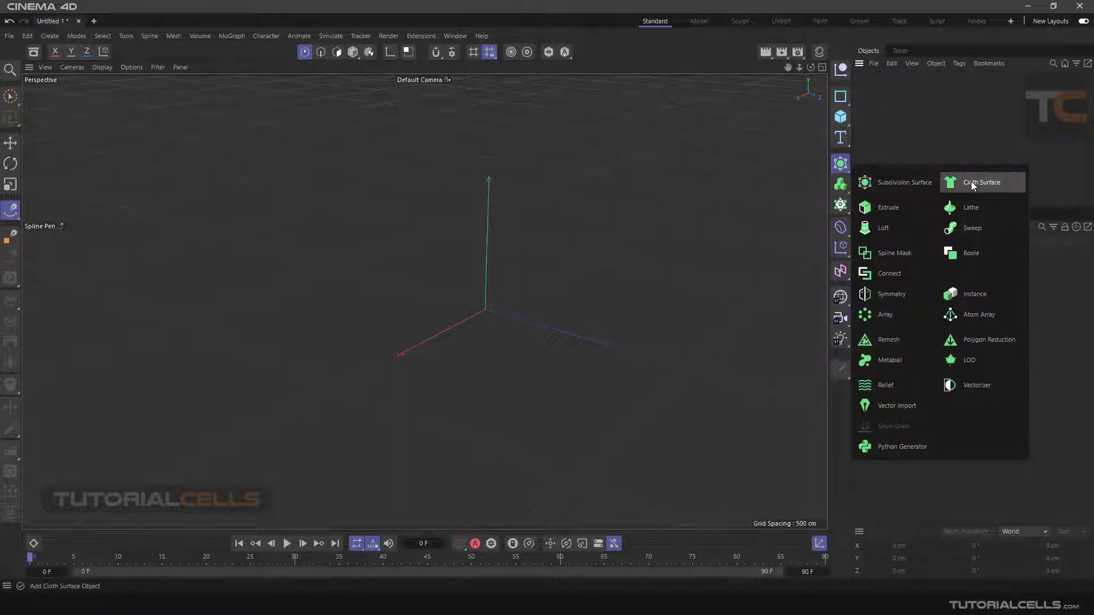
left_click(981, 182)
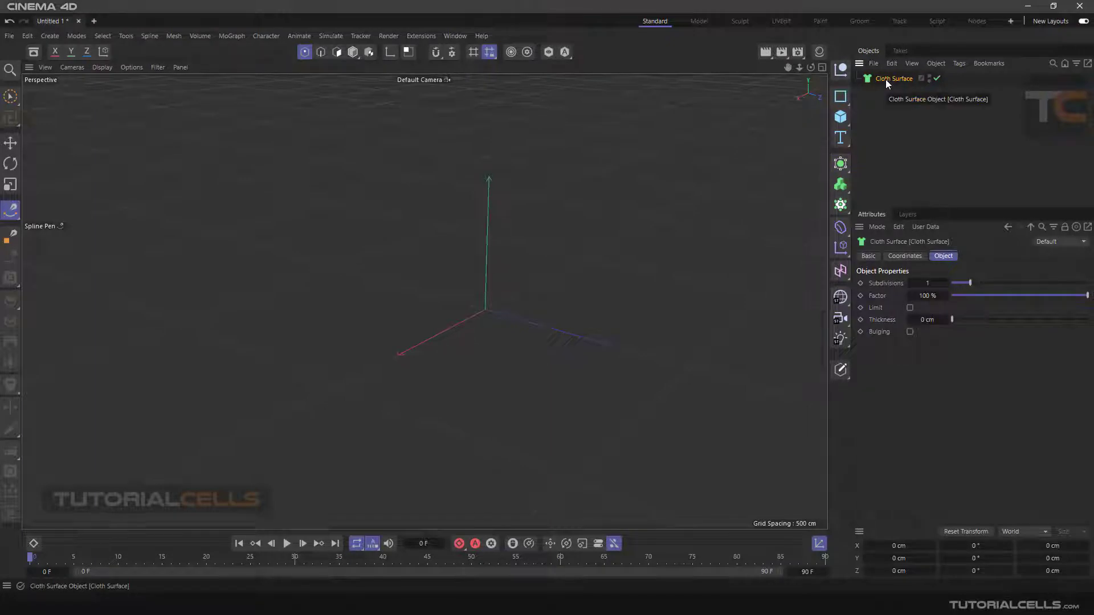
left_click(842, 116)
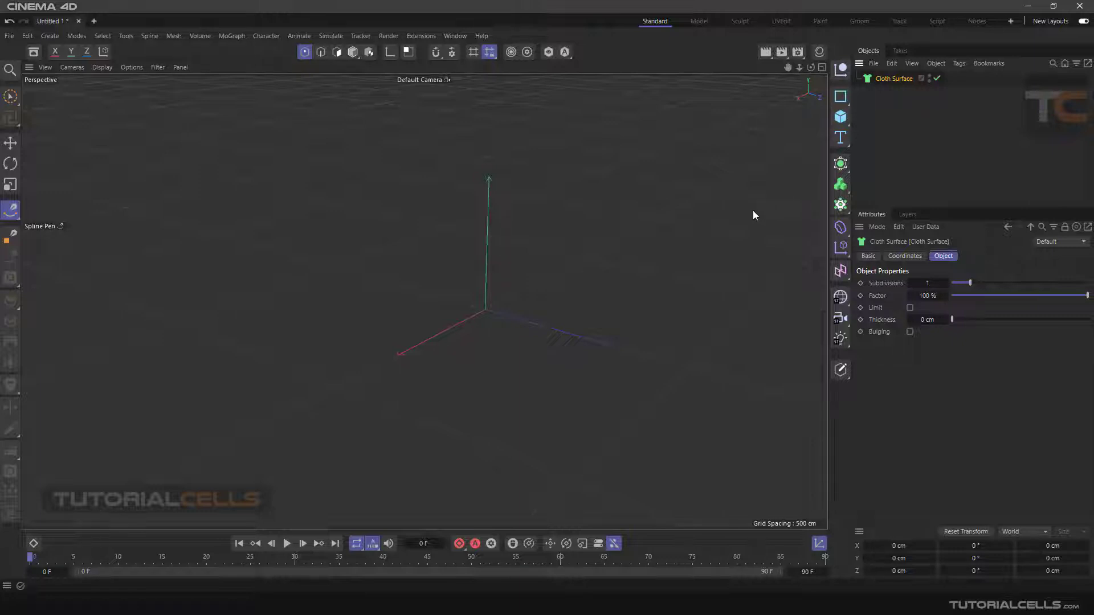
mouse_move(508, 229)
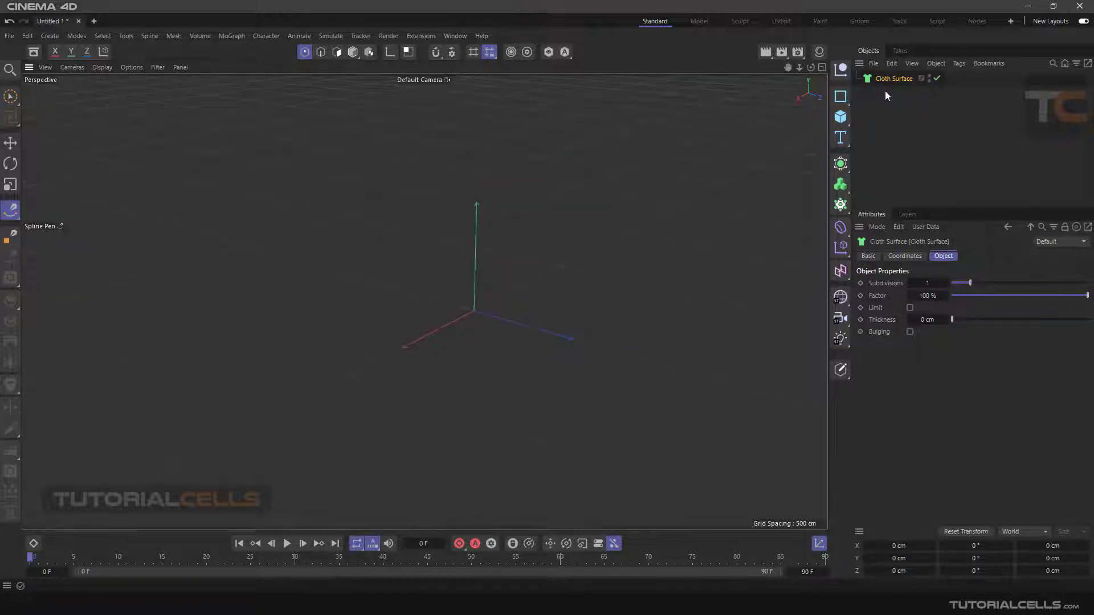
Add a 400 × 400 cm Plane from the Primitives palette and raise it about 76 cm
left_click(840, 116)
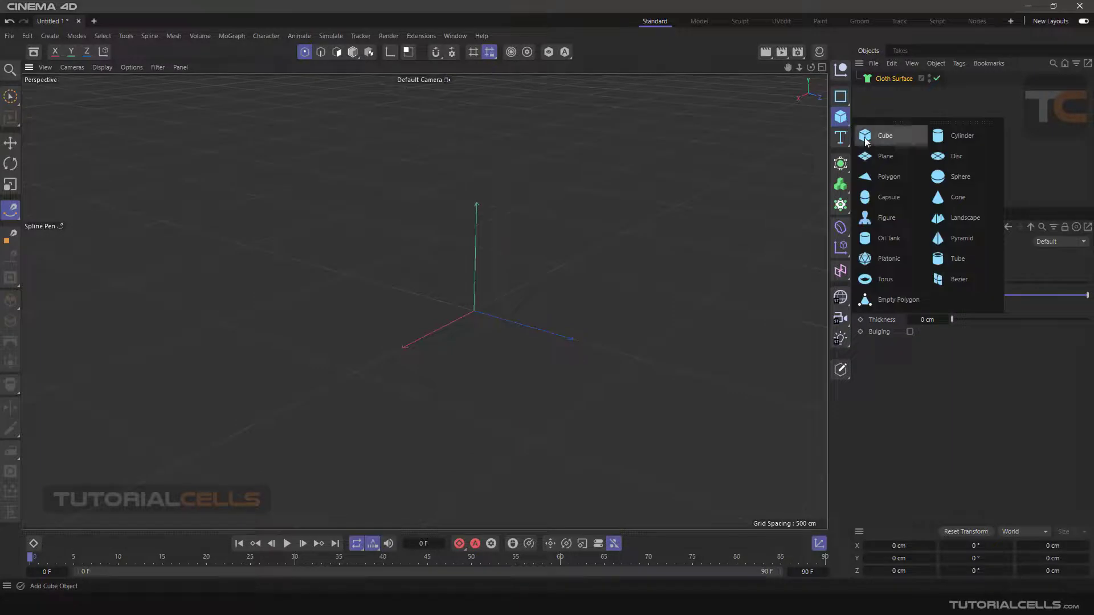
left_click(885, 156)
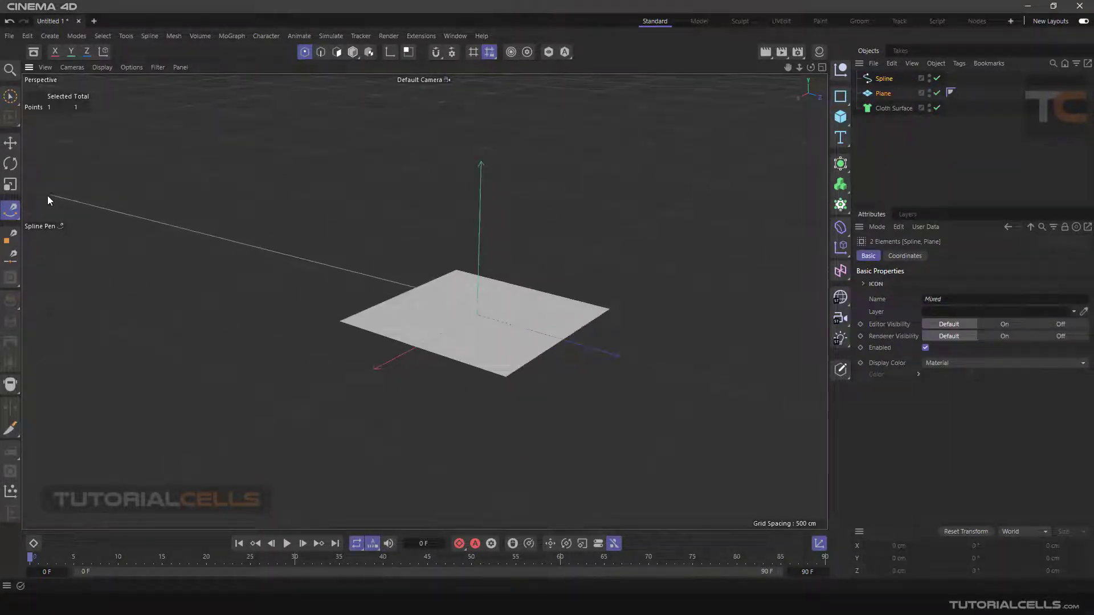
left_click(11, 143)
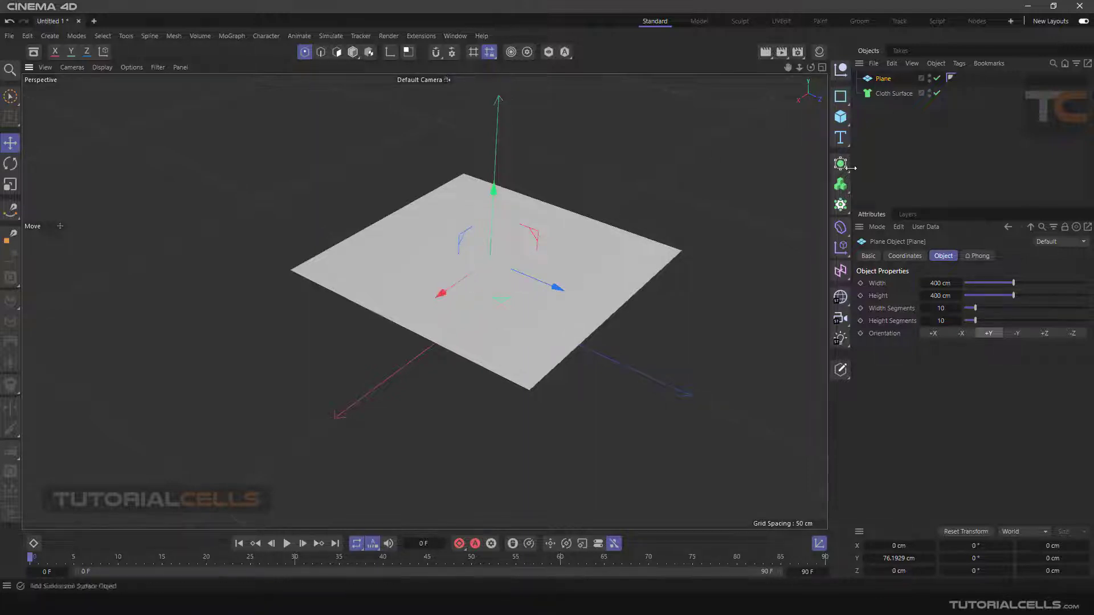
Add a Subdivision Surface and set its Type to OpenSubdiv Bilinear
left_click(840, 164)
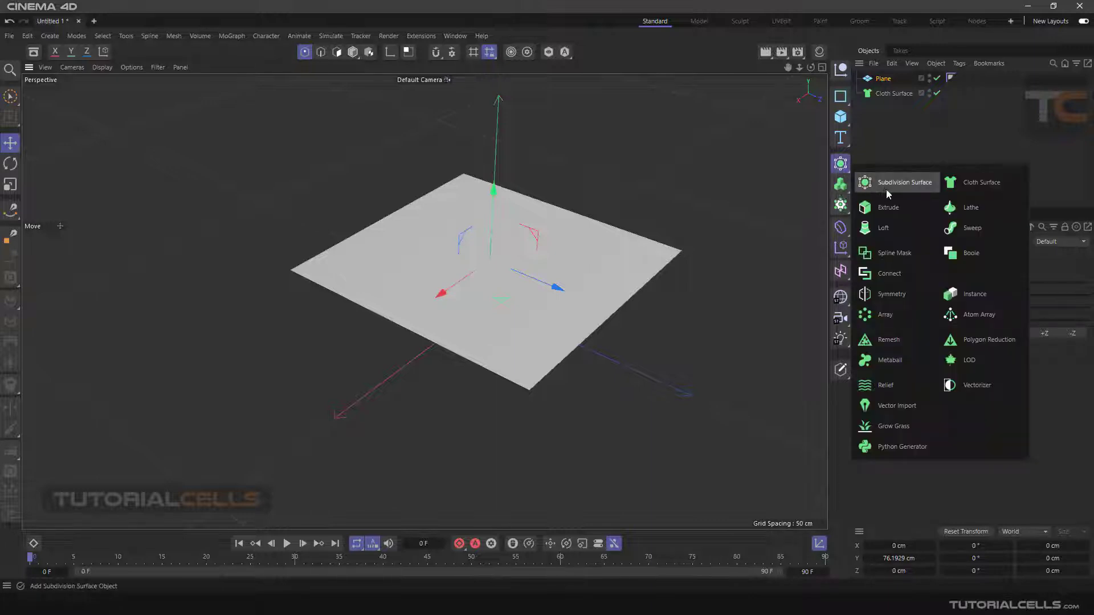
left_click(903, 182)
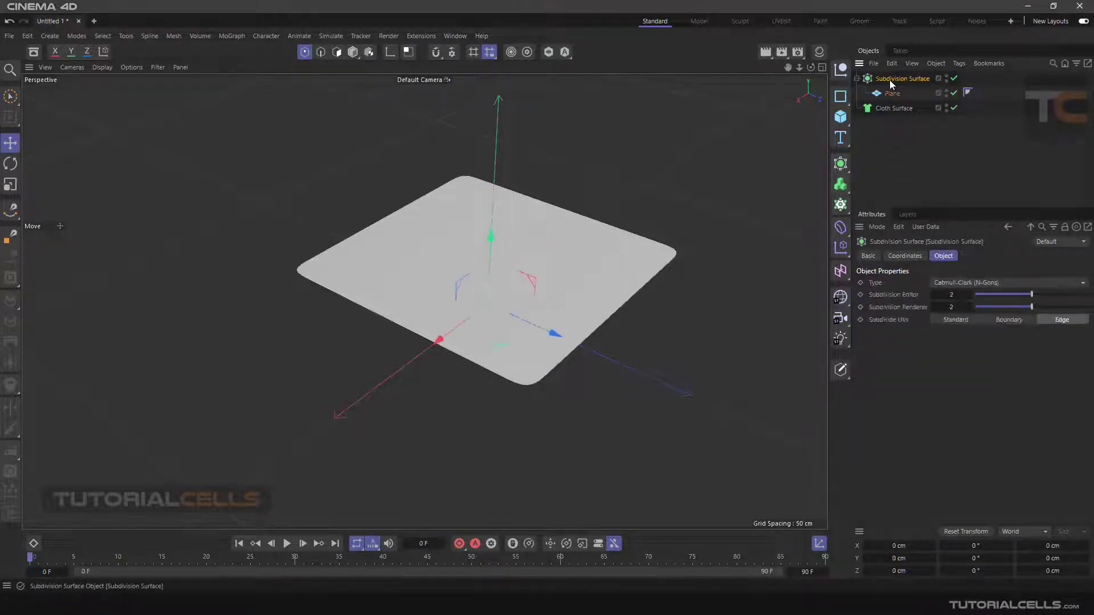
left_click(1007, 282)
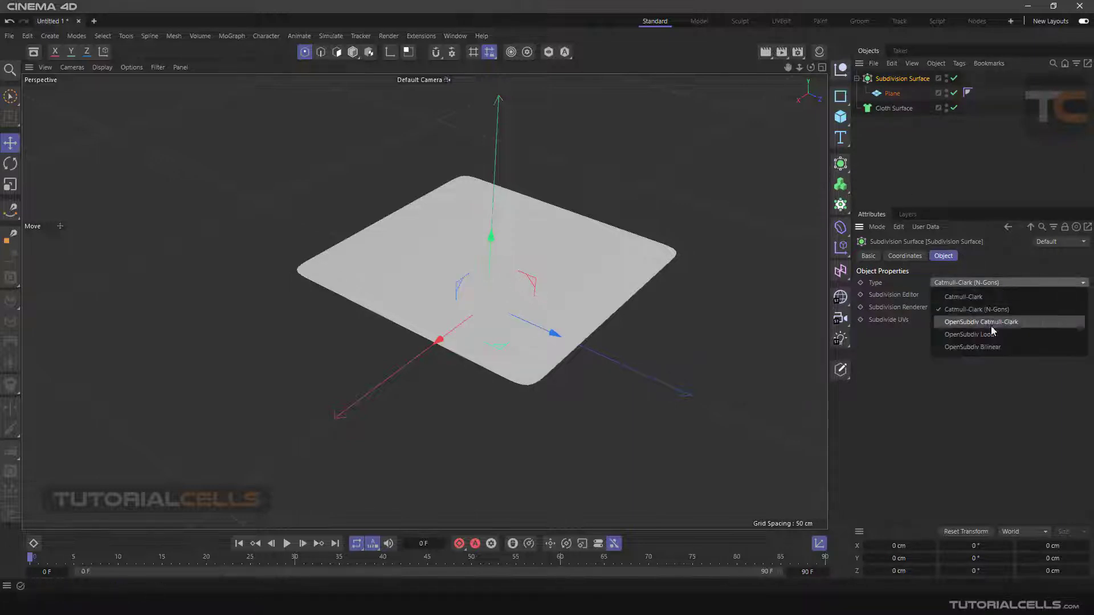
left_click(973, 347)
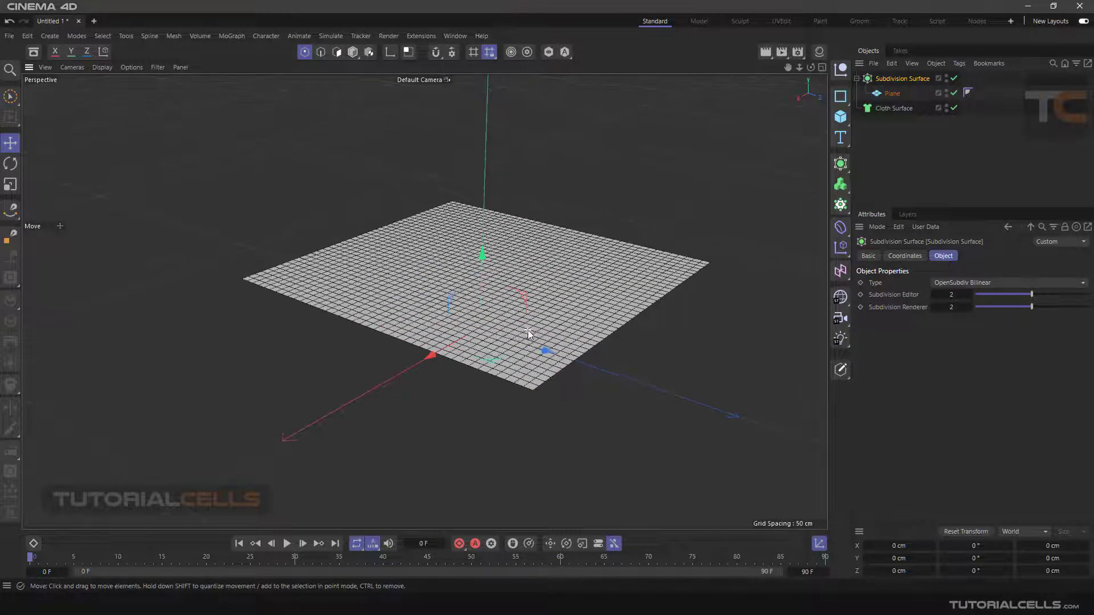
Select the Plane to show its settings and switch to whole-object editing mode
left_click(894, 92)
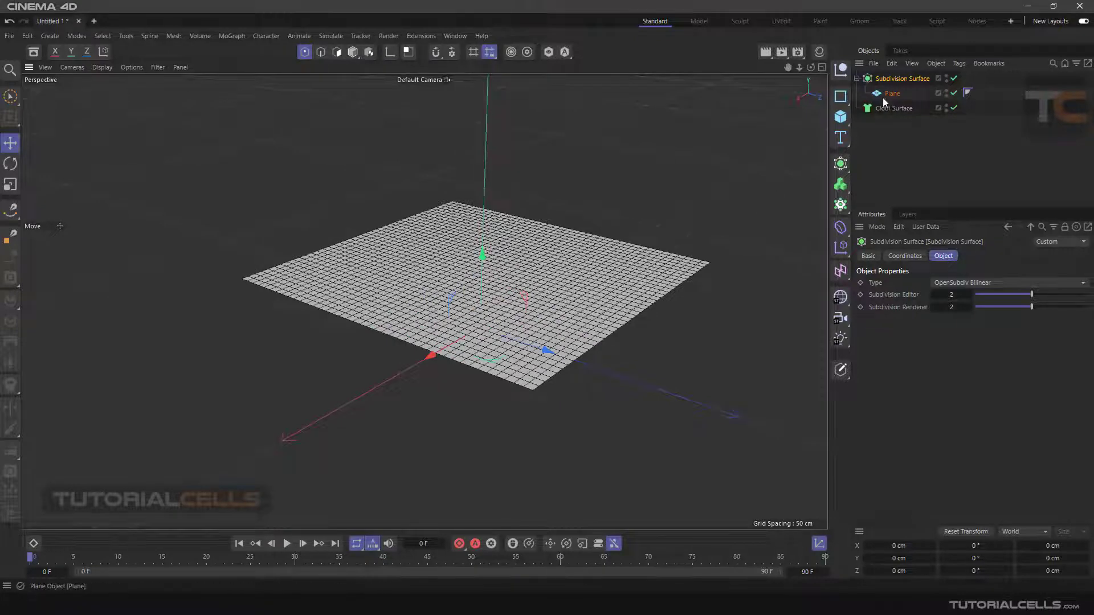
left_click(893, 92)
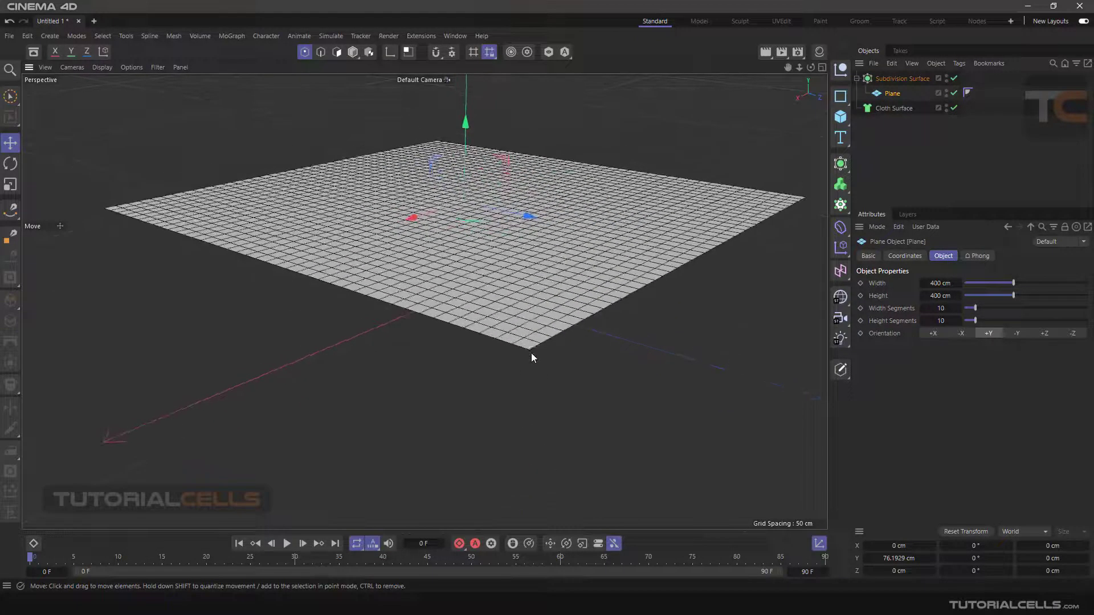
left_click(900, 78)
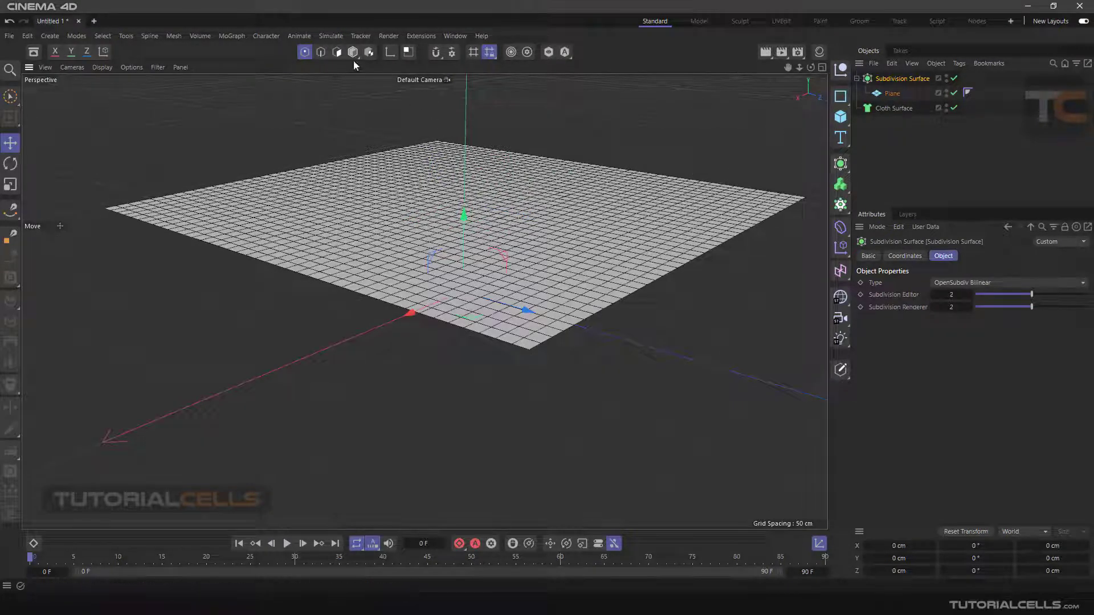
left_click(901, 78)
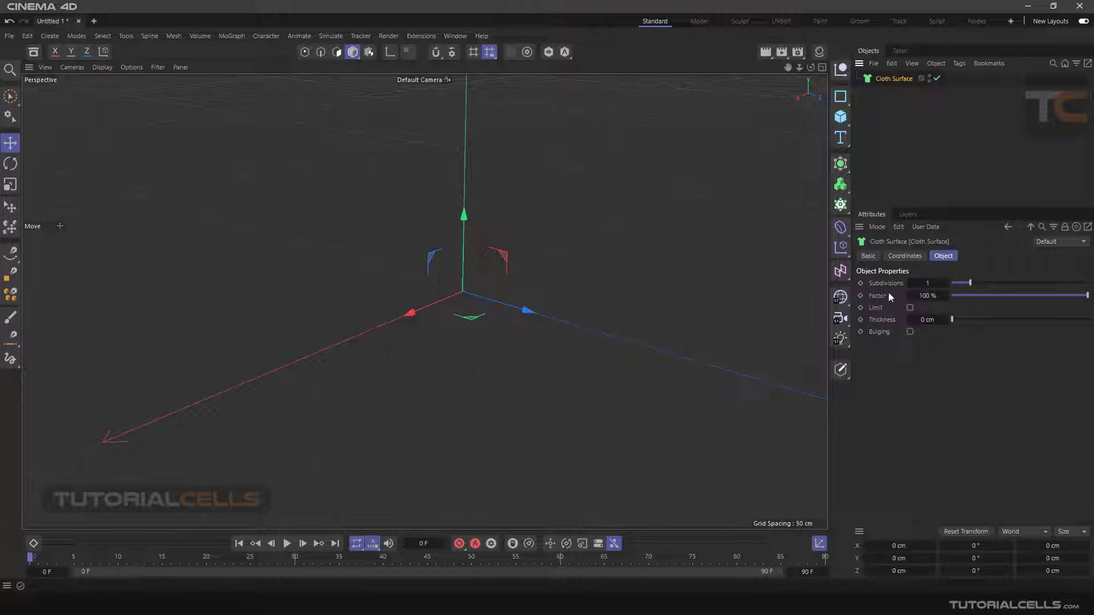
mouse_move(902, 336)
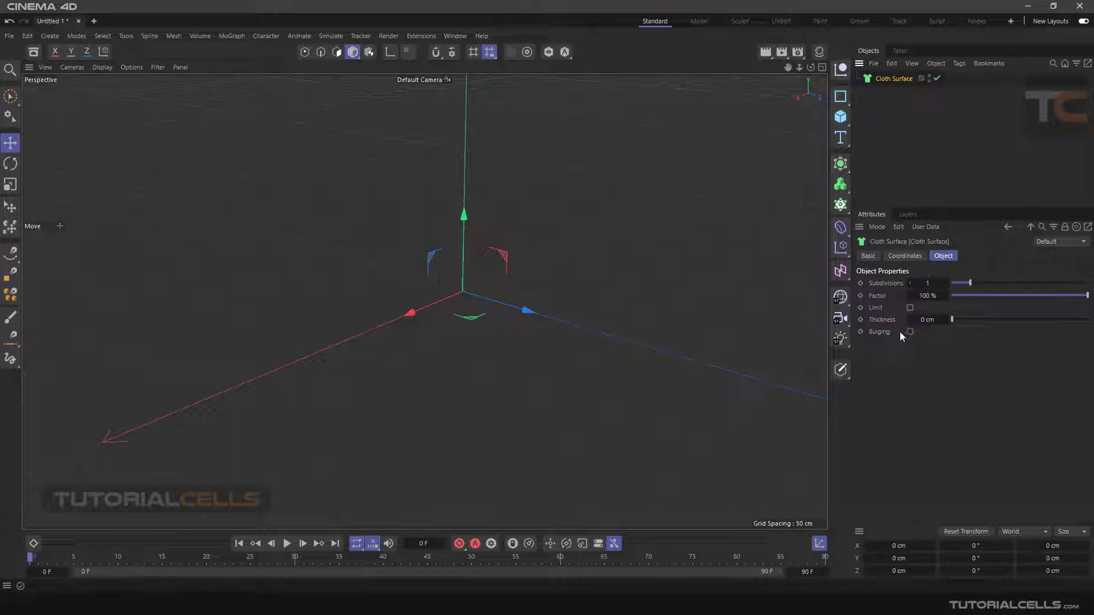
mouse_move(660, 351)
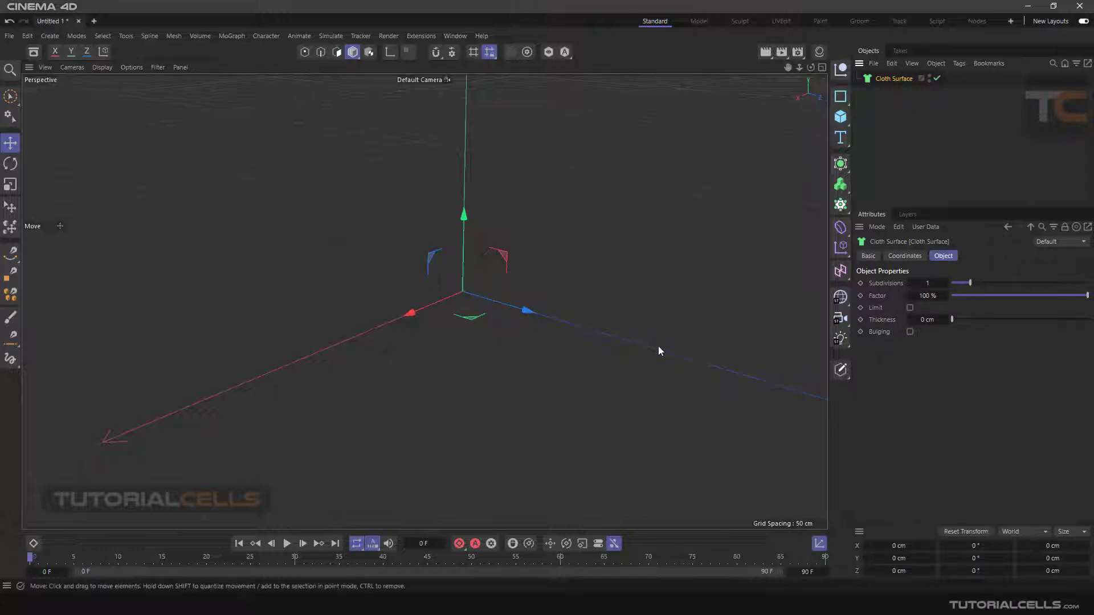
mouse_move(633, 326)
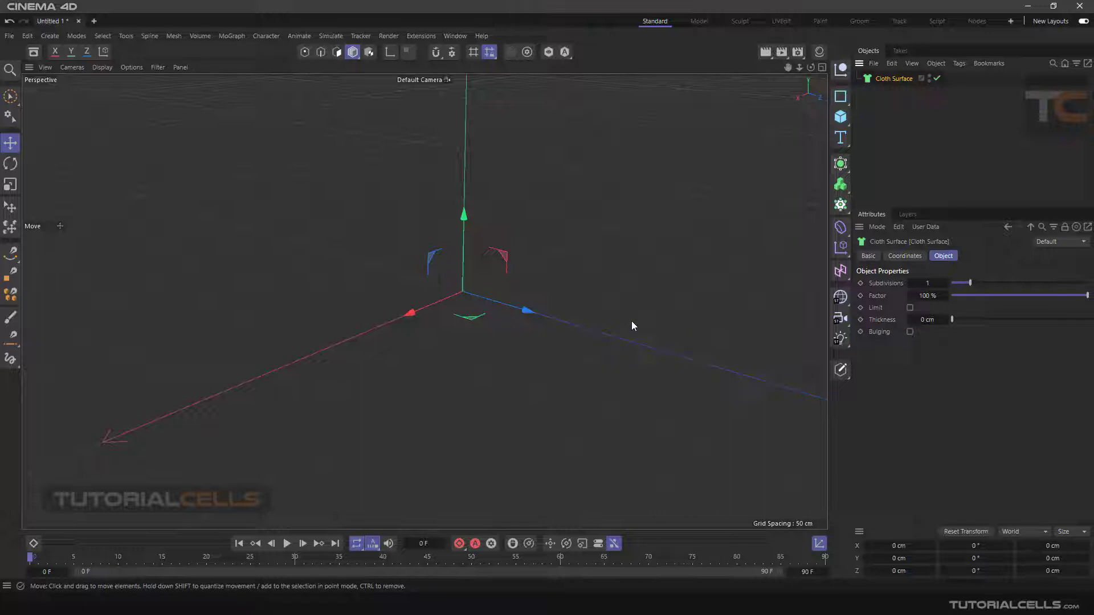
mouse_move(663, 304)
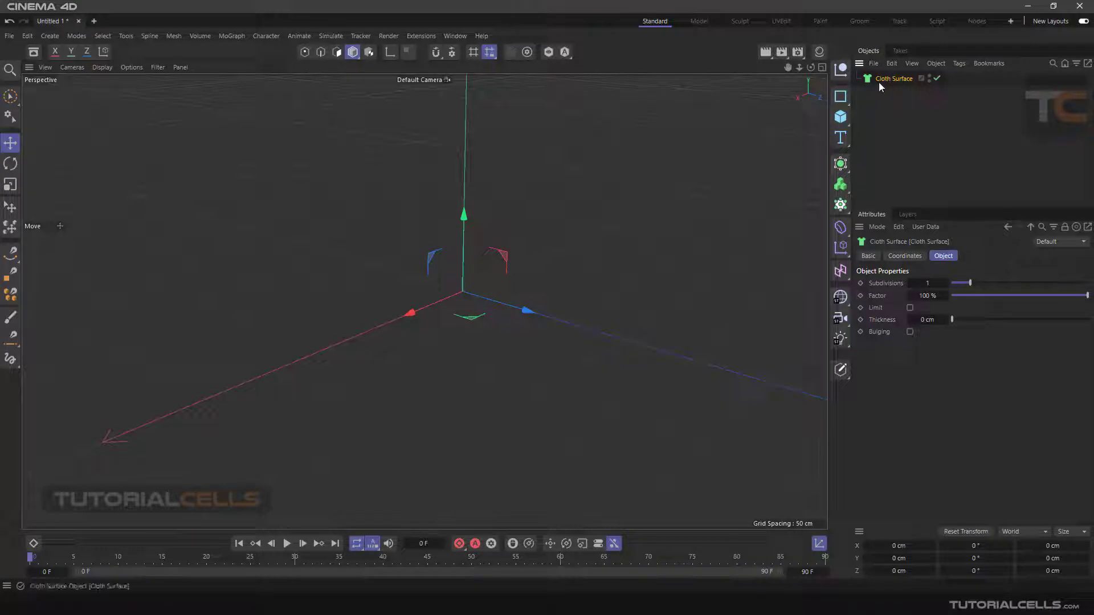
mouse_move(893, 78)
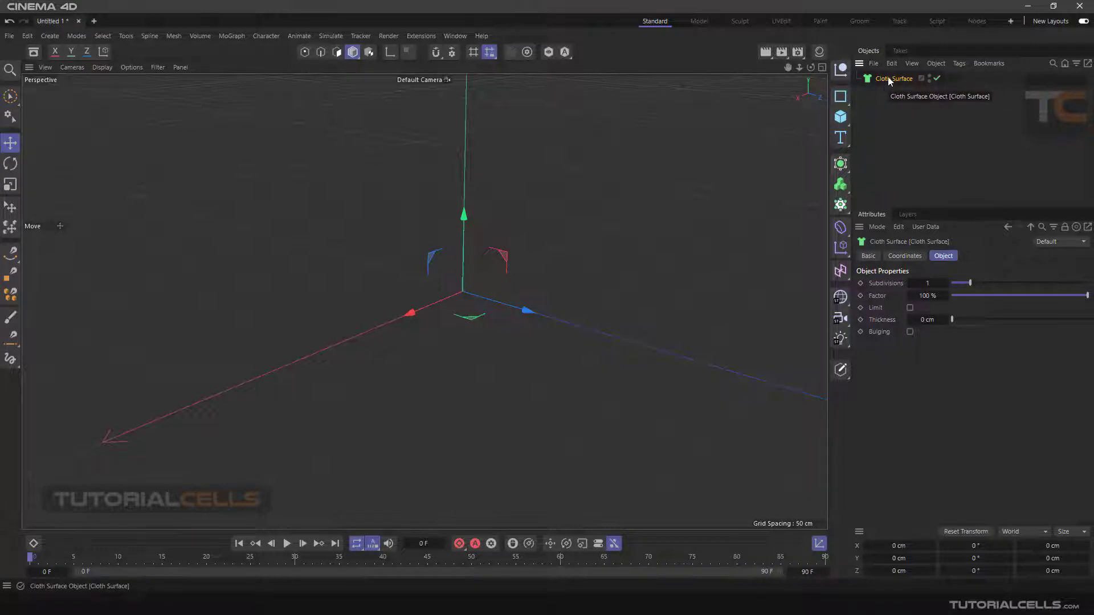
mouse_move(898, 89)
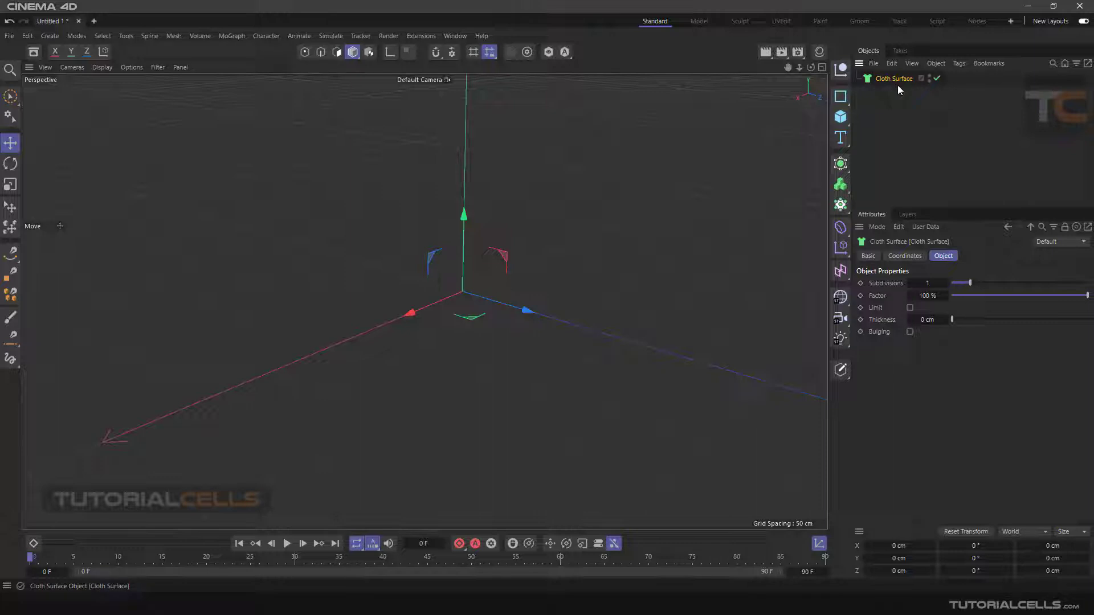
mouse_move(605, 241)
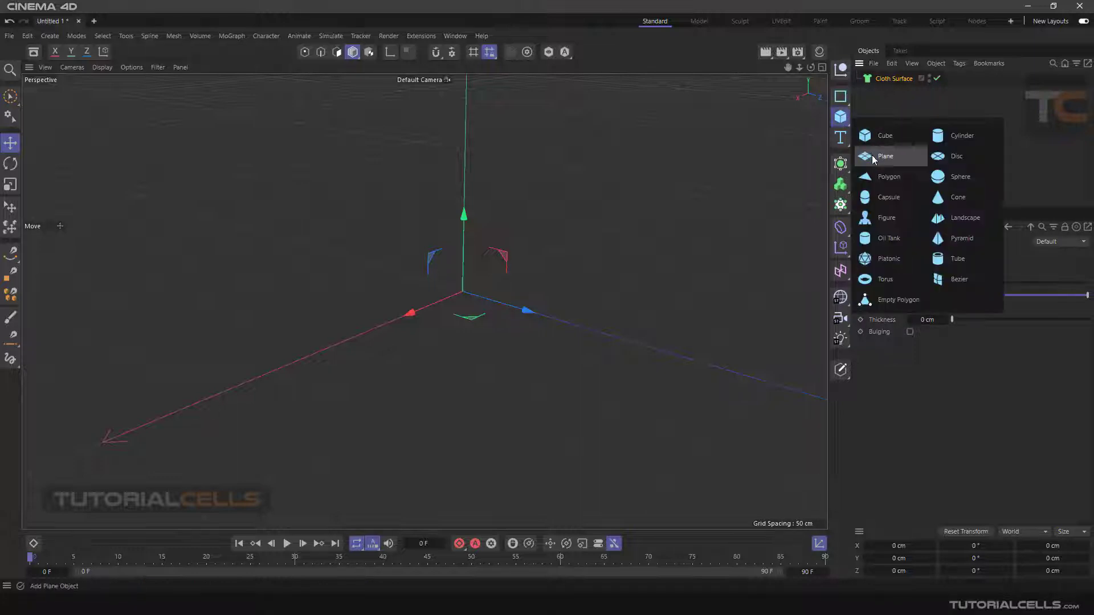
Add a raised Plane under the Cloth Surface and set the cloth Thickness to 0.2 cm
left_click(887, 156)
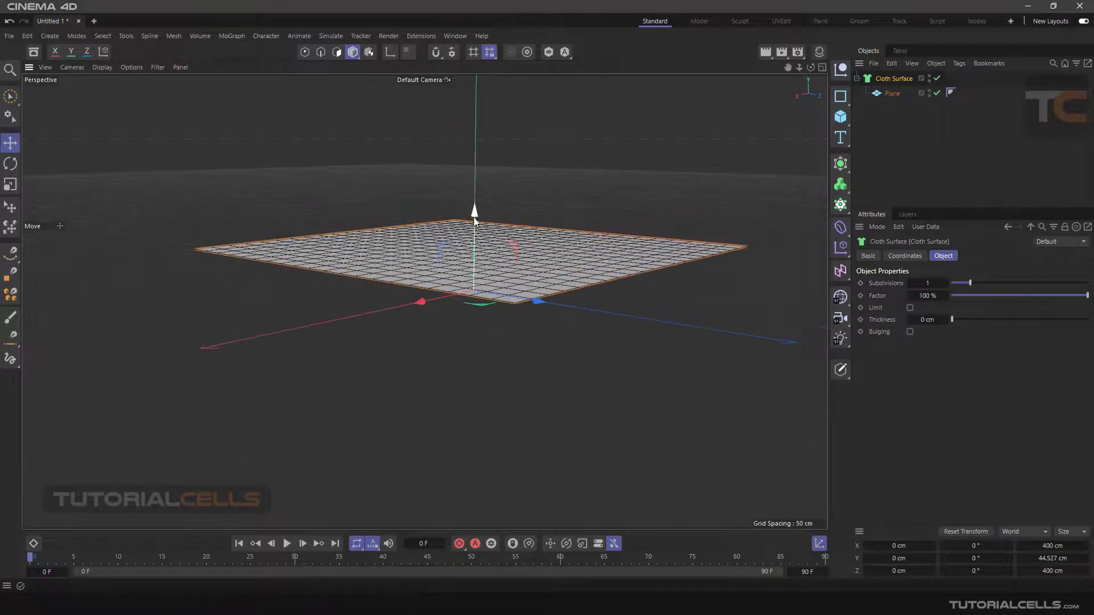
left_click_drag(475, 209, 450, 112)
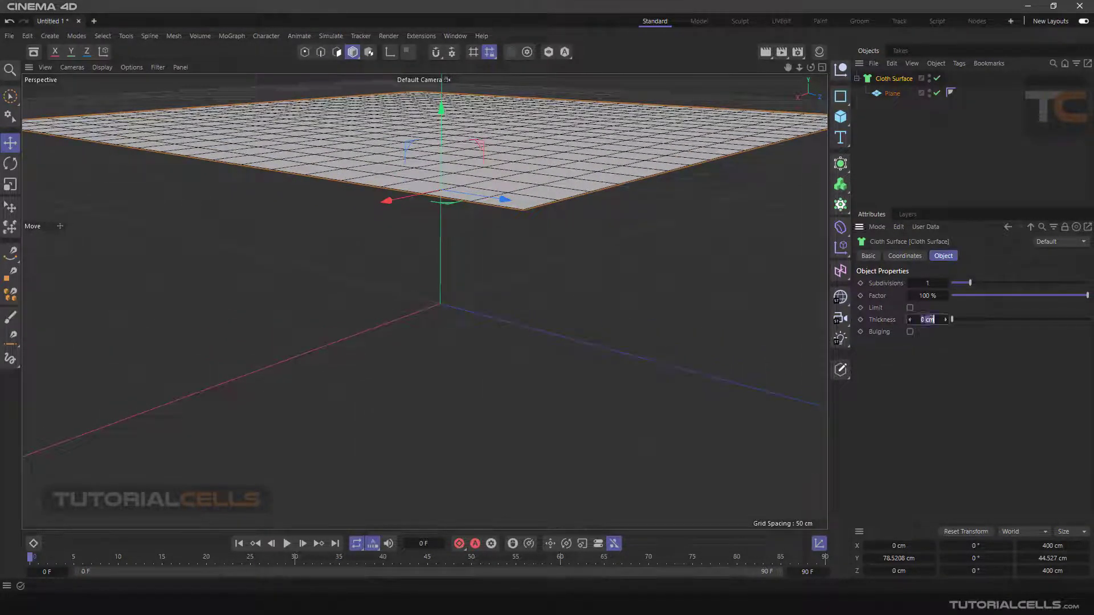
type("1 cm")
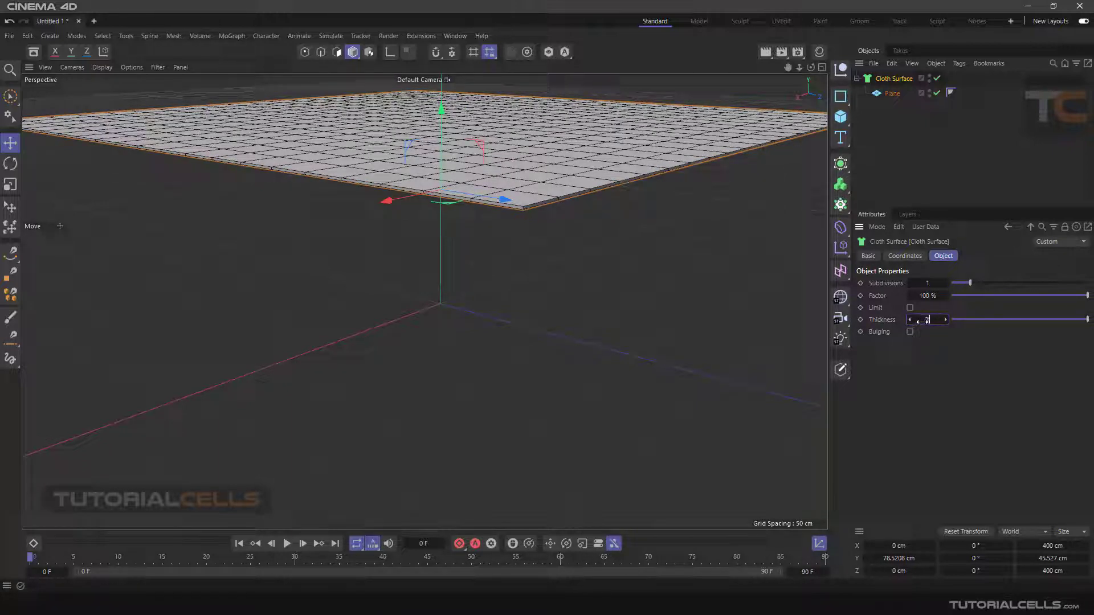
type("0.2 cm")
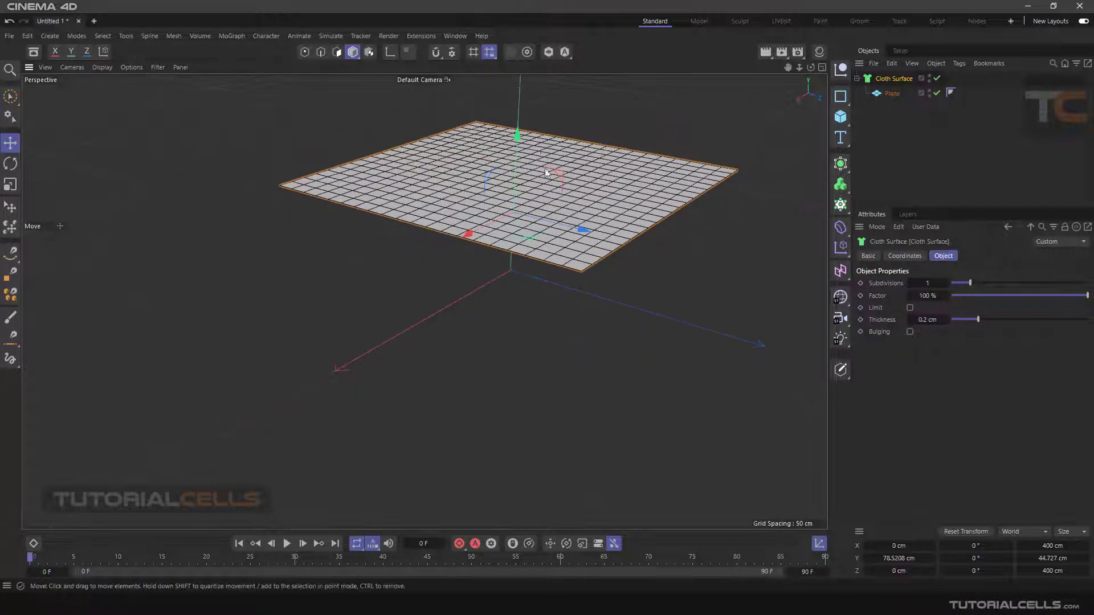
Add a Sphere, set its Type to Hexahedron and Segments to 31
left_click(841, 116)
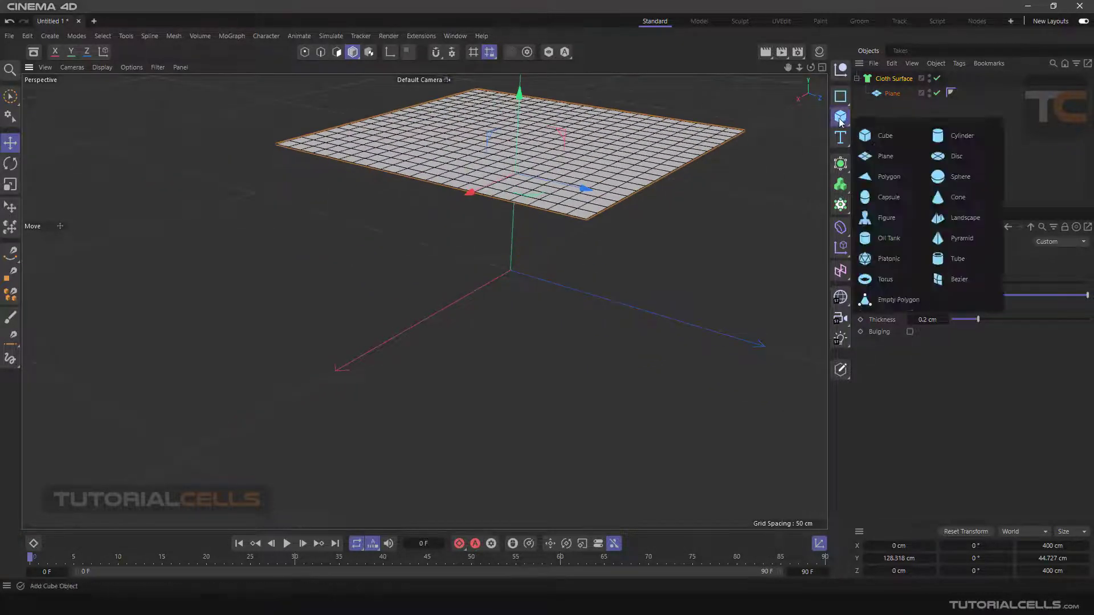
left_click(960, 176)
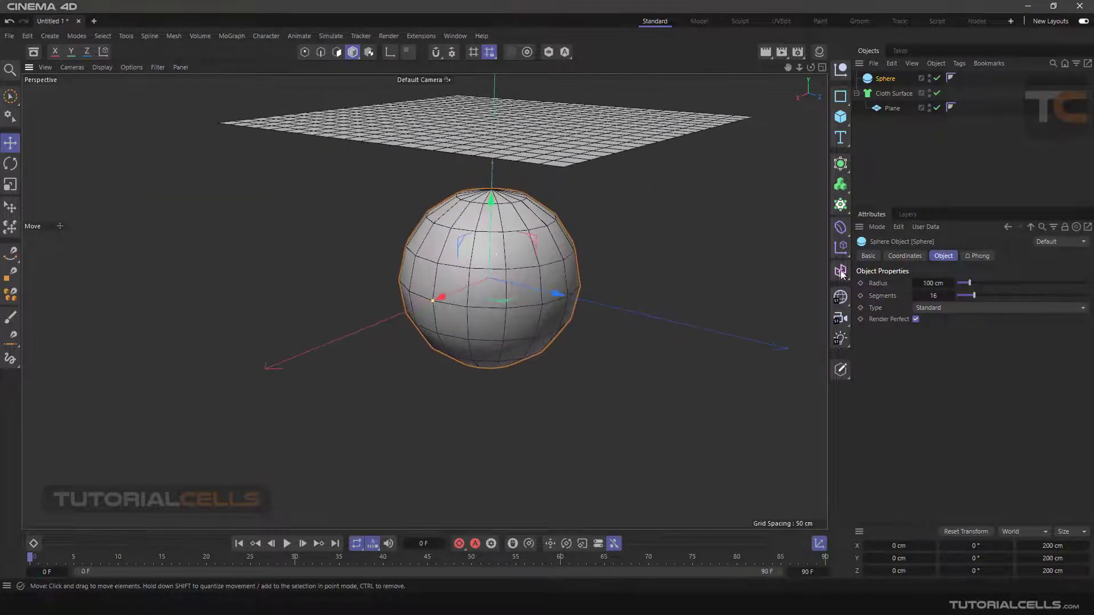
left_click(886, 78)
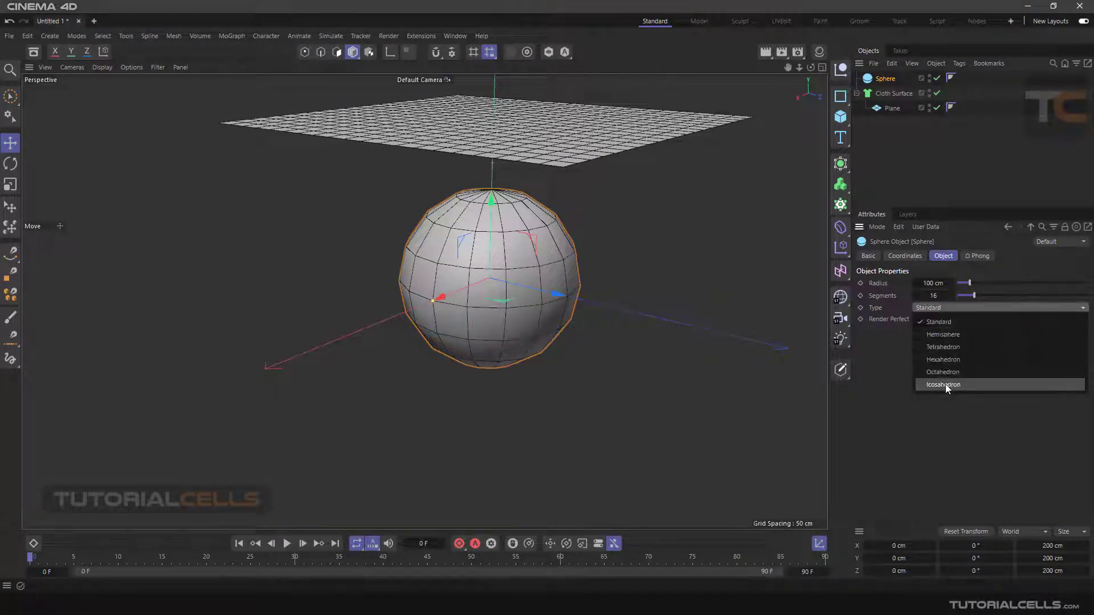
left_click(943, 384)
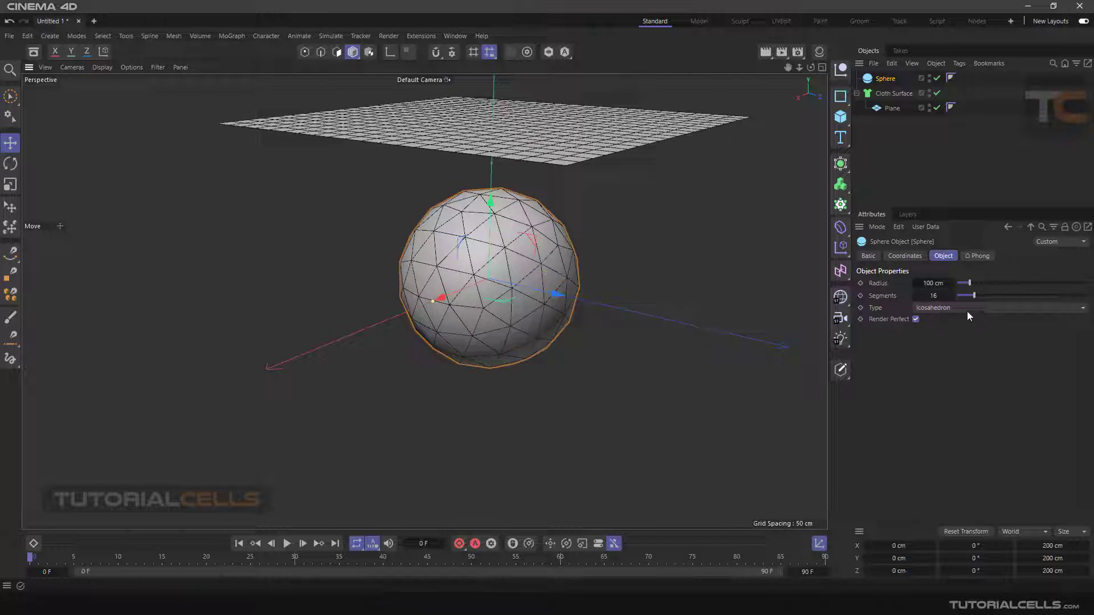
left_click(998, 308)
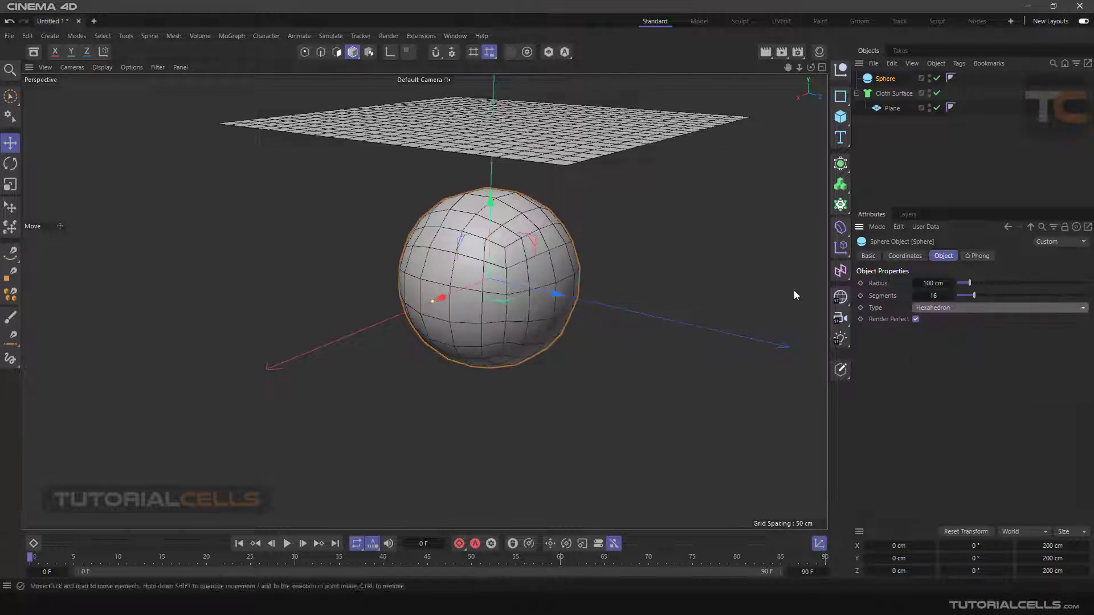
left_click_drag(970, 295, 988, 295)
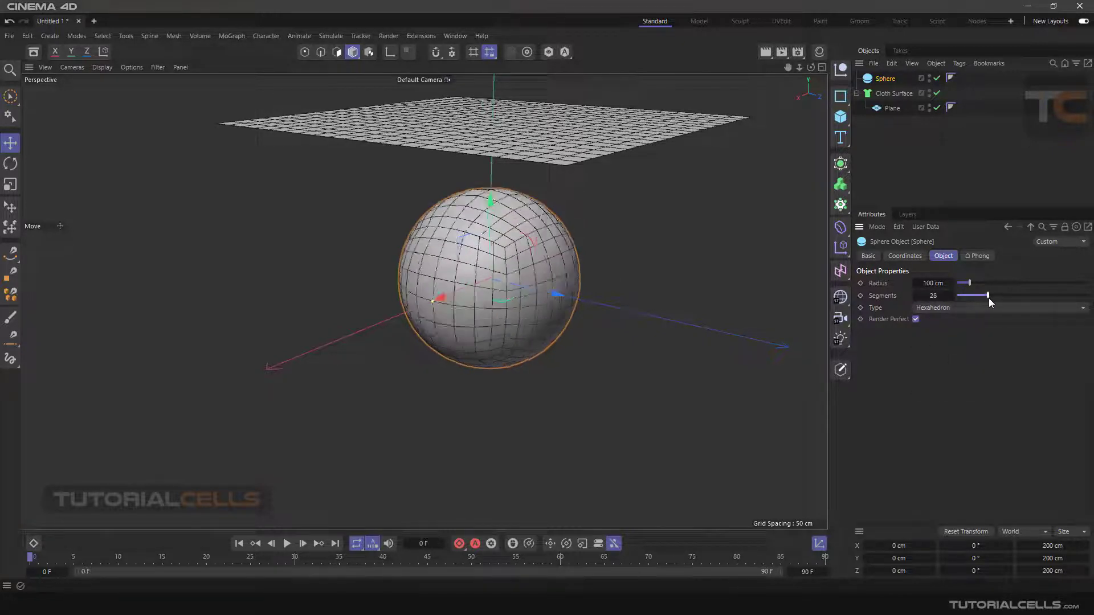
left_click_drag(984, 295, 994, 295)
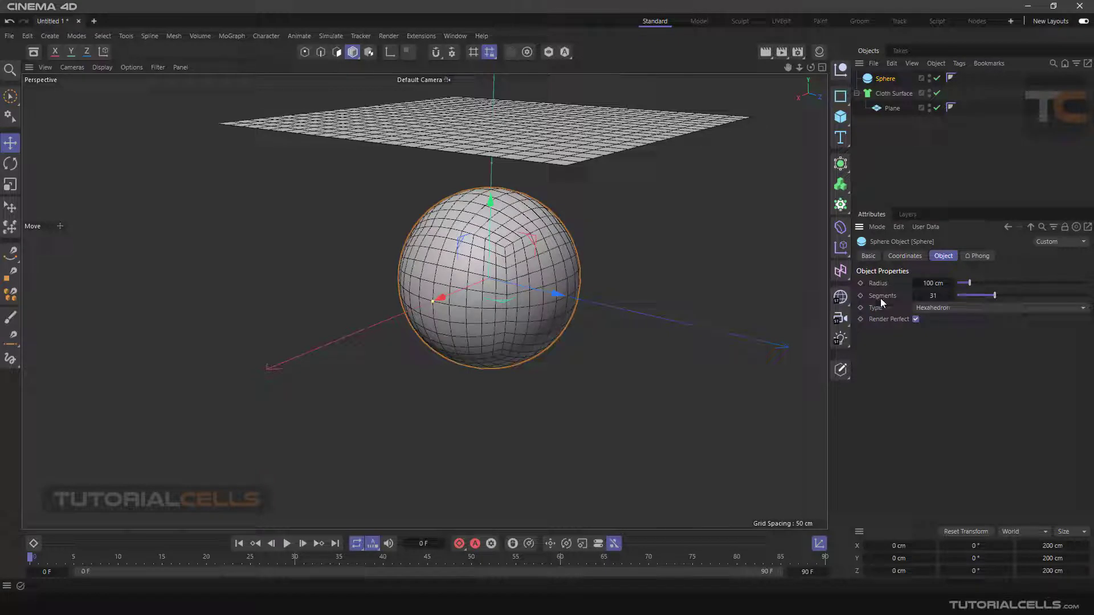
mouse_move(662, 296)
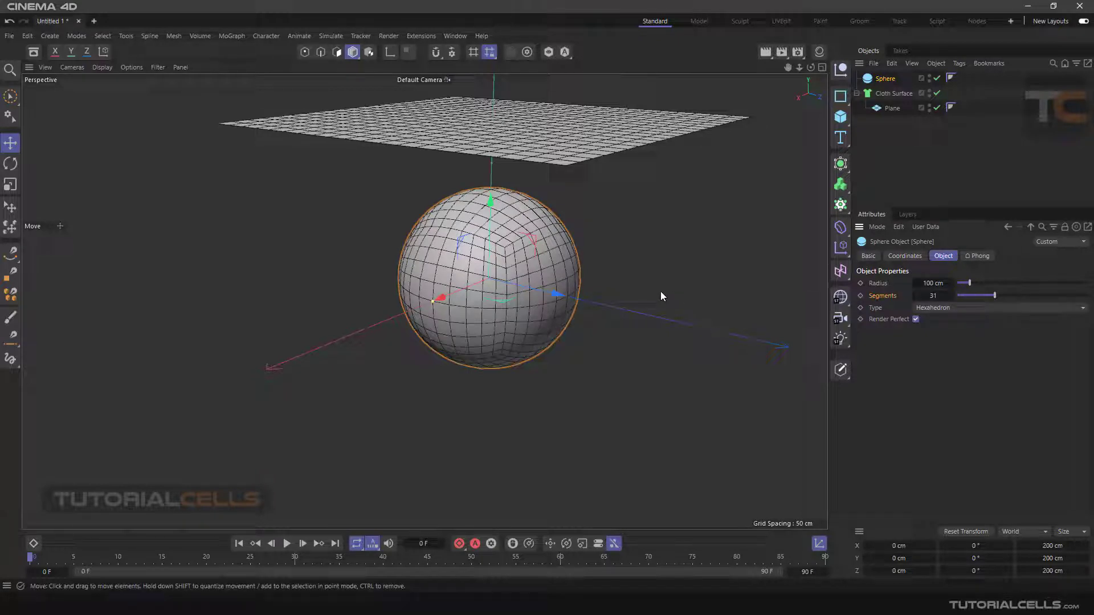
Pull the view back to frame the plane and sphere, and select the Sphere
left_click_drag(662, 296, 642, 315)
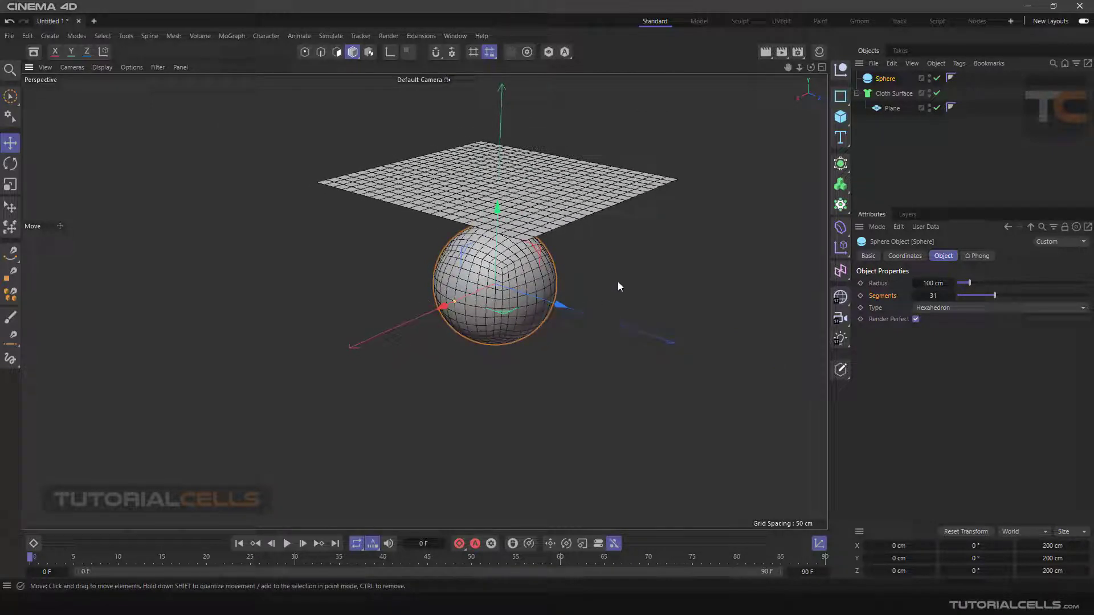
left_click(886, 78)
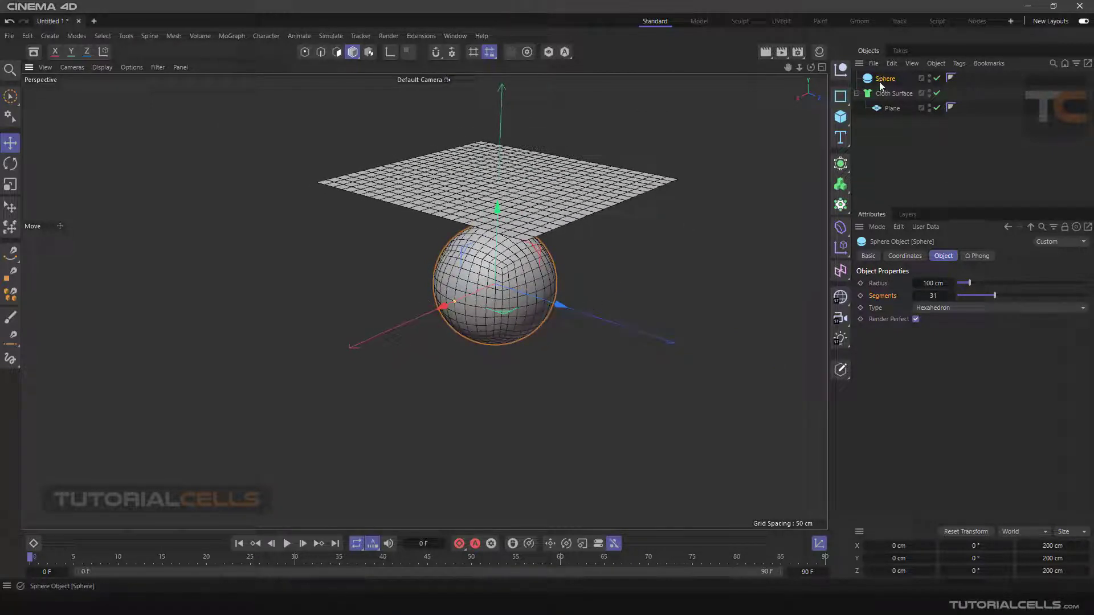
left_click(857, 93)
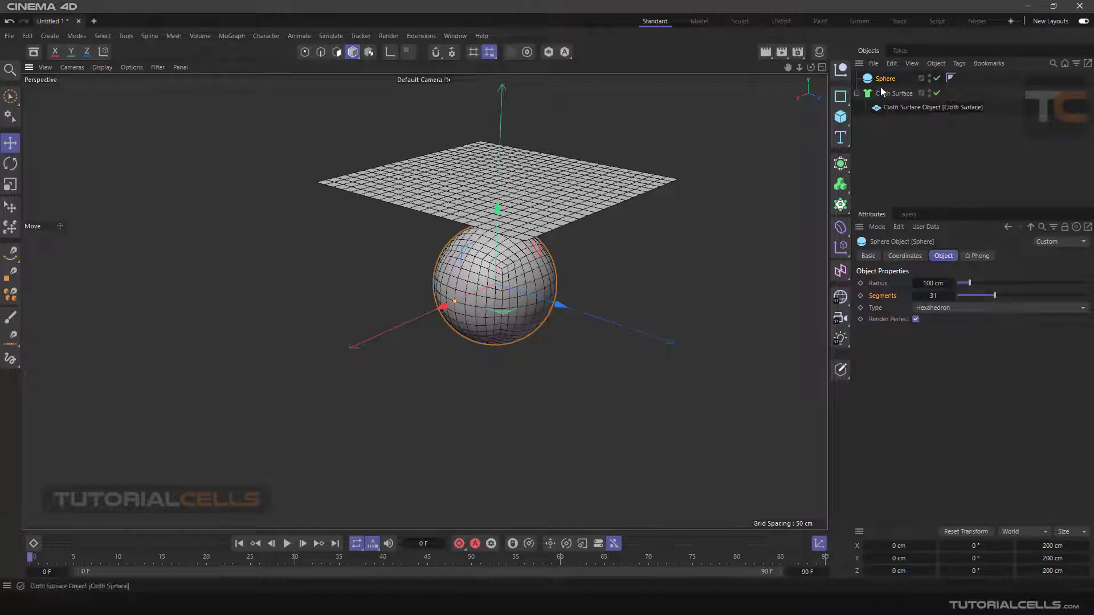
Add a Collider simulation tag to the Sphere
right_click(886, 78)
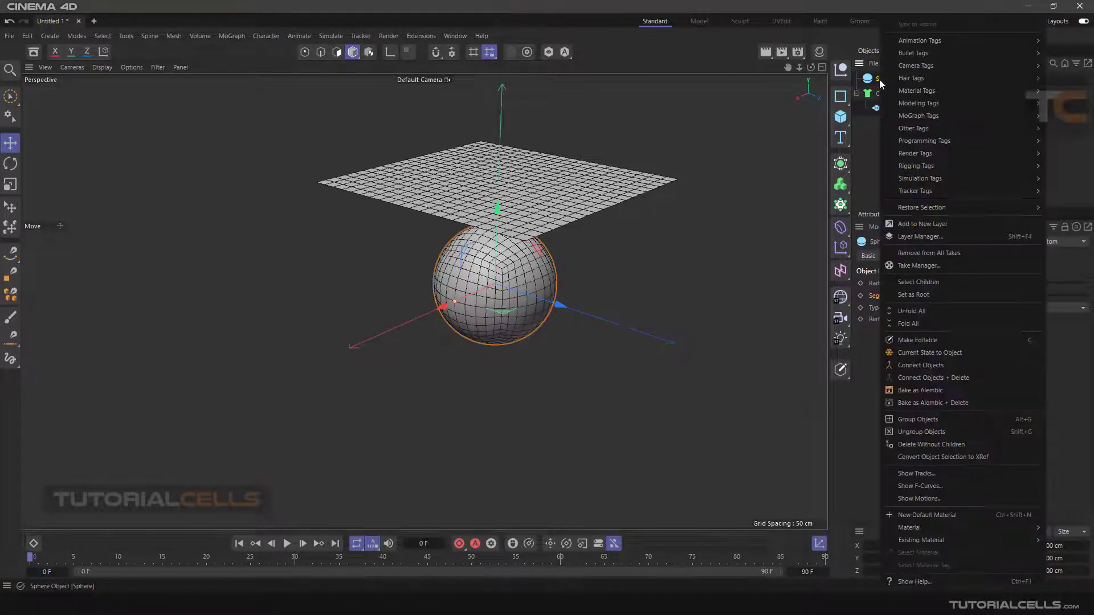
mouse_move(920, 178)
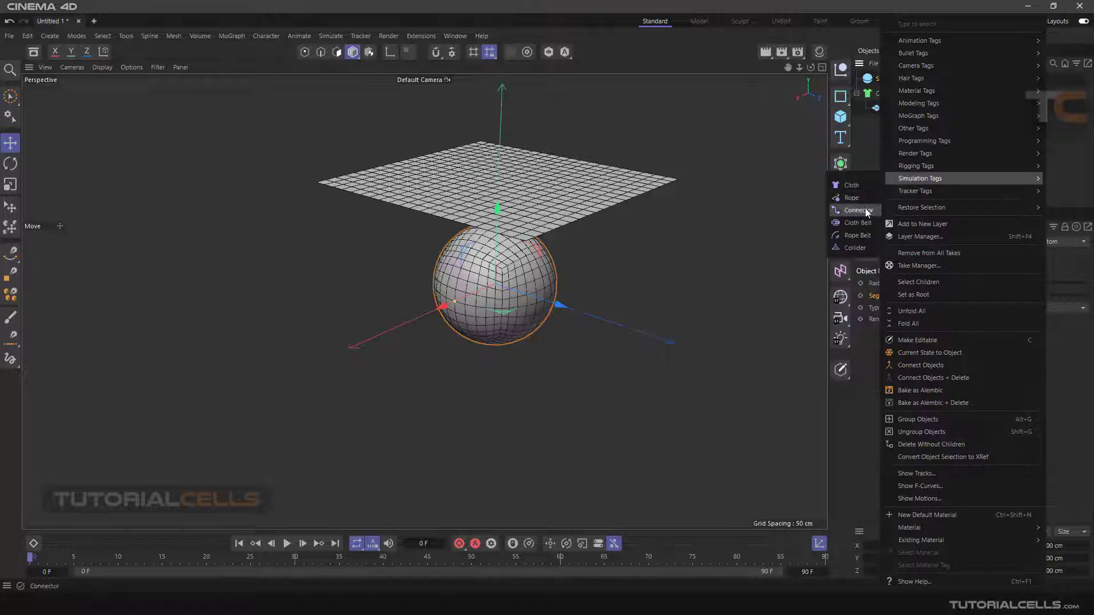
mouse_move(853, 248)
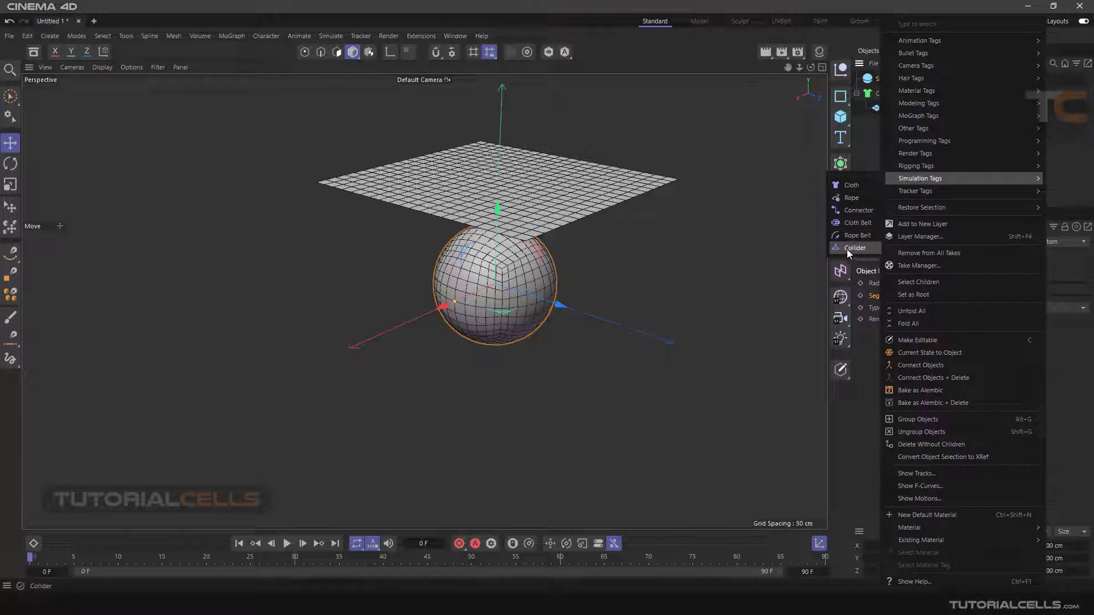
left_click(854, 248)
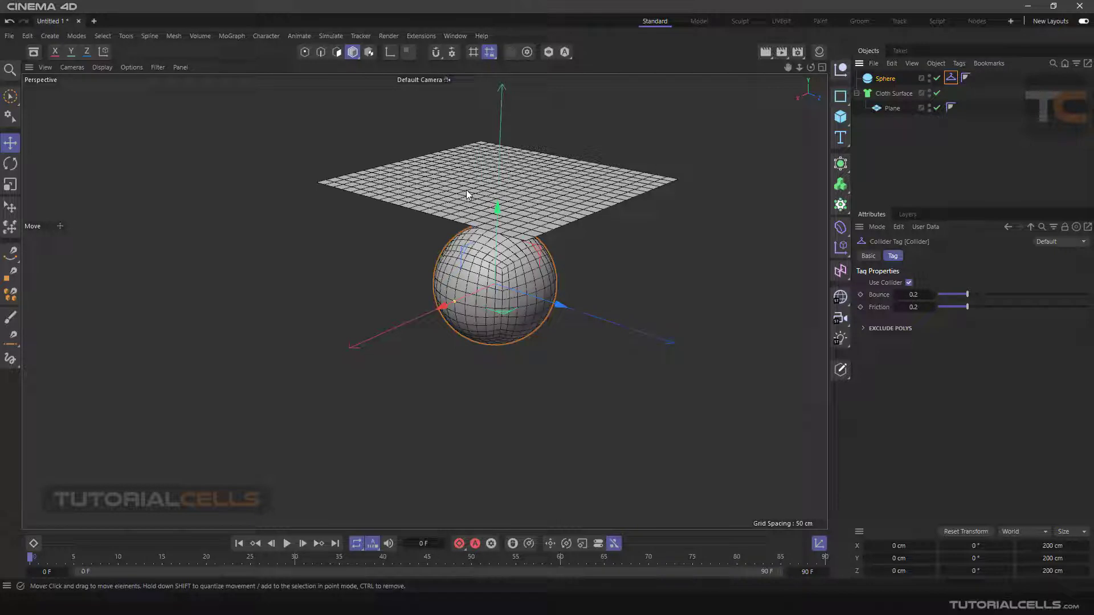
Add a Cloth simulation tag to the Plane and start playback
right_click(892, 108)
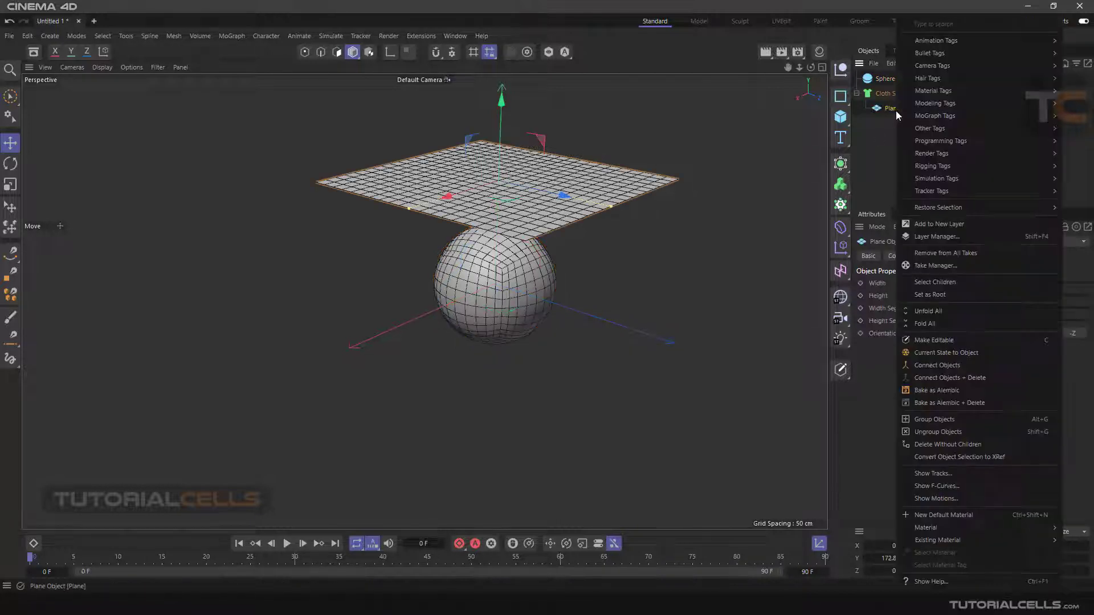
mouse_move(936, 178)
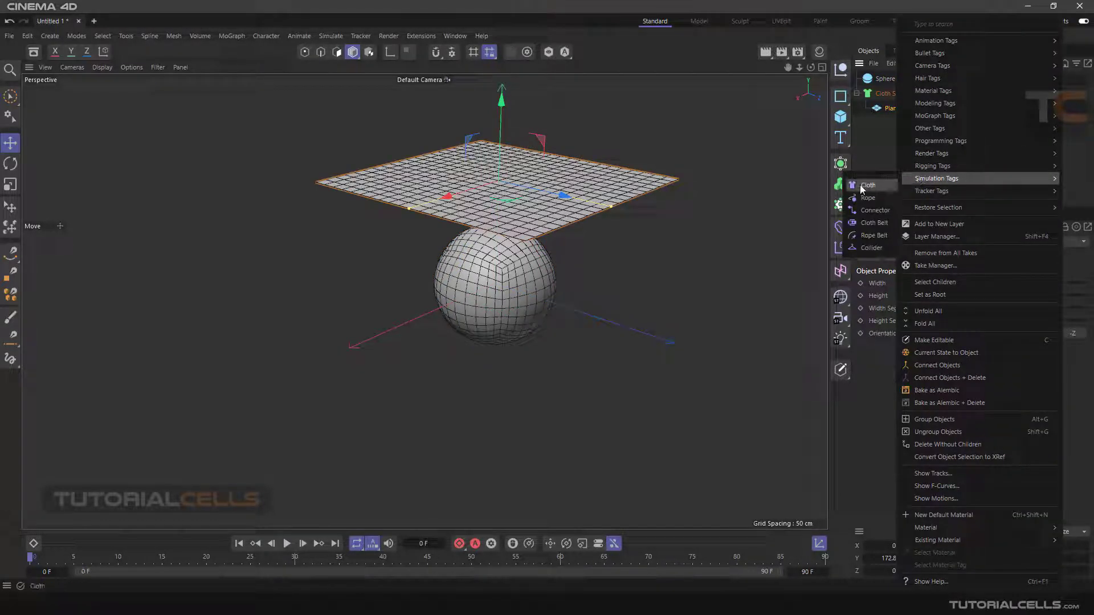
left_click(868, 185)
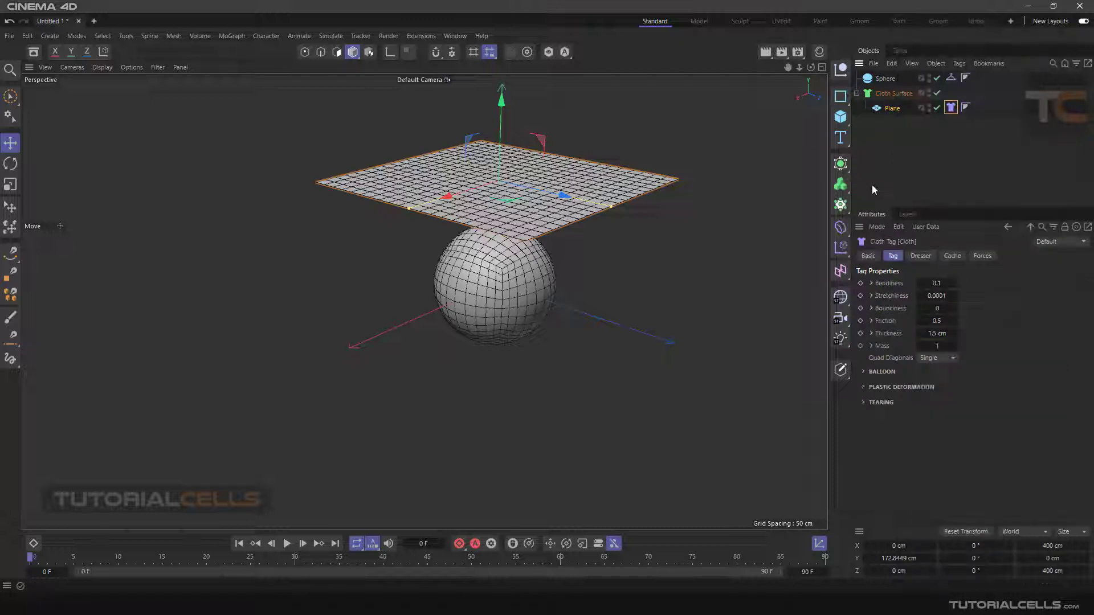
mouse_move(893, 108)
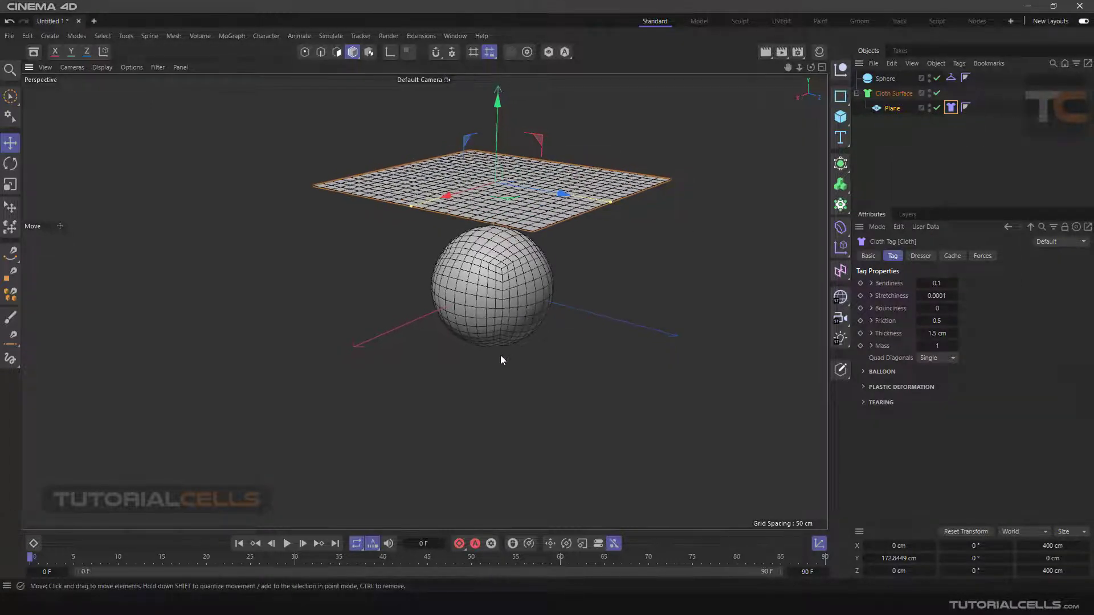
left_click(287, 543)
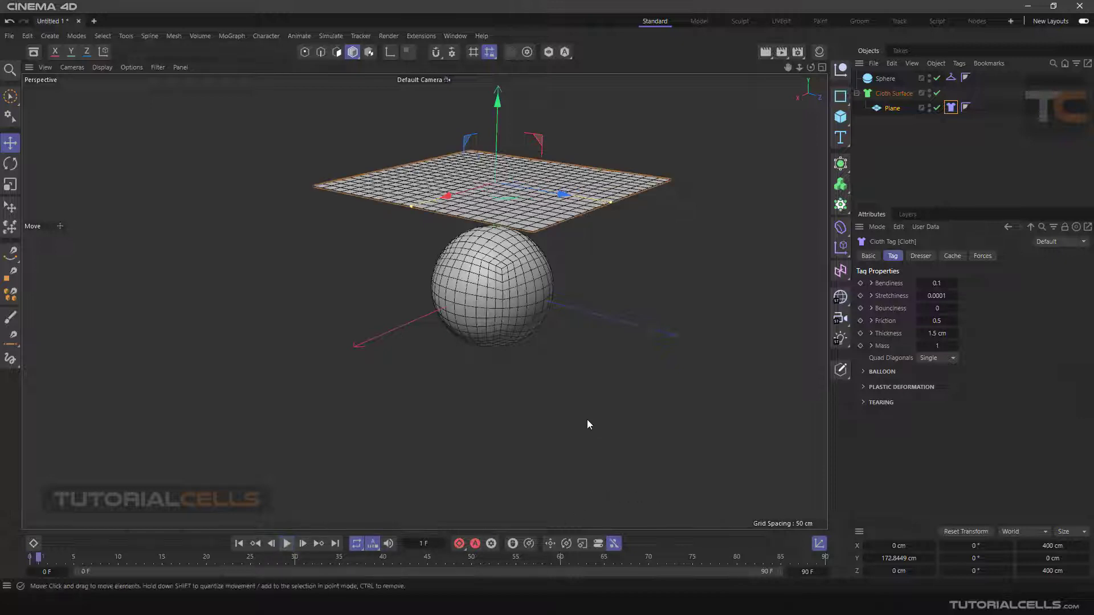
Play and stop a first test run of the cloth simulation
left_click(286, 543)
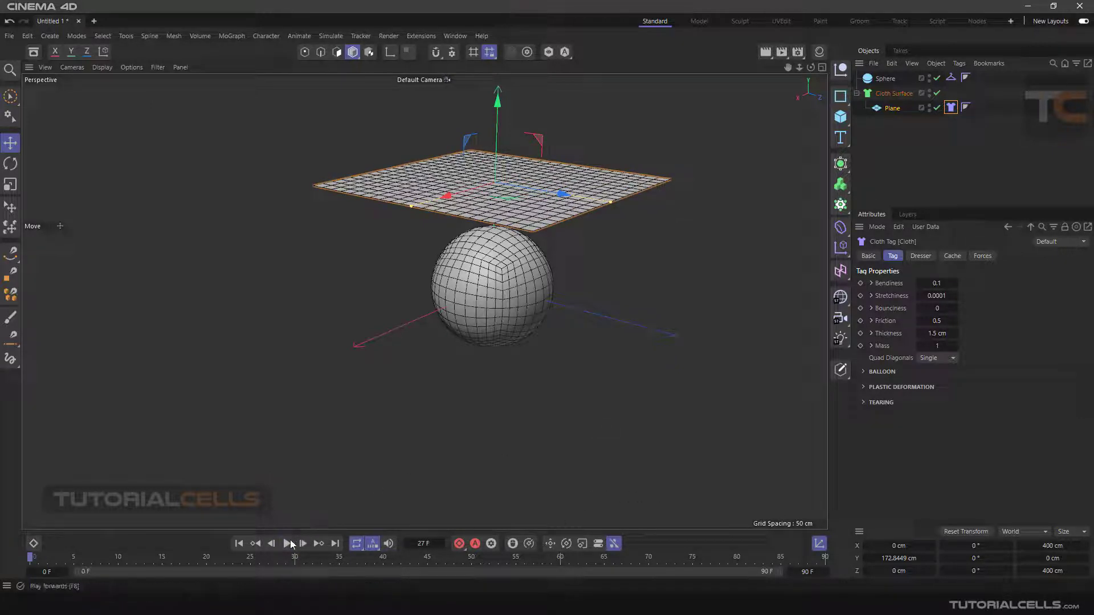
left_click(287, 544)
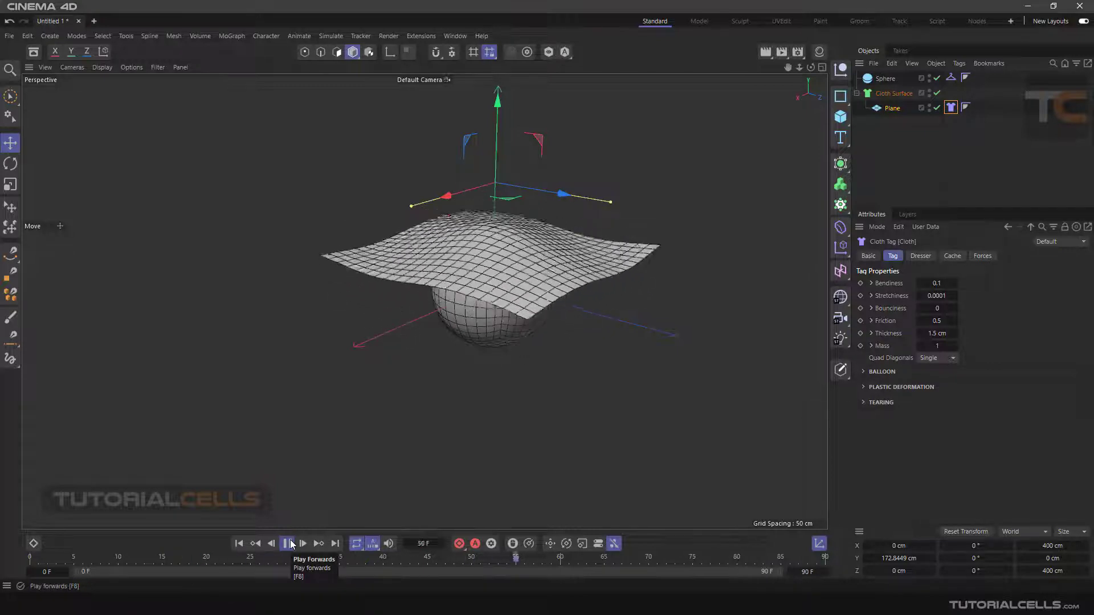
left_click(290, 544)
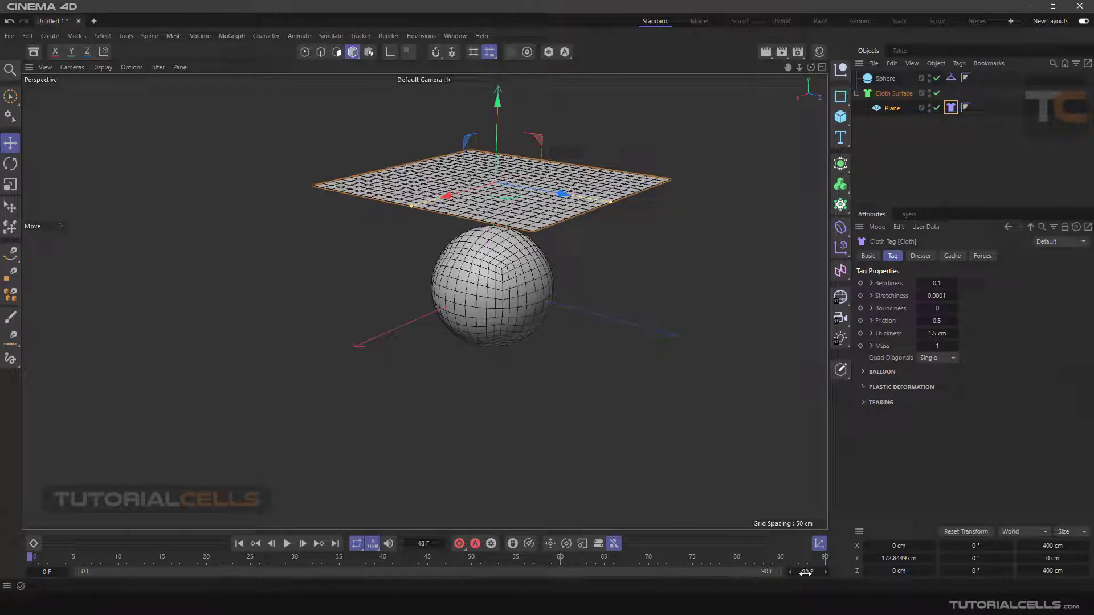
Set the end frame to 500, replay the simulation, and expand the Collider's Exclude Polys
left_click(807, 572)
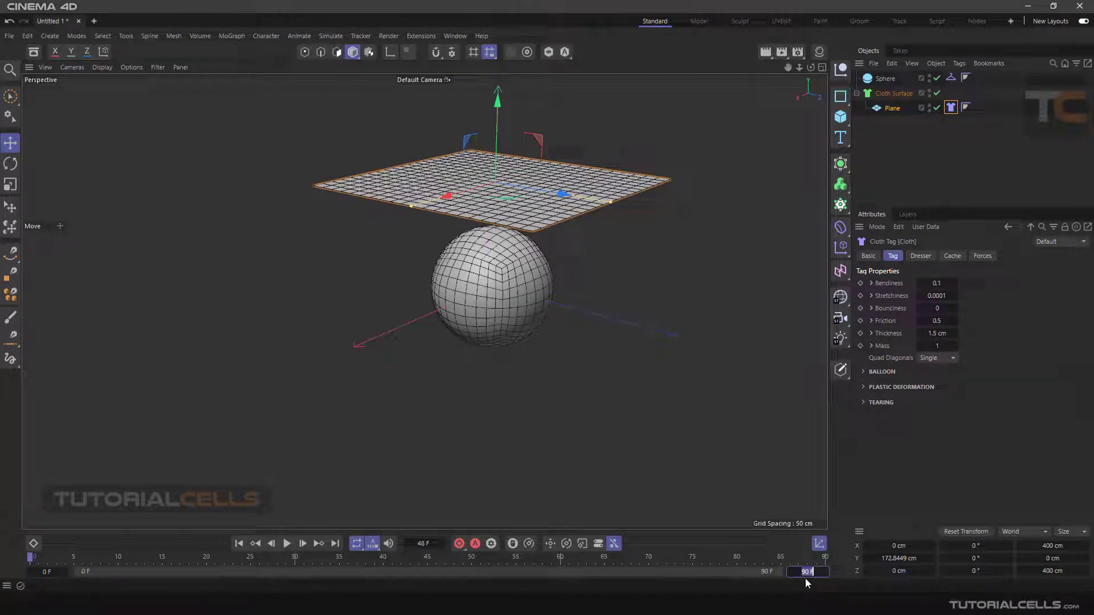
type("500")
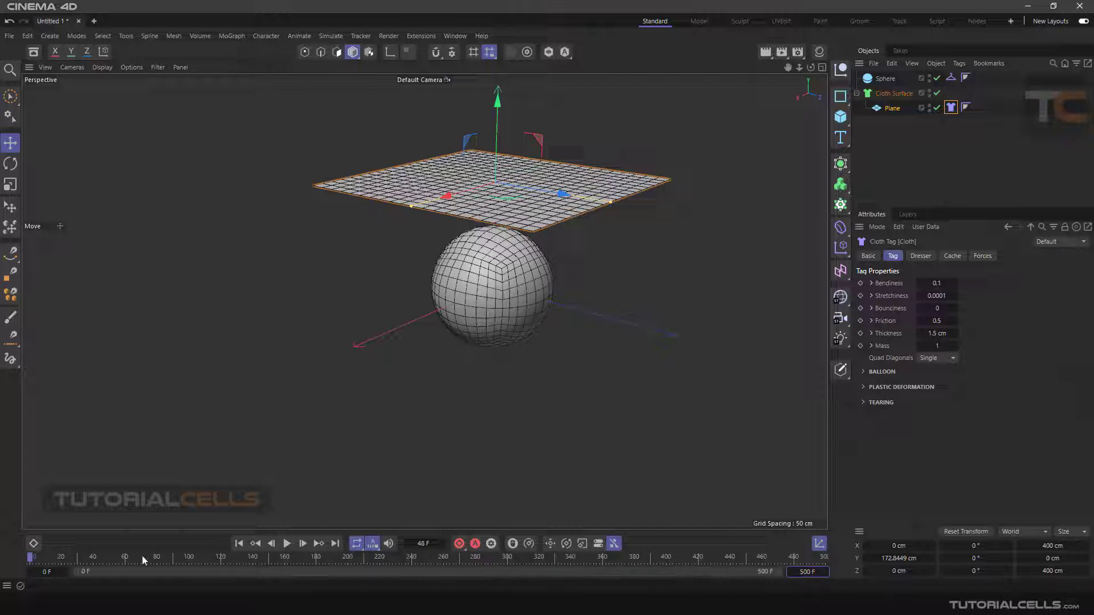
mouse_move(565, 544)
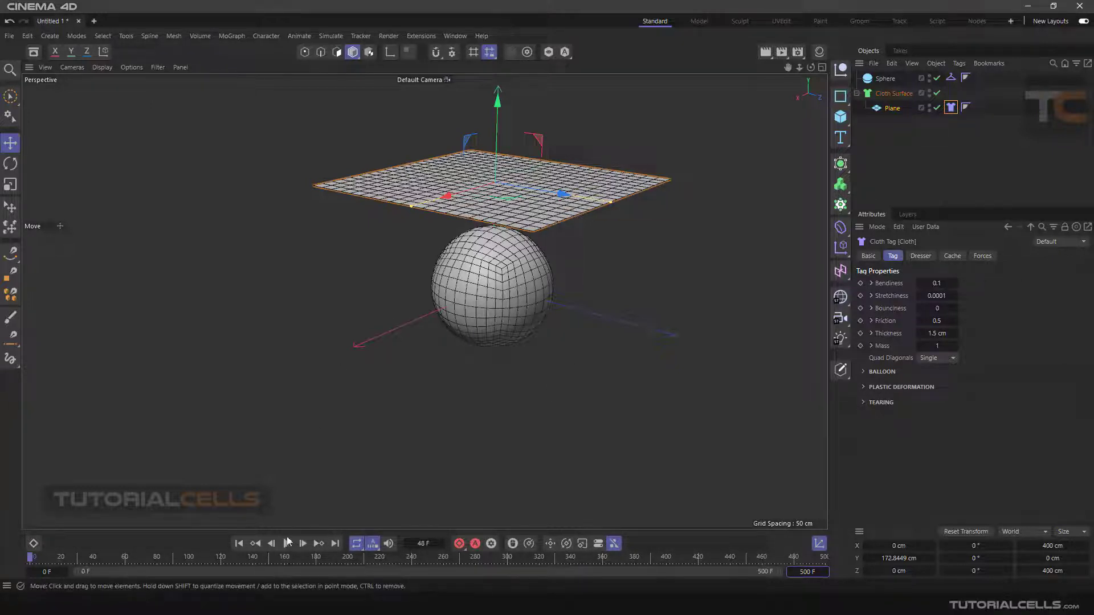
left_click(302, 544)
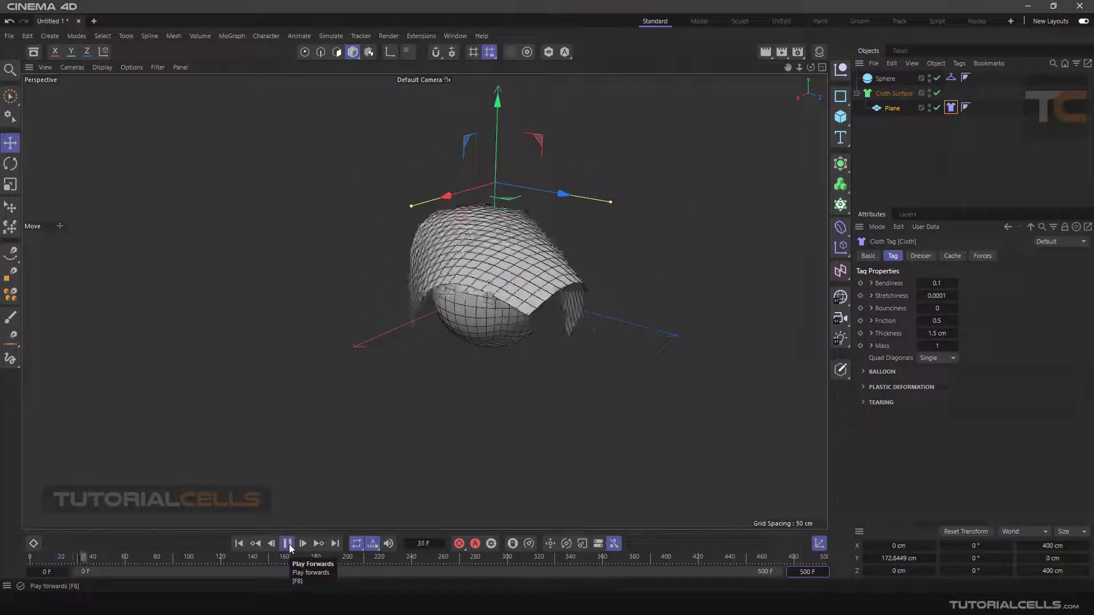
left_click(287, 544)
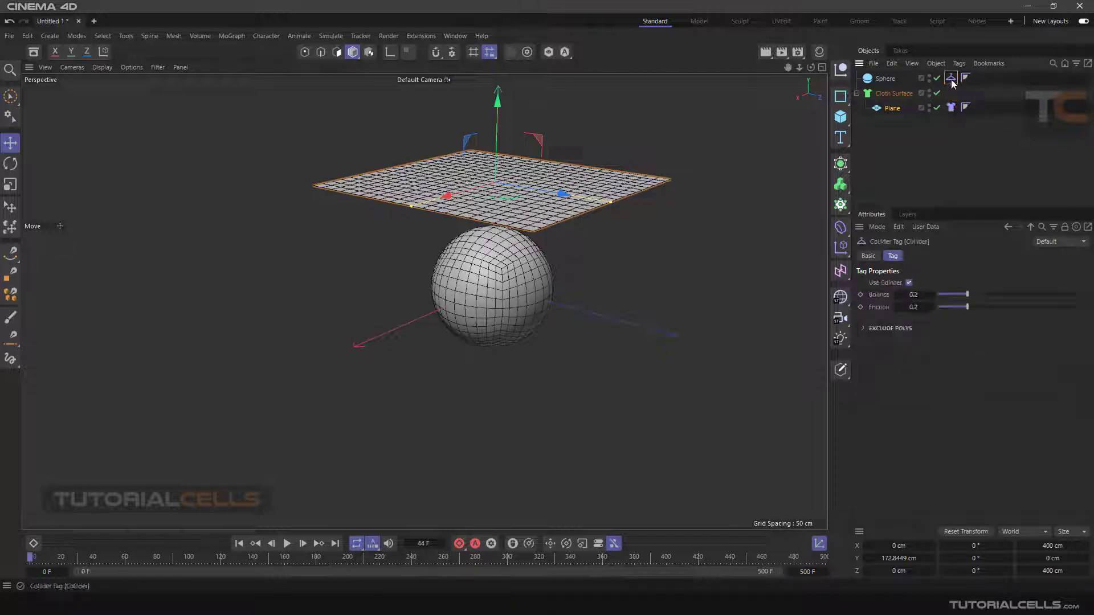
left_click(889, 328)
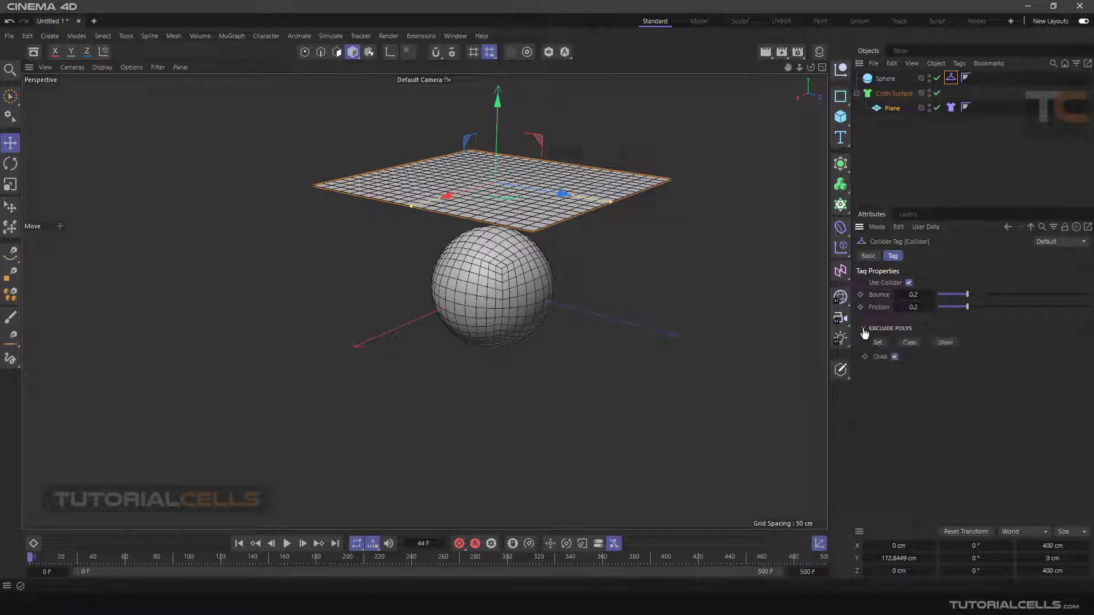
left_click(951, 108)
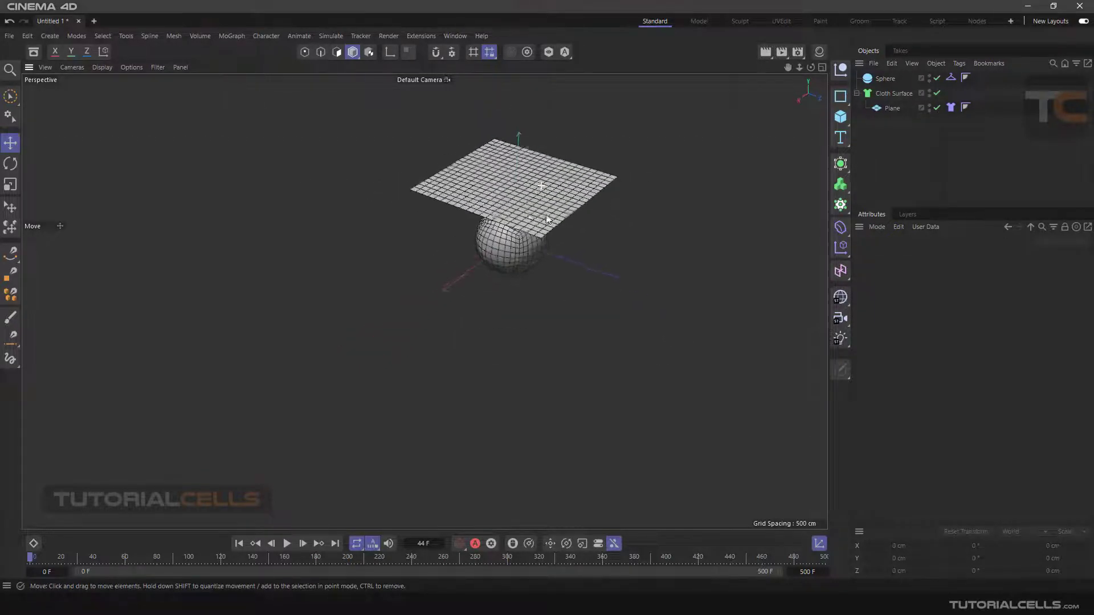
Select the Plane, then play and pause the simulation to inspect the cloth draped over the sphere
left_click(894, 93)
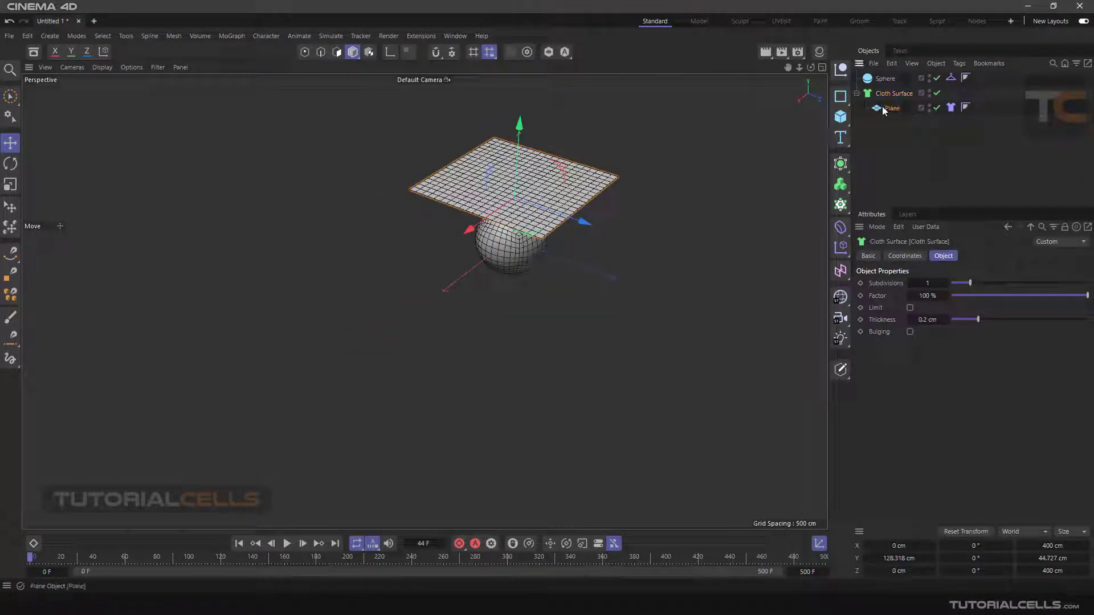
left_click(892, 108)
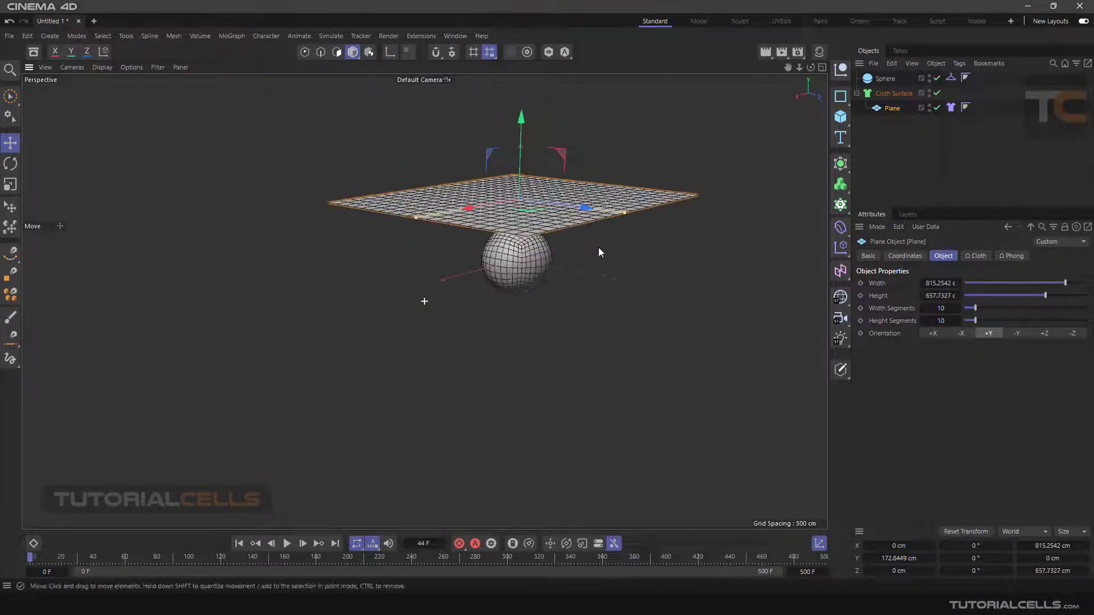
left_click(286, 543)
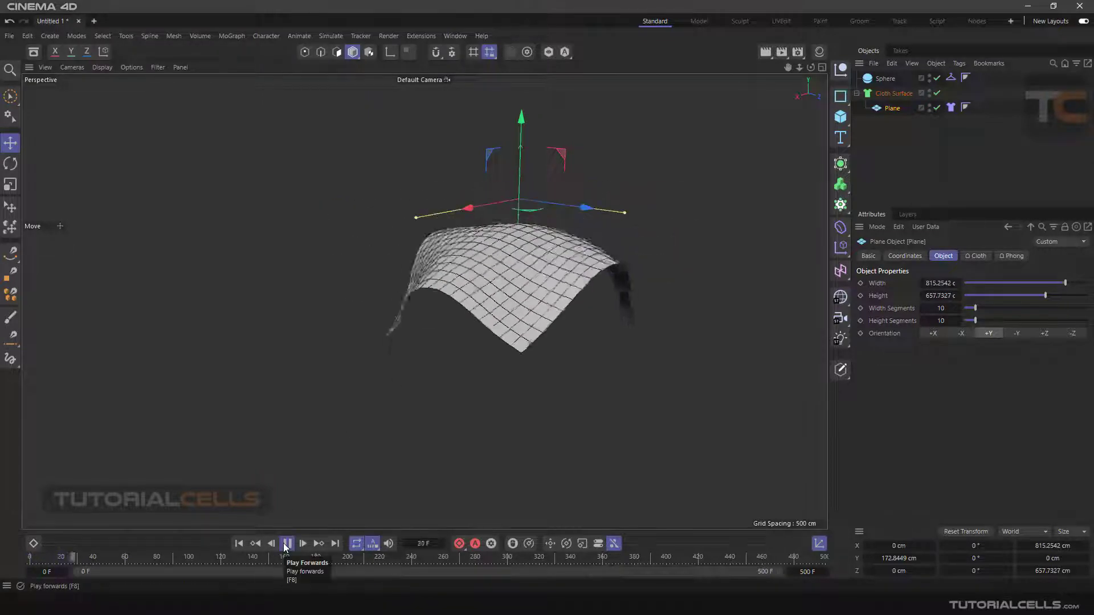
left_click(287, 544)
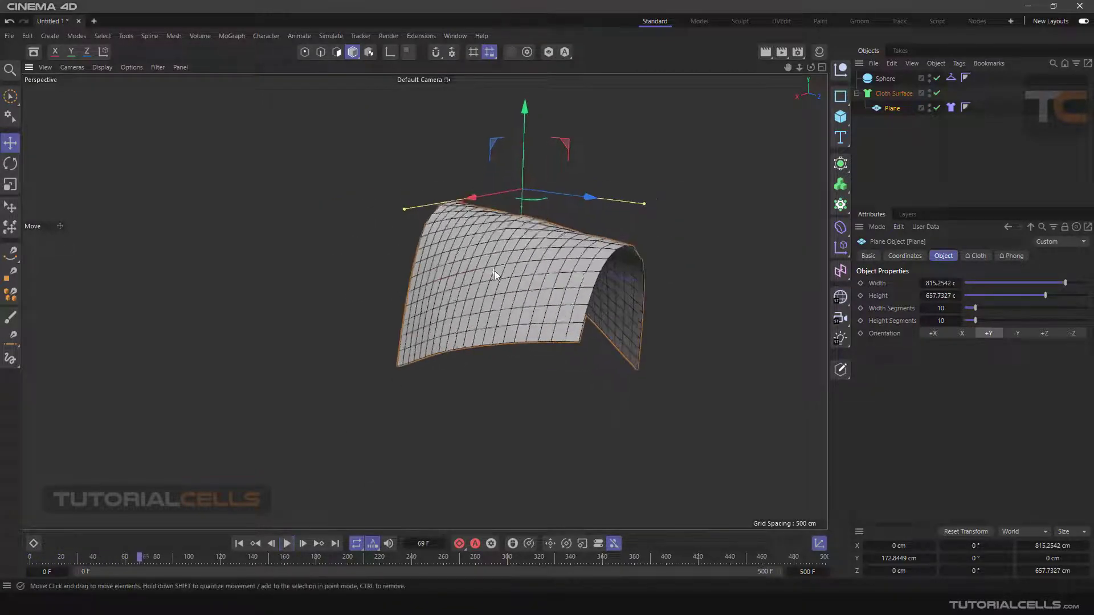
left_click(239, 544)
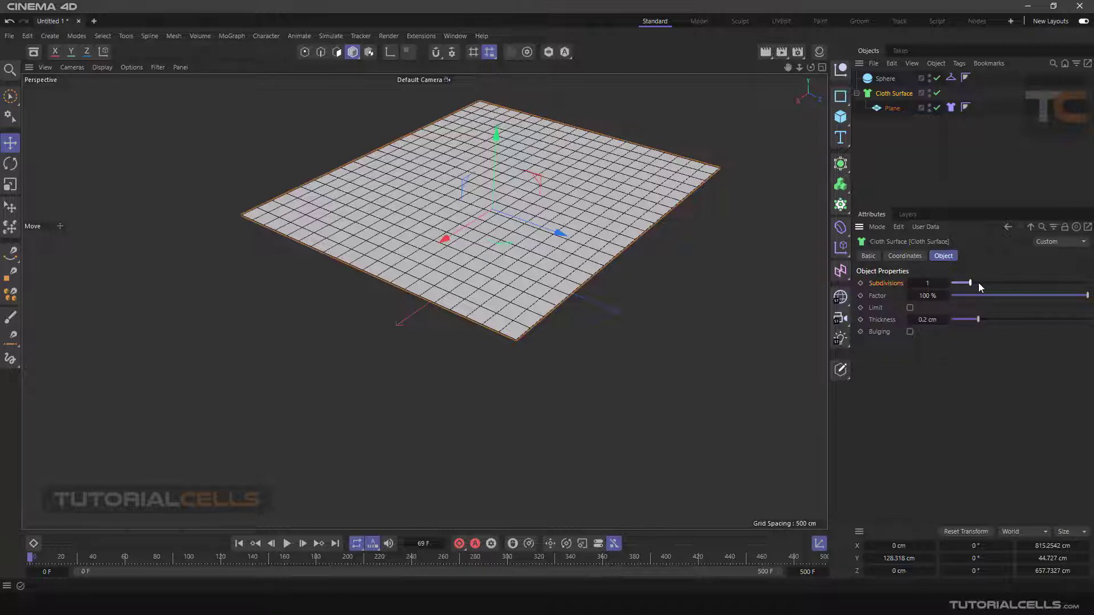
Drag Cloth Surface Subdivisions to 3, then play and stop the simulation
left_click_drag(970, 283, 1009, 283)
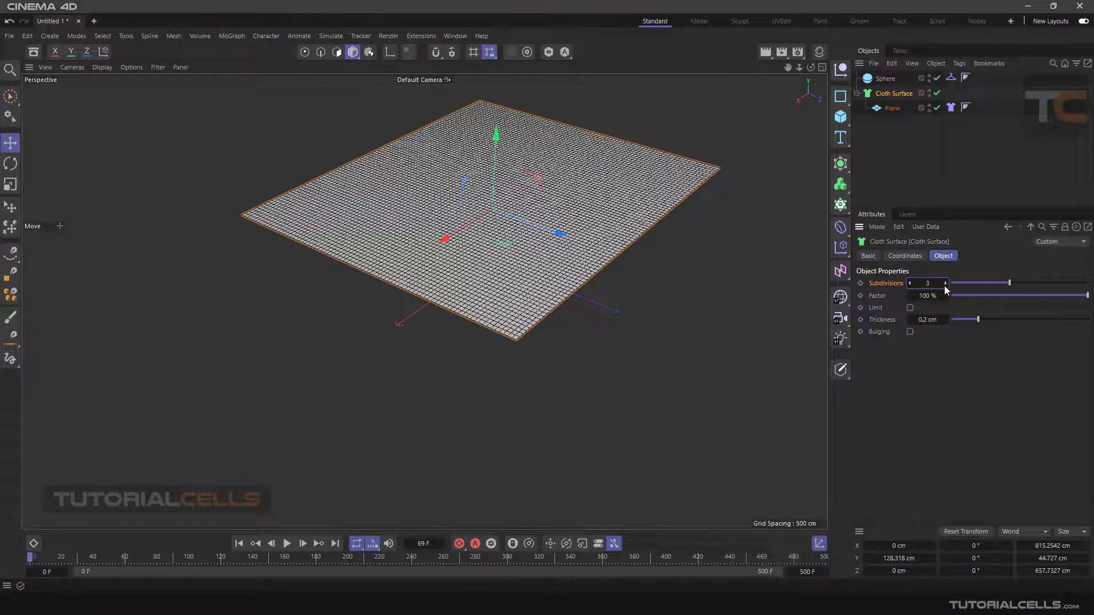
left_click(287, 544)
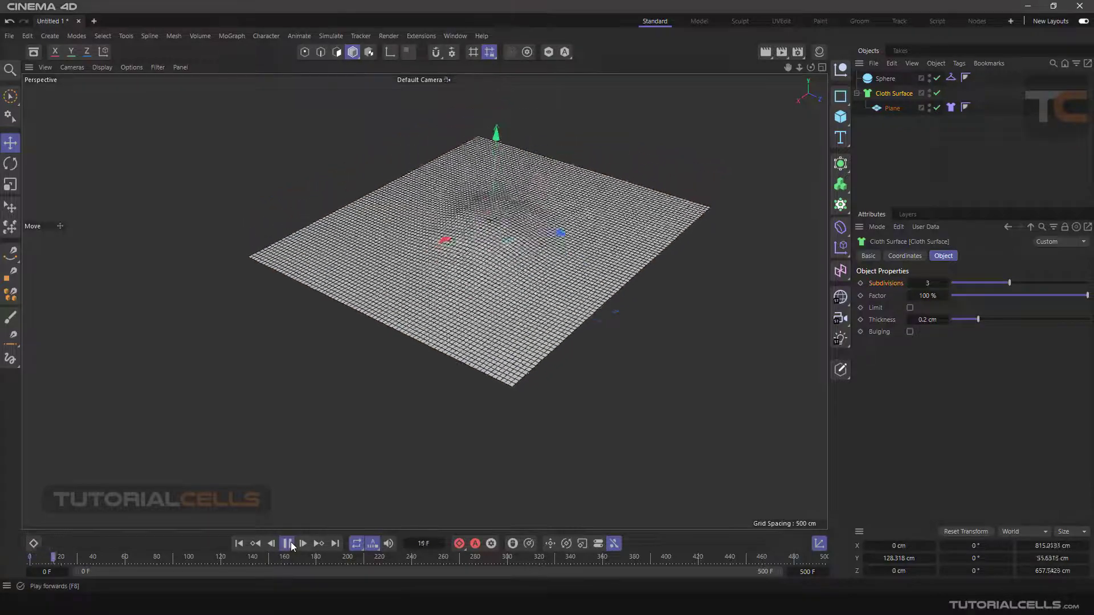
left_click(286, 543)
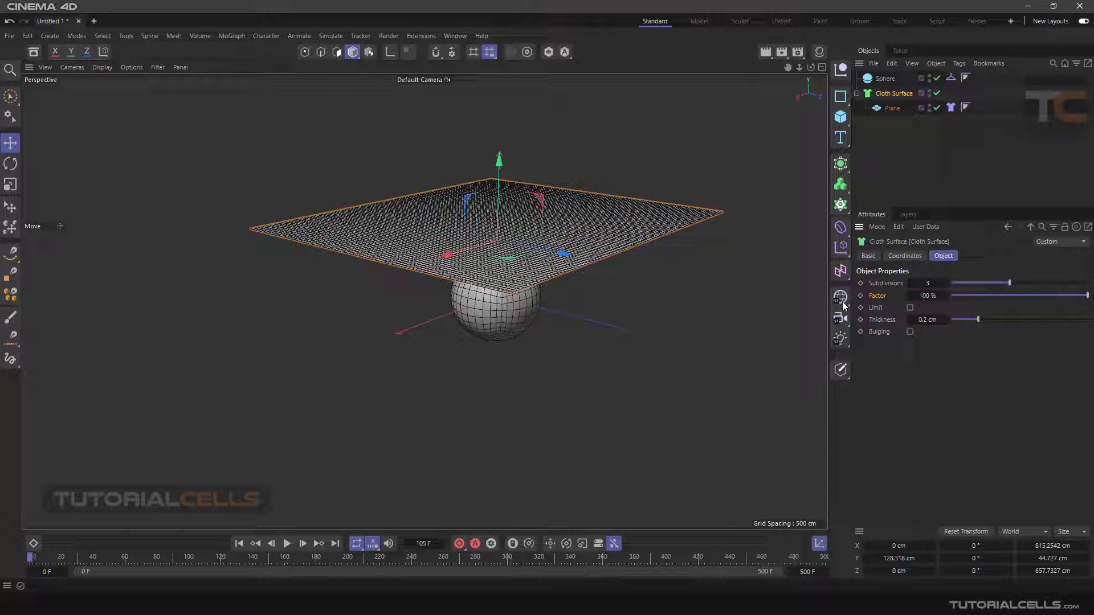
mouse_move(661, 285)
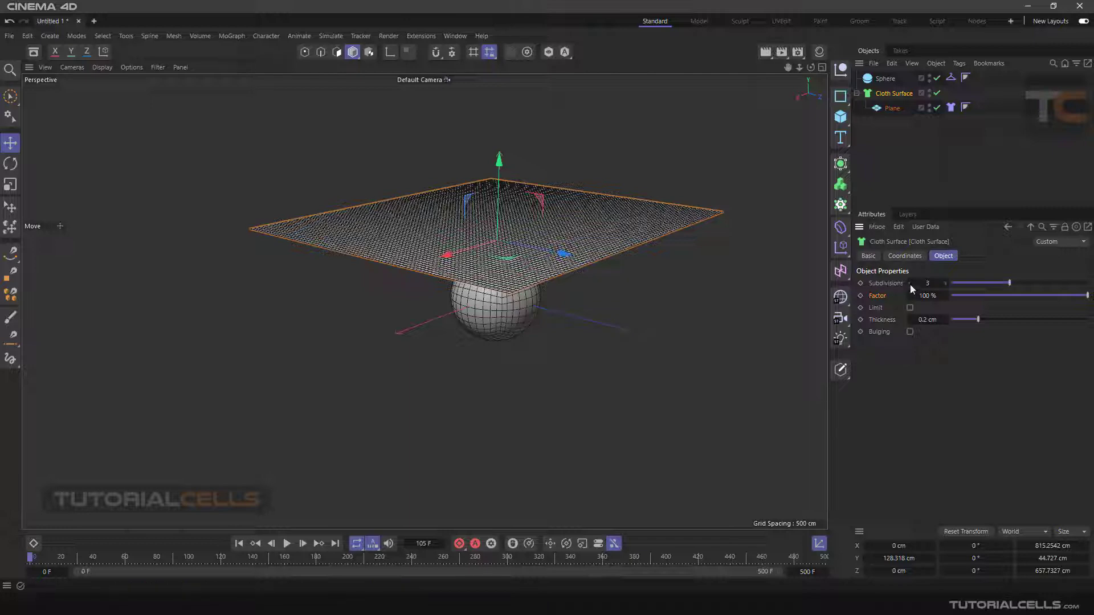
Select the plane and set its width and height segments to 16
left_click(893, 109)
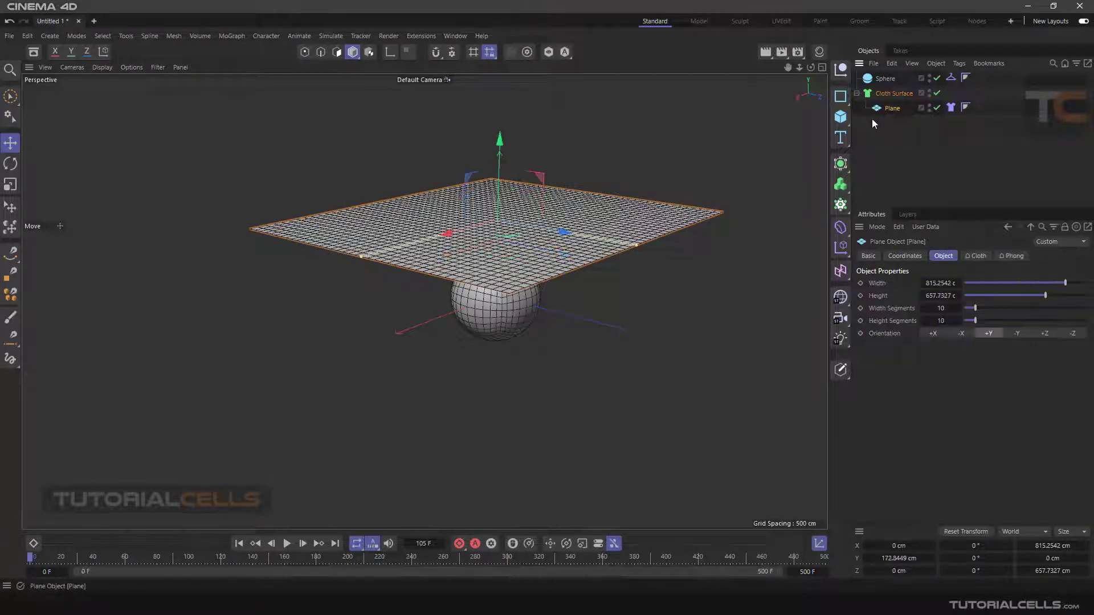
left_click_drag(499, 209, 621, 268)
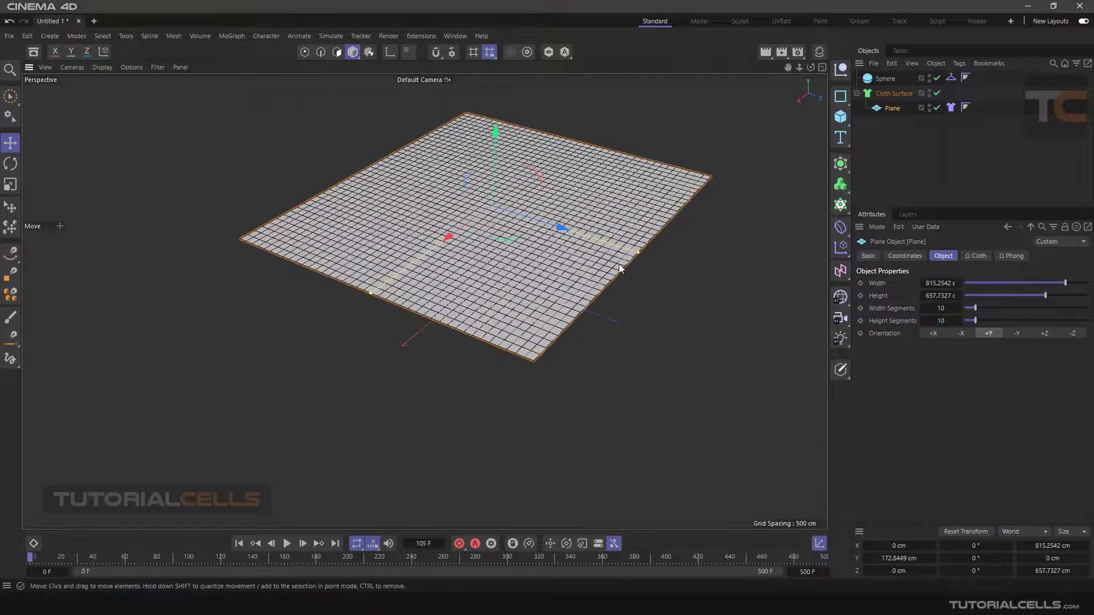
left_click_drag(973, 309, 980, 309)
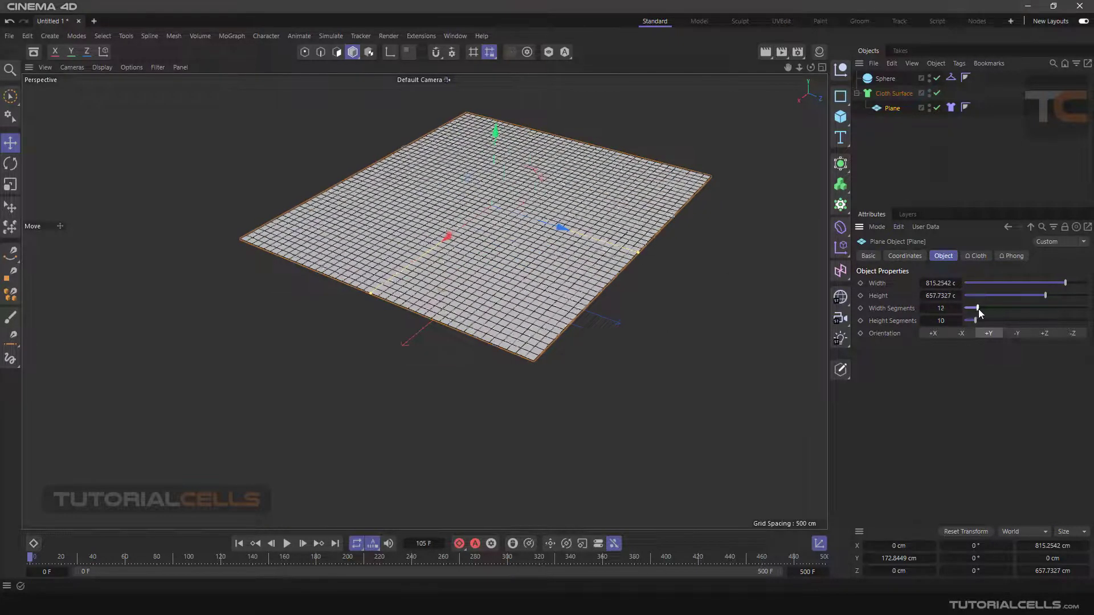
left_click_drag(970, 320, 980, 321)
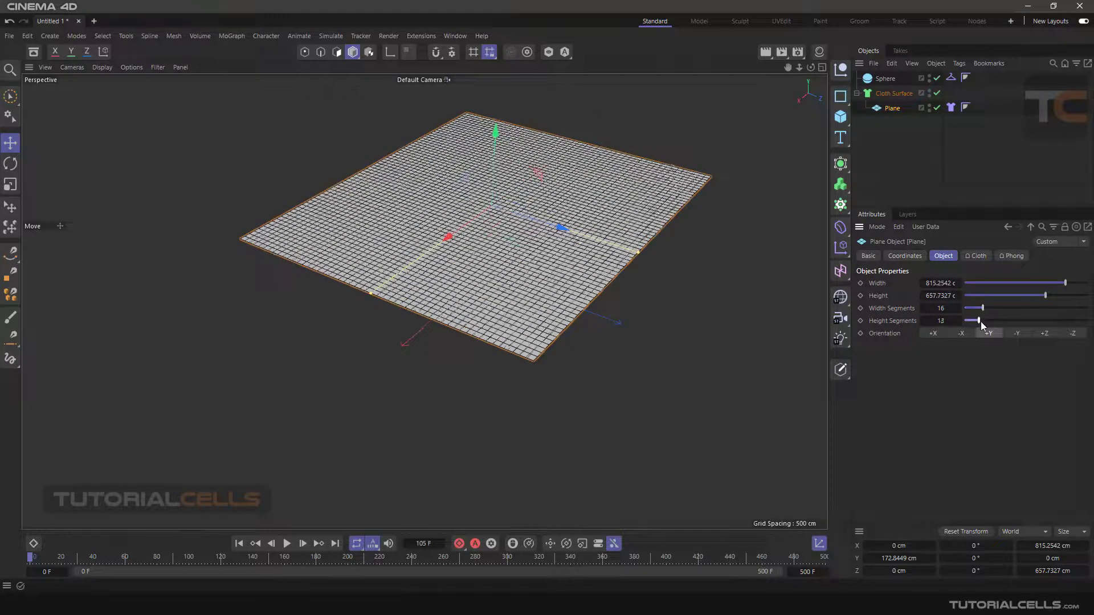
Play the cloth drape over the sphere, then stop playback
left_click(287, 544)
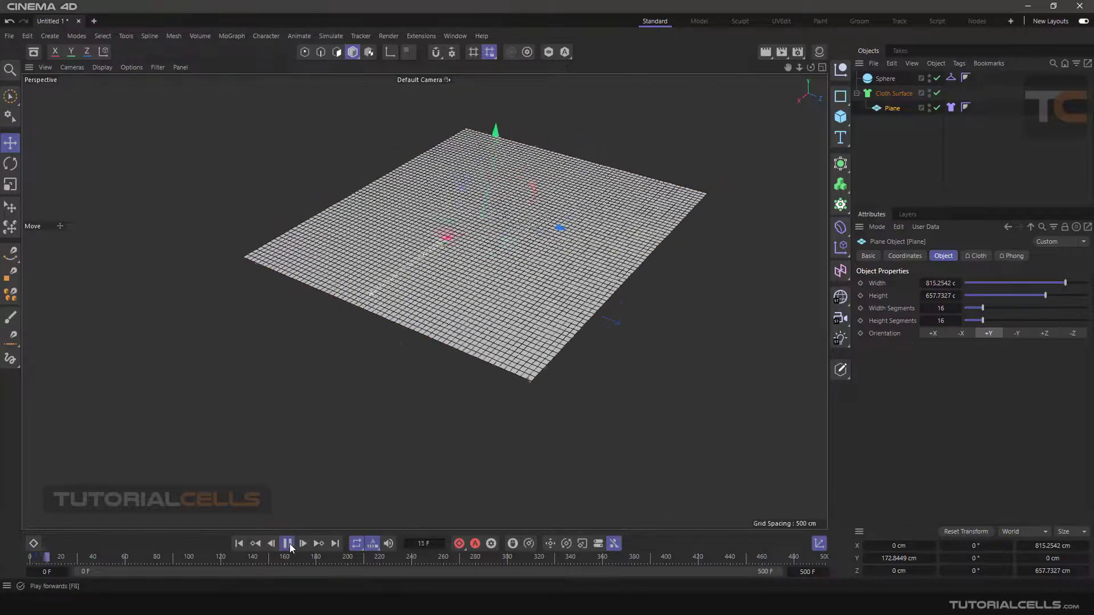
left_click(287, 544)
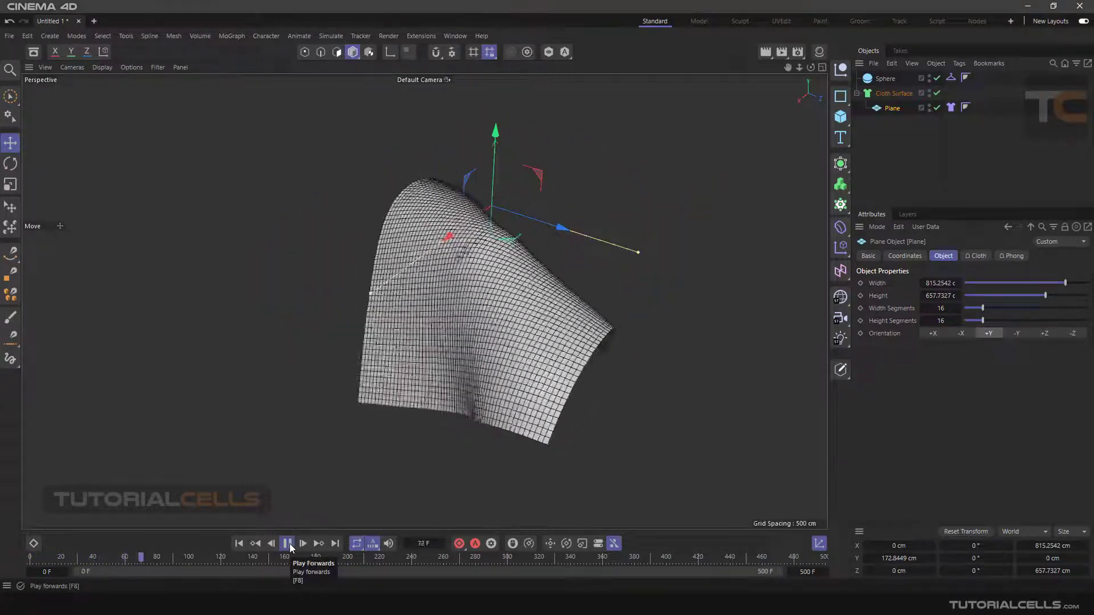
left_click(286, 543)
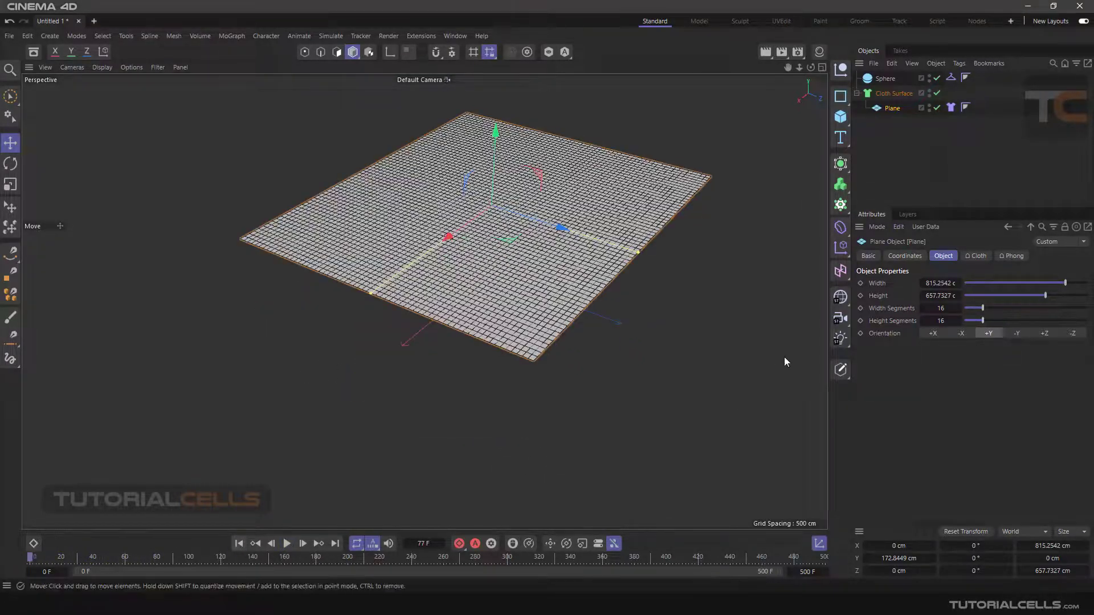
left_click(894, 93)
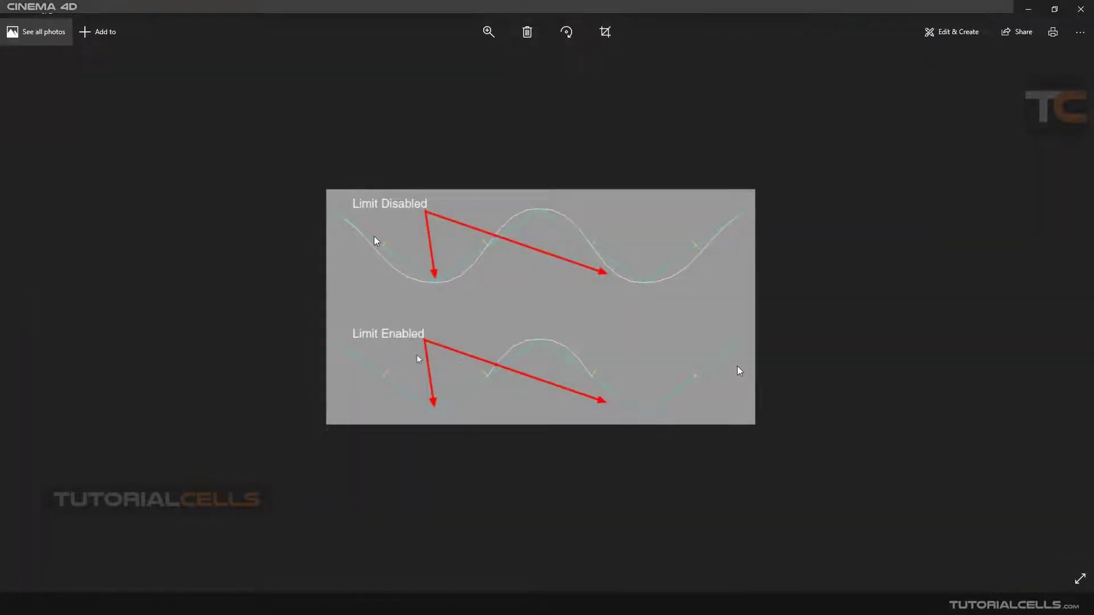
mouse_move(369, 251)
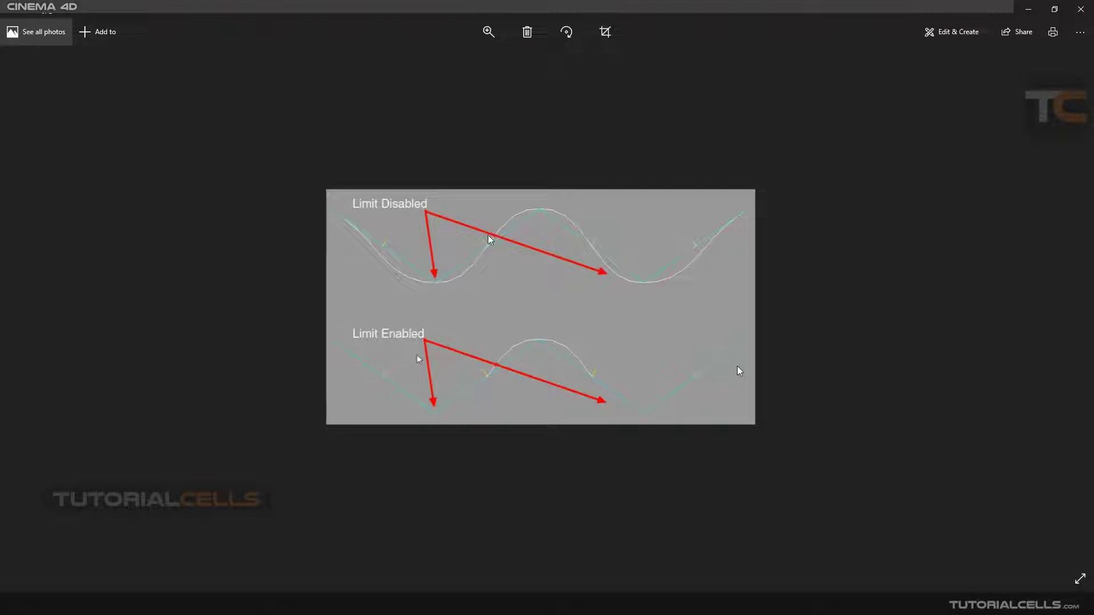
mouse_move(738, 226)
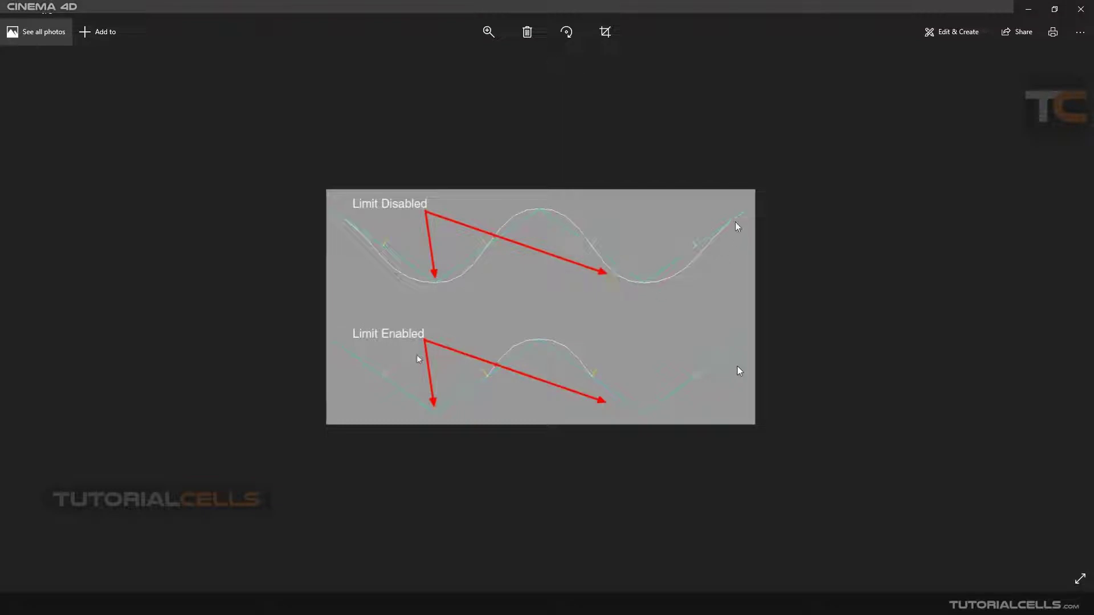
mouse_move(544, 217)
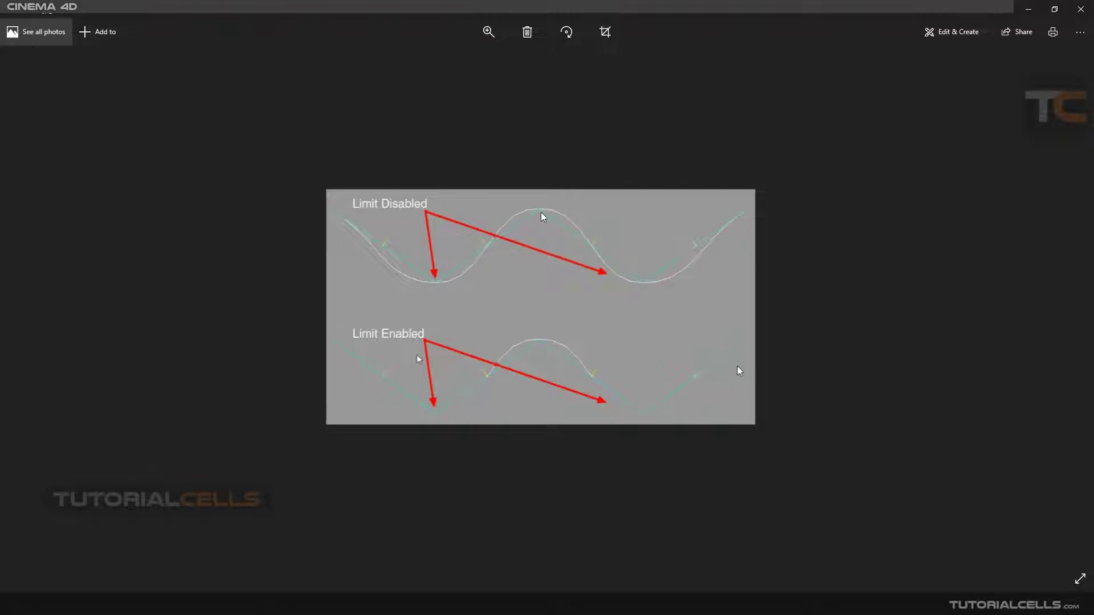
mouse_move(623, 277)
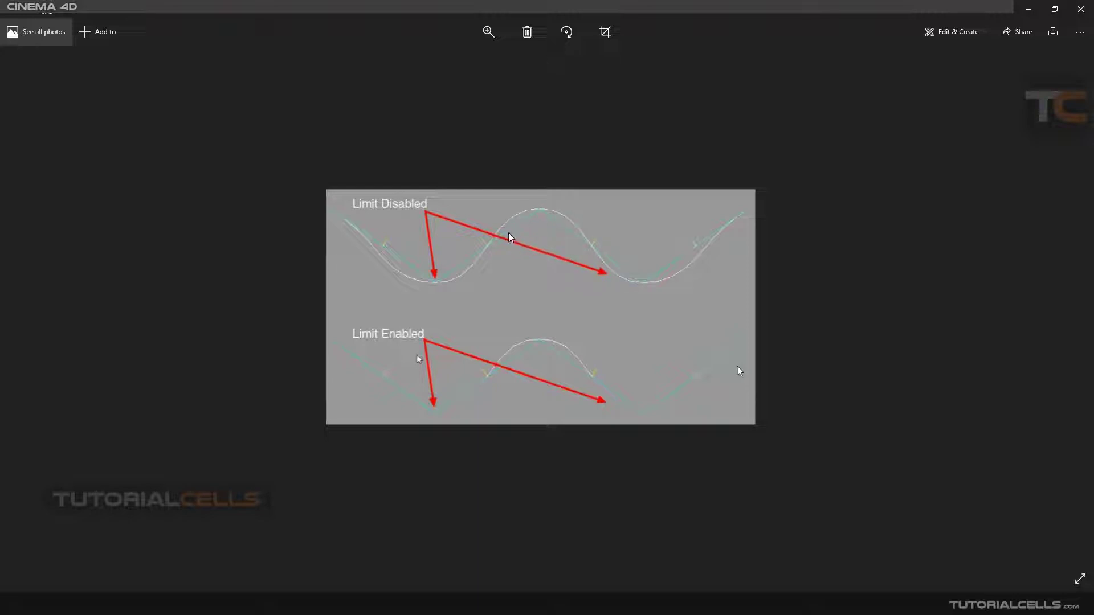
mouse_move(432, 284)
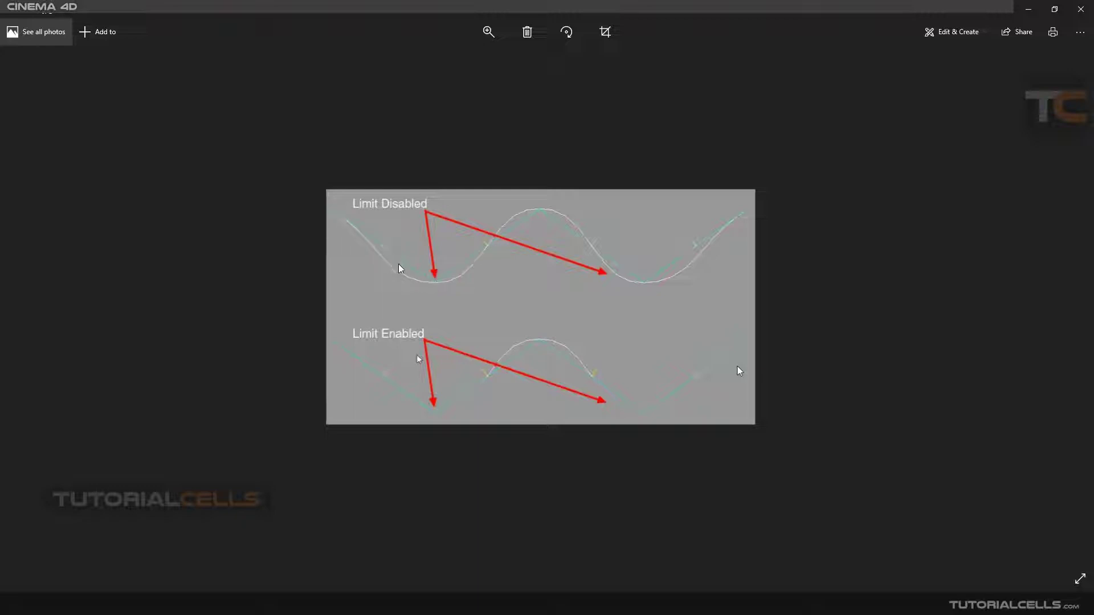
mouse_move(359, 218)
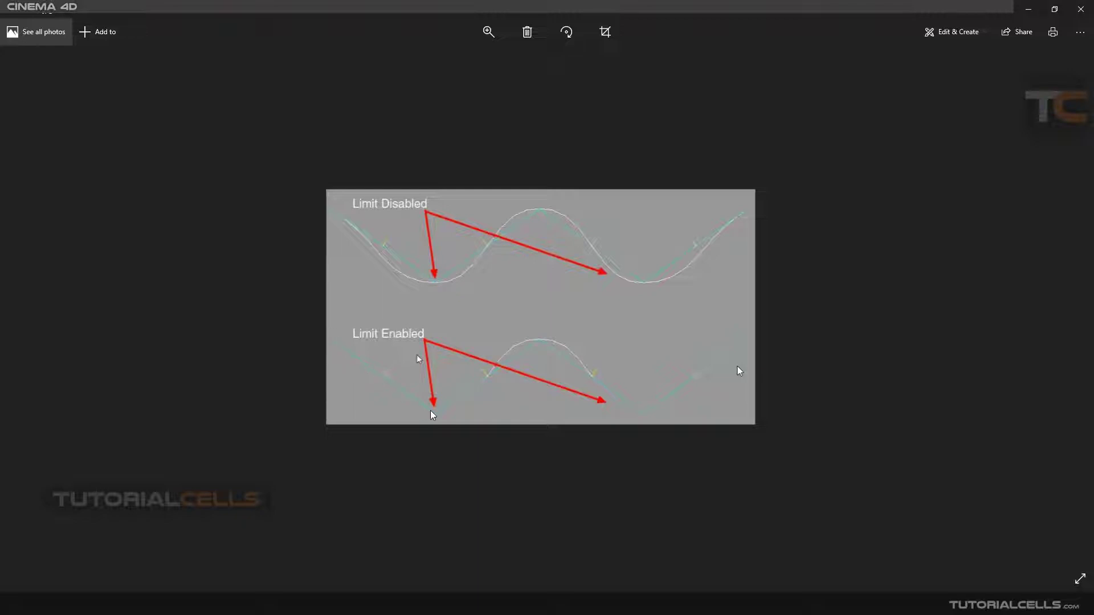
mouse_move(538, 348)
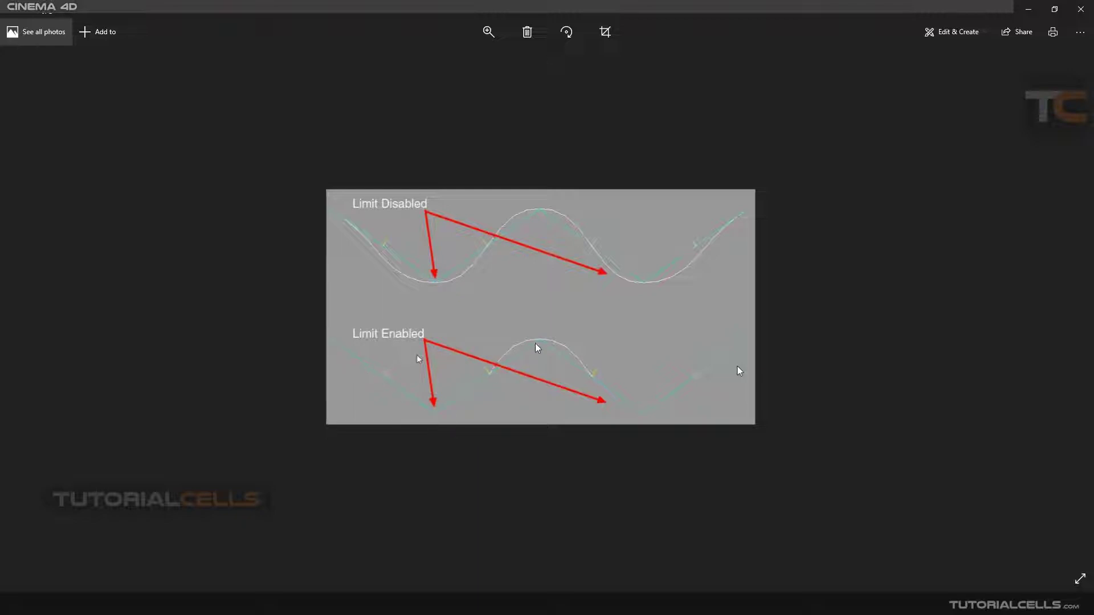
mouse_move(637, 410)
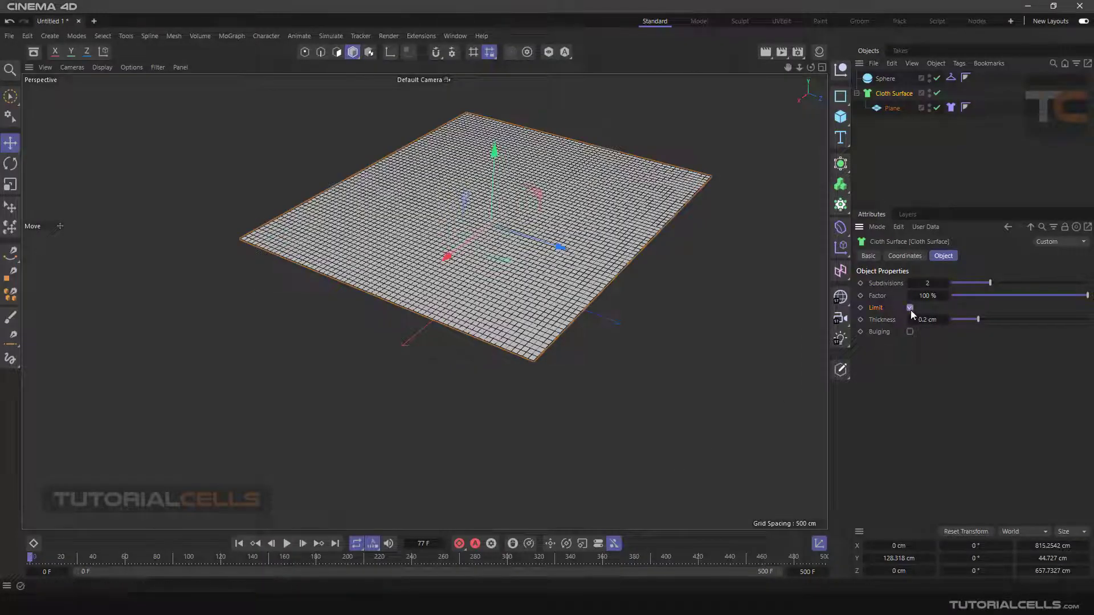
Enable Limit on the Cloth Surface, play the drape over the sphere, then pause
left_click(910, 308)
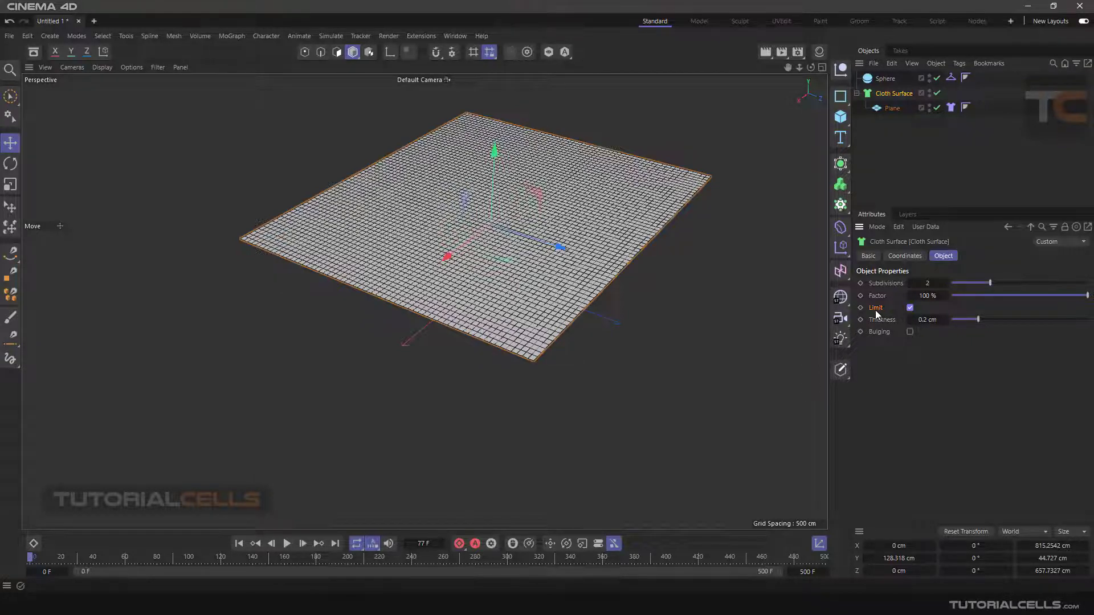
left_click(286, 543)
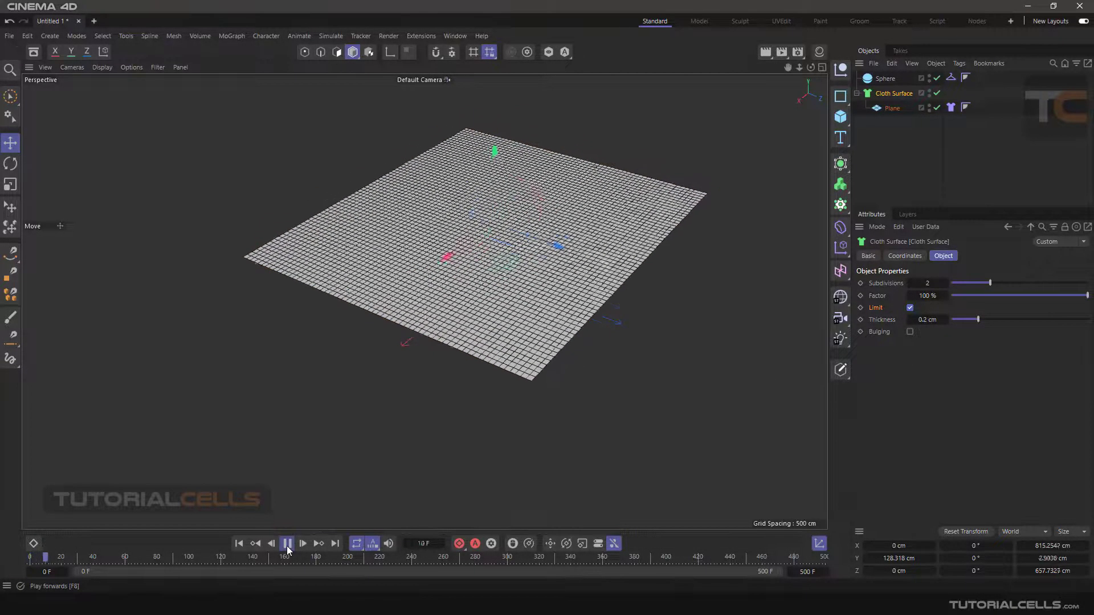
left_click(286, 544)
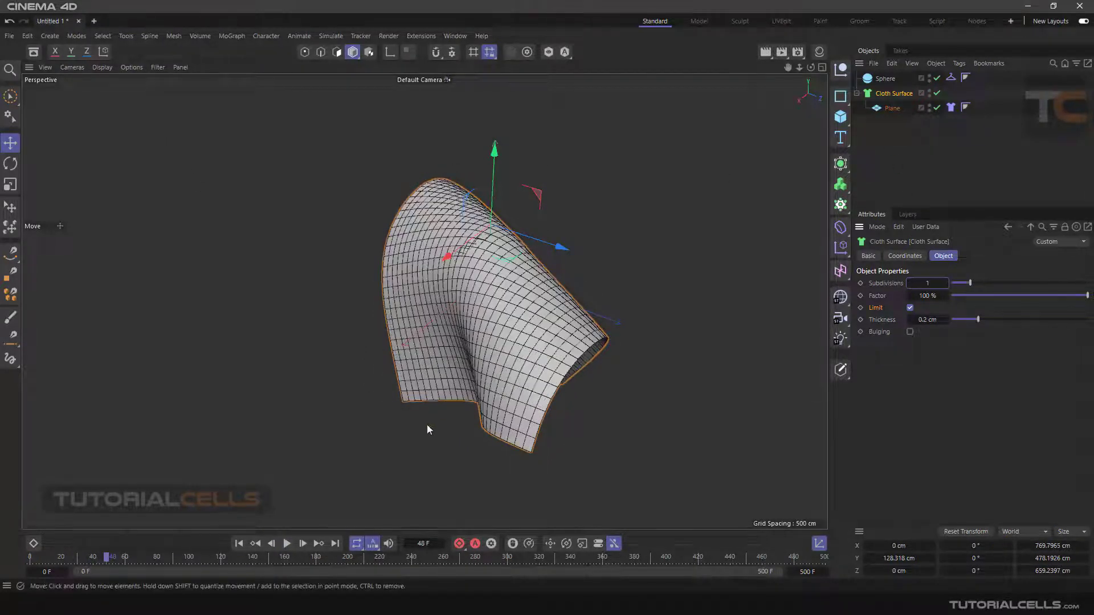
left_click(286, 544)
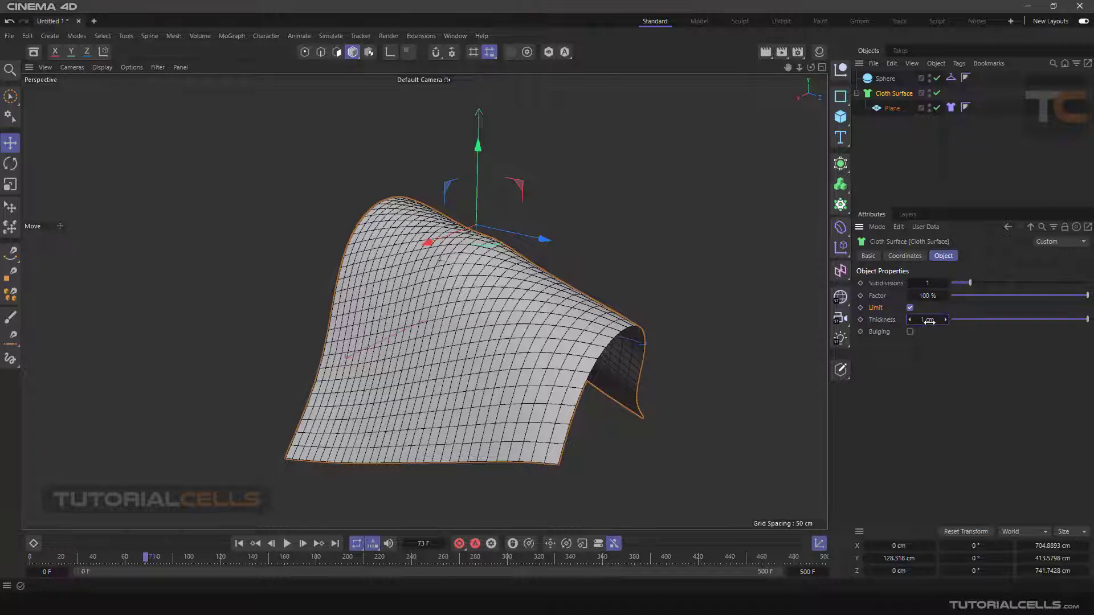
left_click(287, 544)
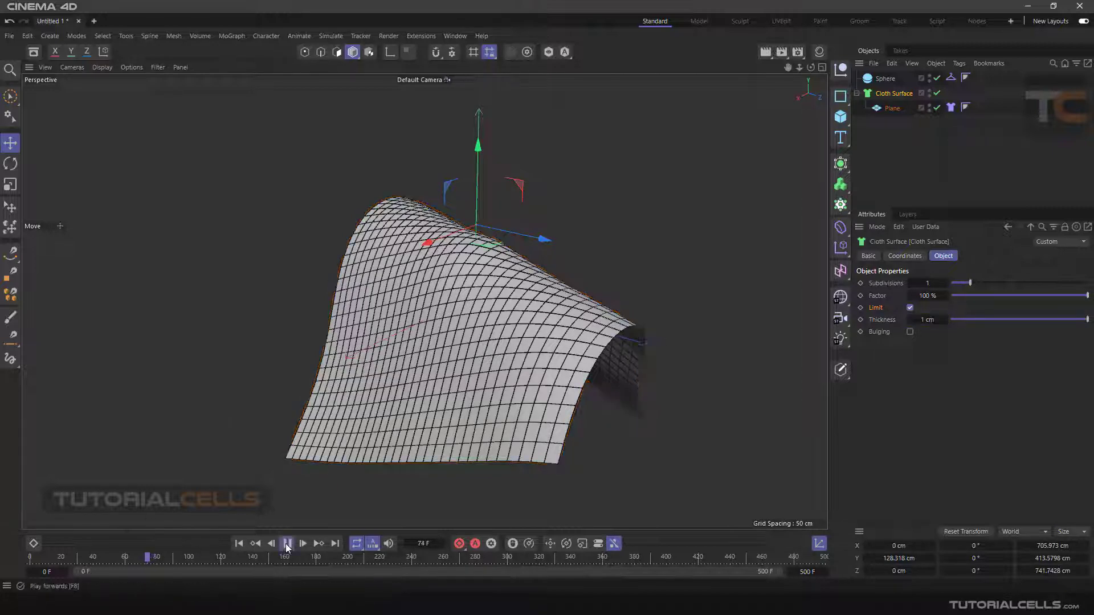
left_click(286, 544)
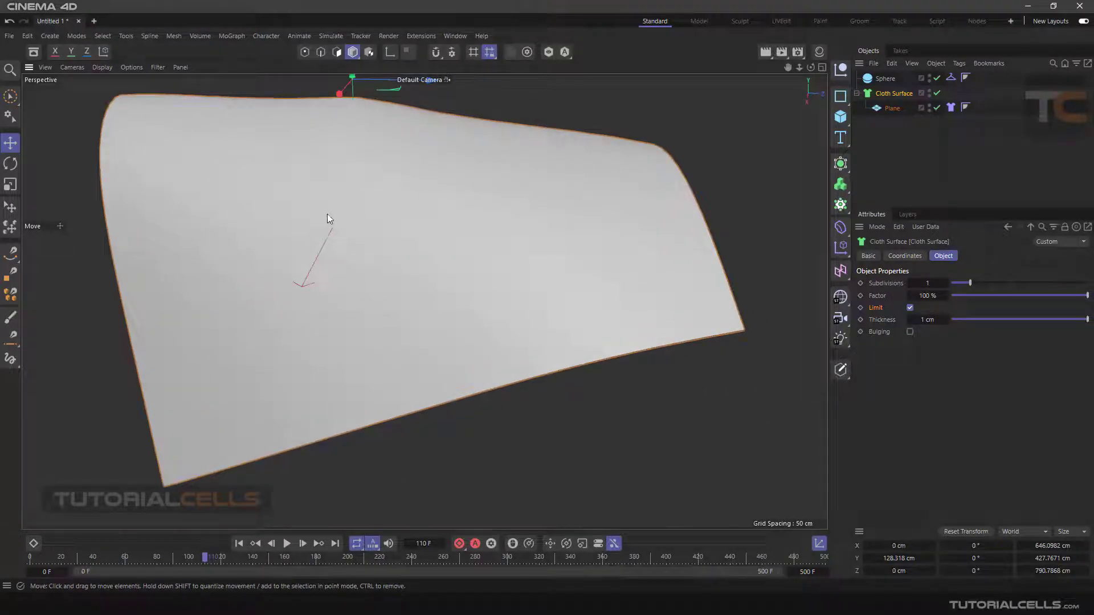
mouse_move(429, 525)
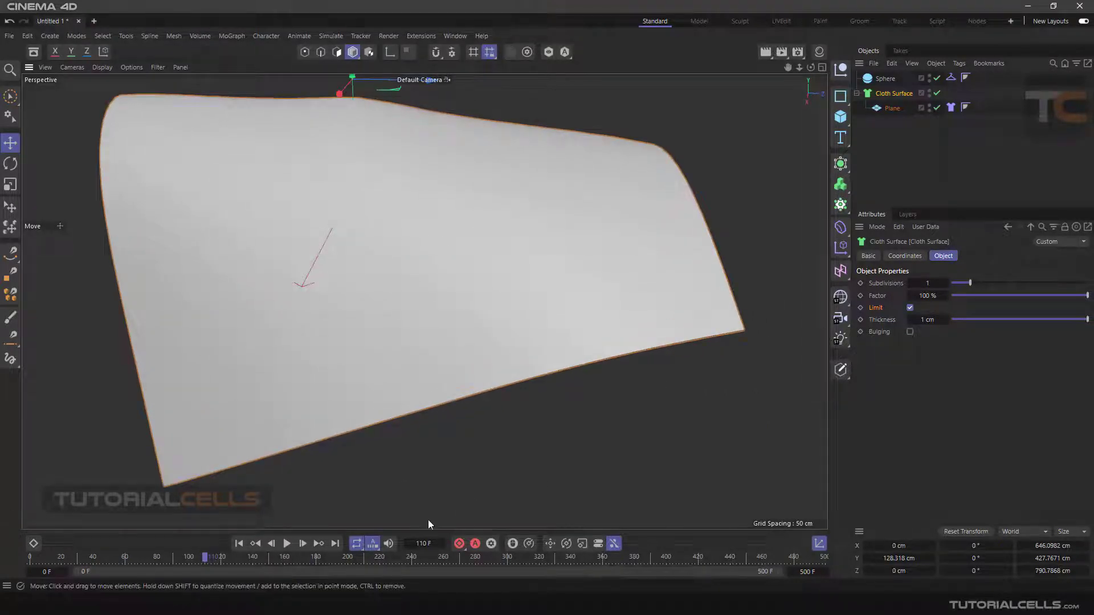
Resume and pause the drape, then set subdivisions to 4 and turn Limit off
left_click(286, 544)
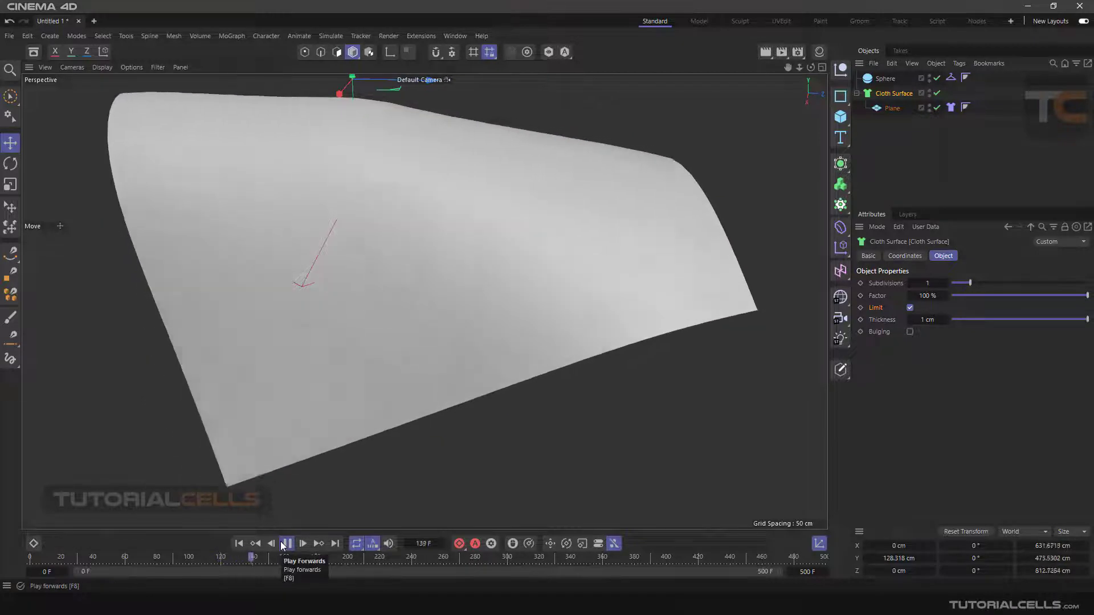
left_click(286, 544)
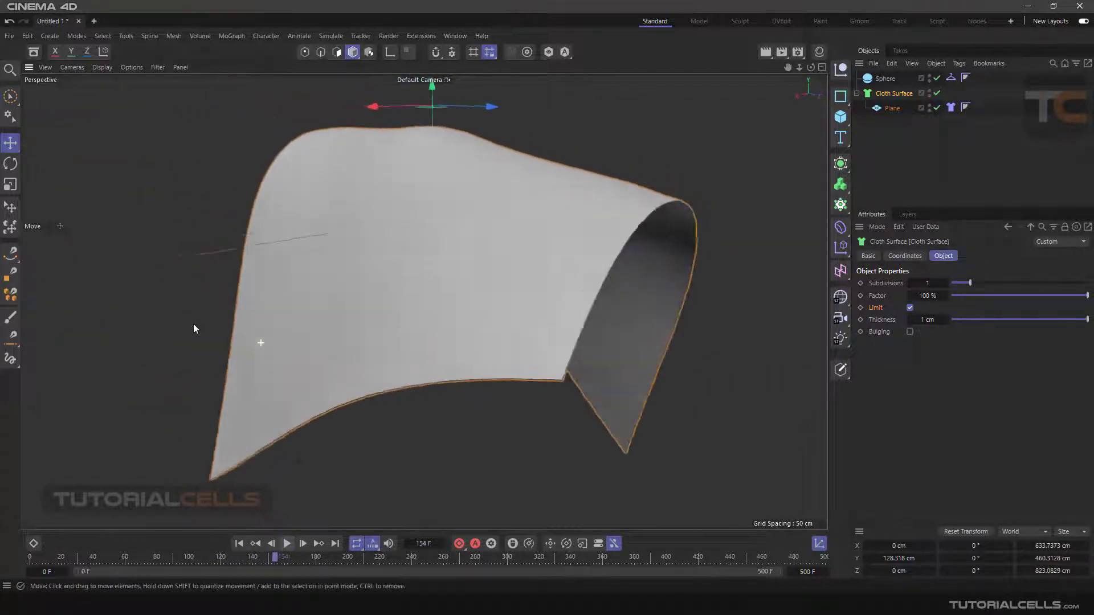
left_click_drag(196, 328, 501, 374)
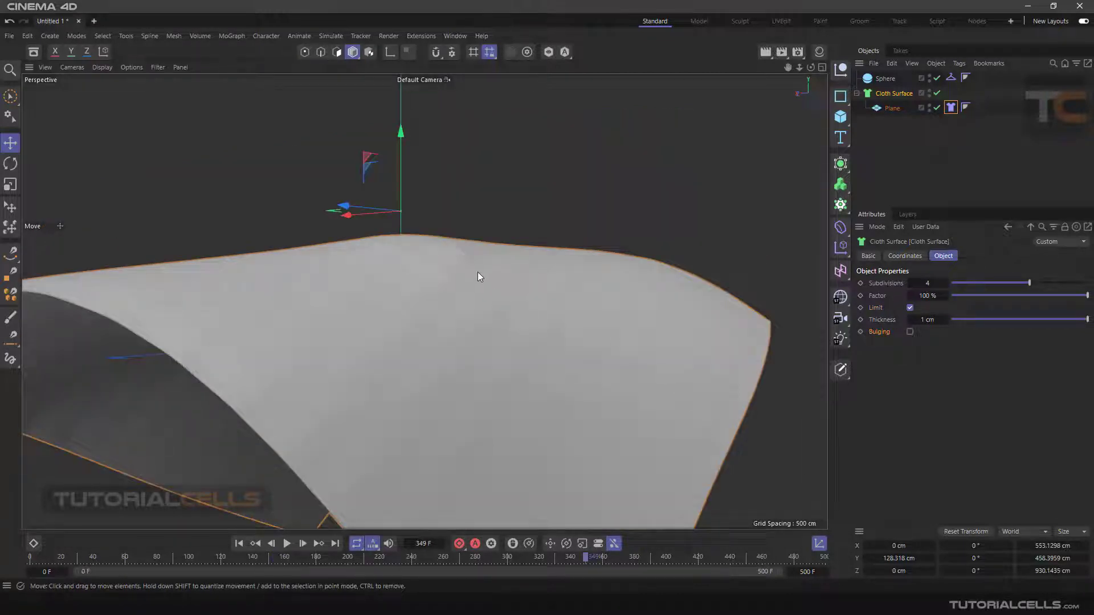
mouse_move(544, 307)
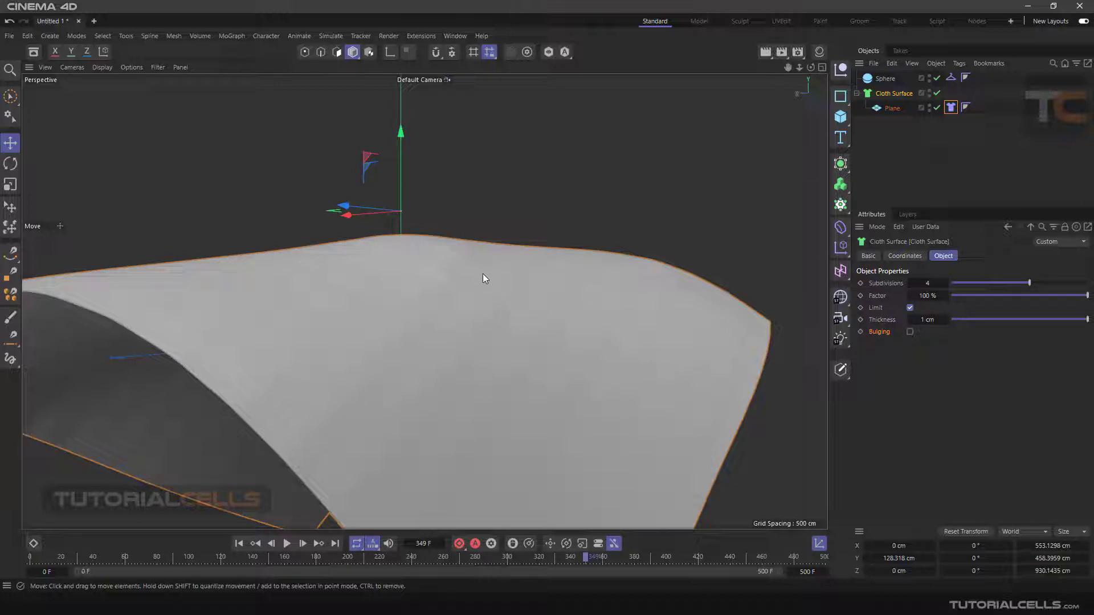
left_click(910, 307)
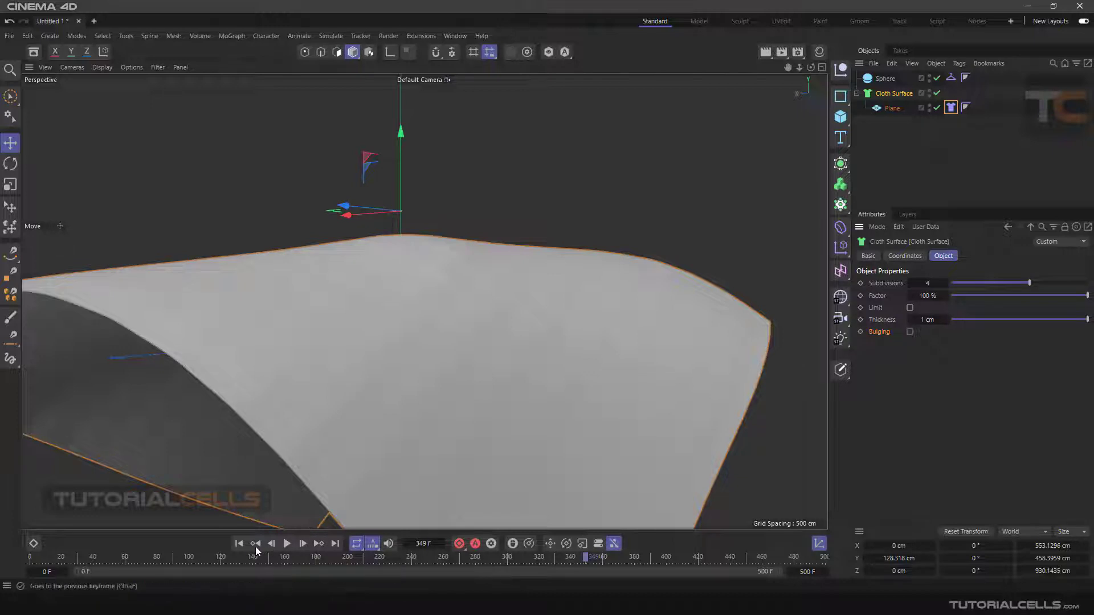
Replay the drape from the start with Limit off, then pause
left_click(287, 544)
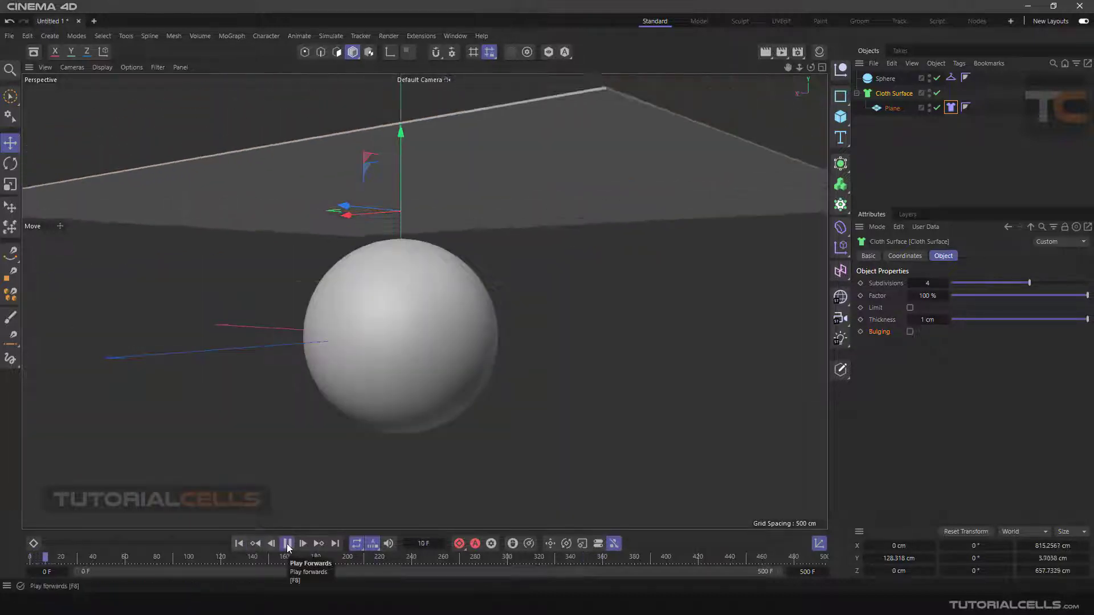
left_click(286, 543)
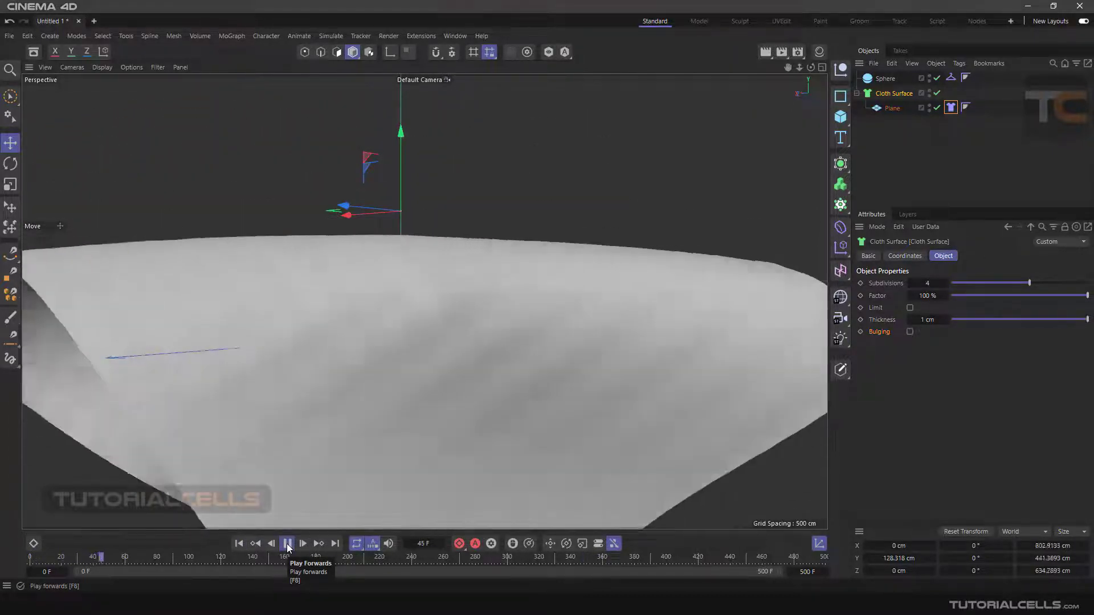
left_click(287, 544)
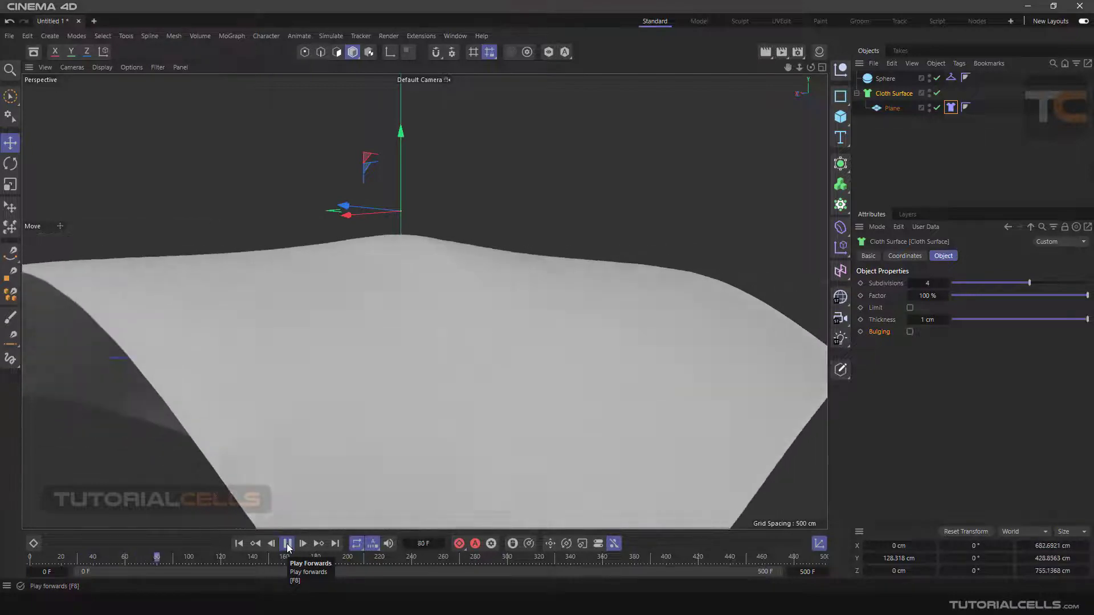
left_click(287, 544)
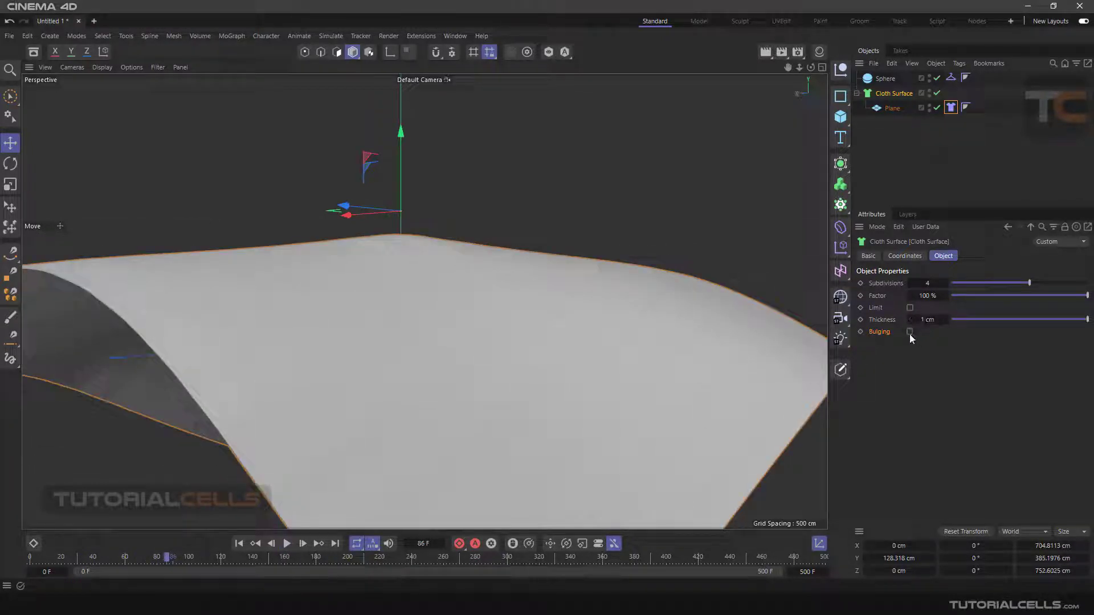
Turn on Bulging for the Cloth Surface, play the drape, then pause
left_click(910, 332)
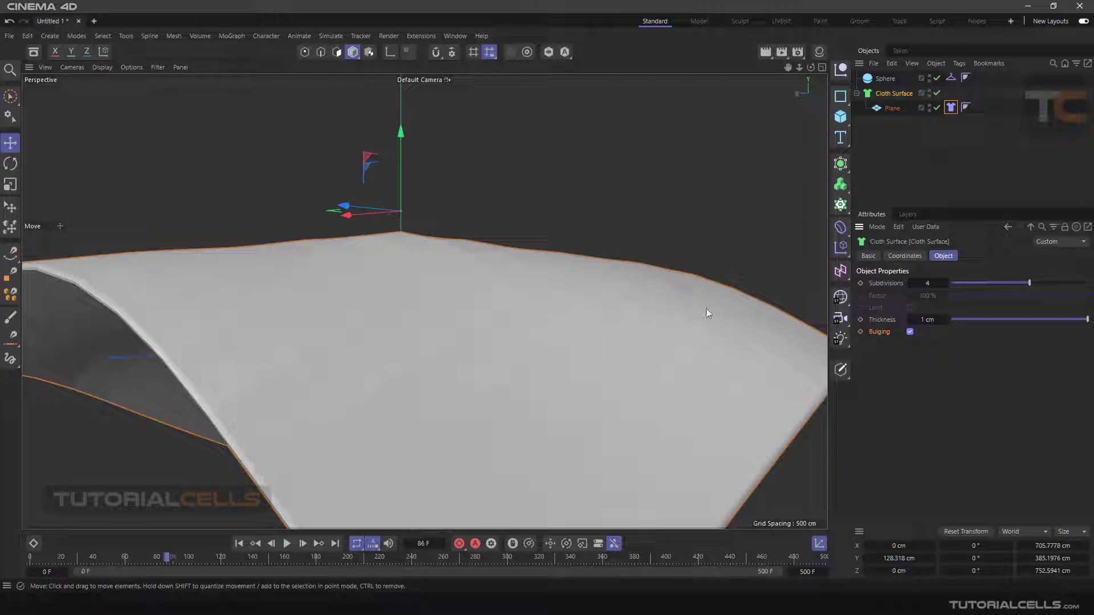
mouse_move(694, 437)
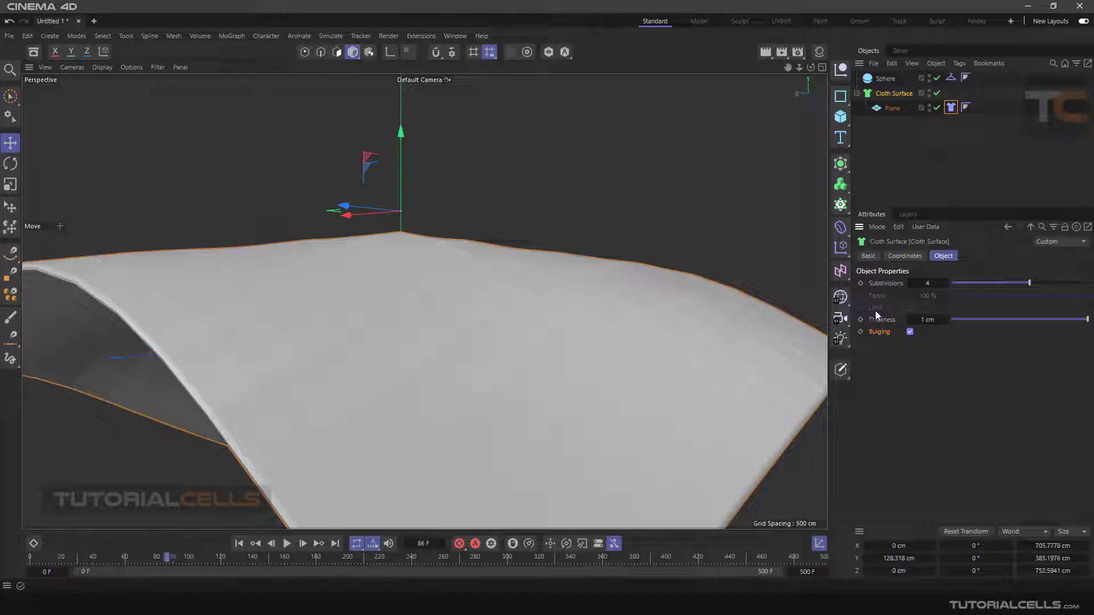
mouse_move(632, 430)
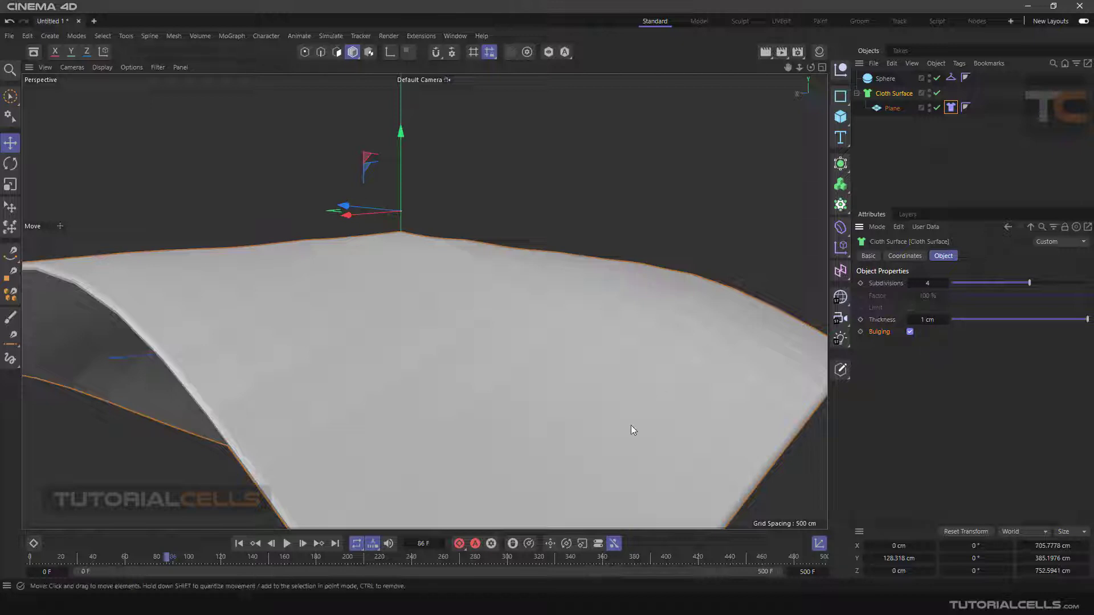
left_click(286, 543)
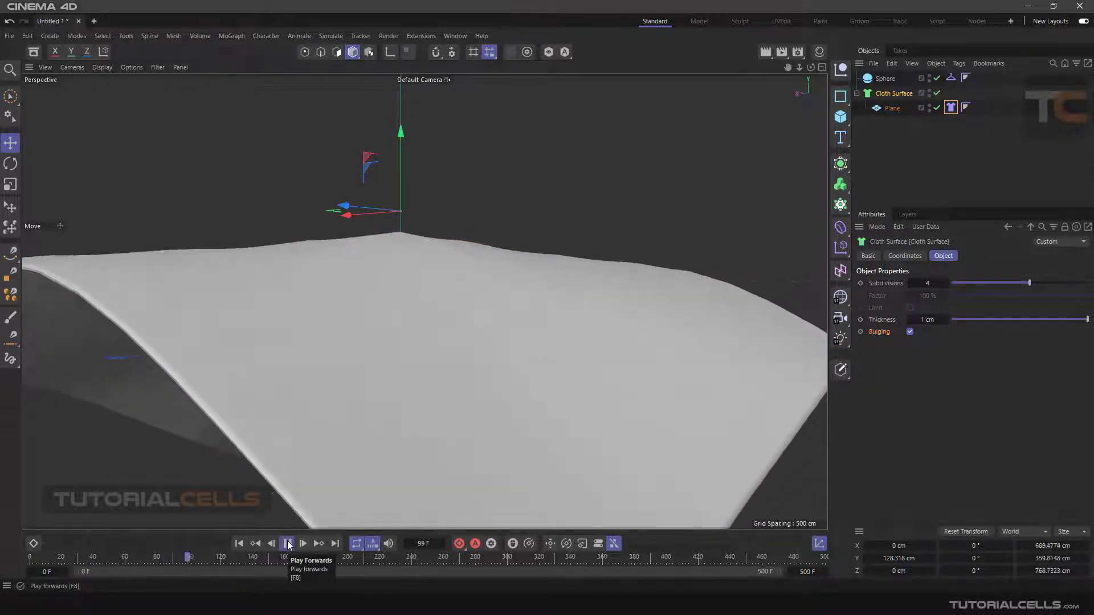
left_click(287, 544)
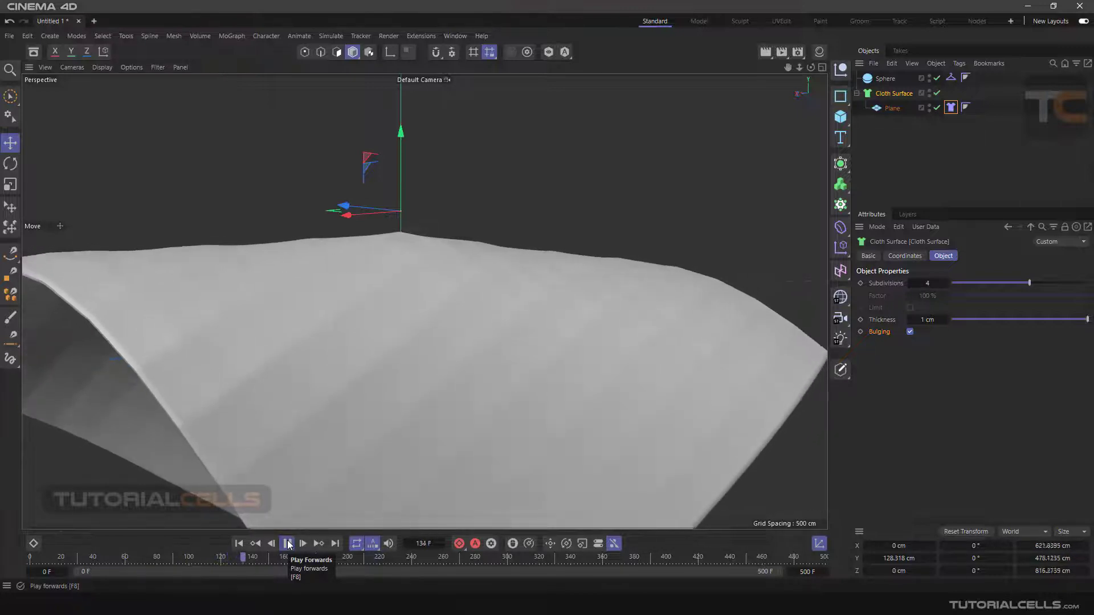
left_click(286, 544)
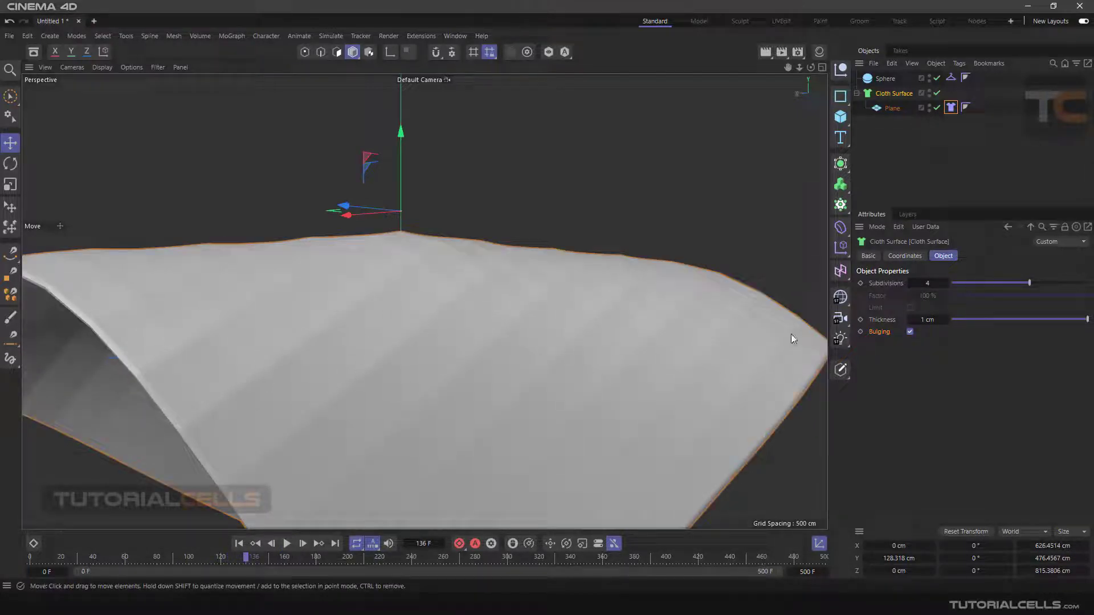
Turn Bulging off and toggle Limit on and back off
left_click(910, 332)
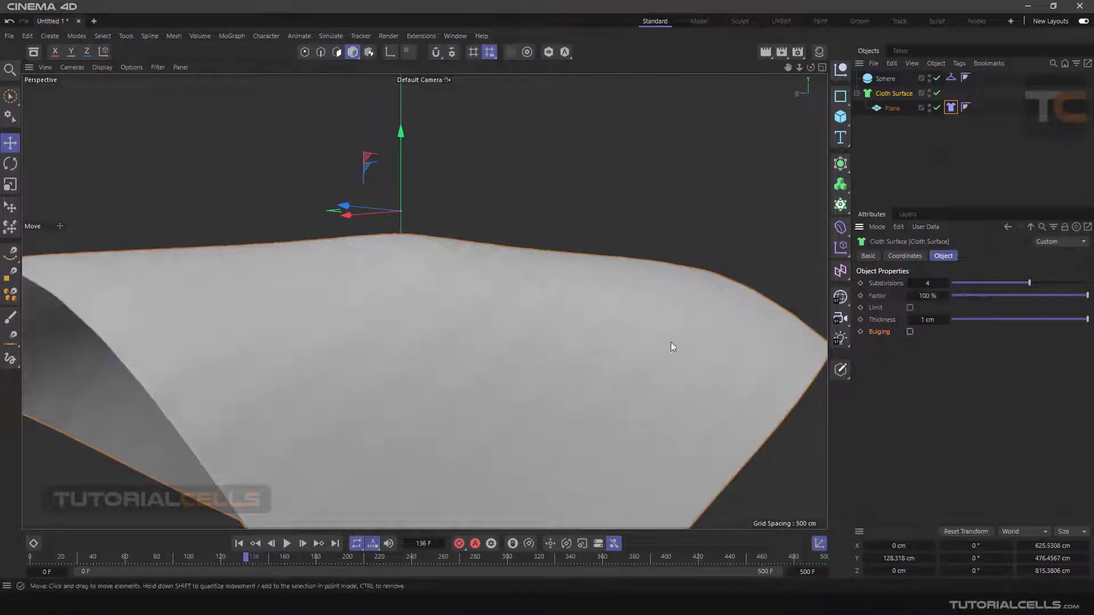
left_click(911, 308)
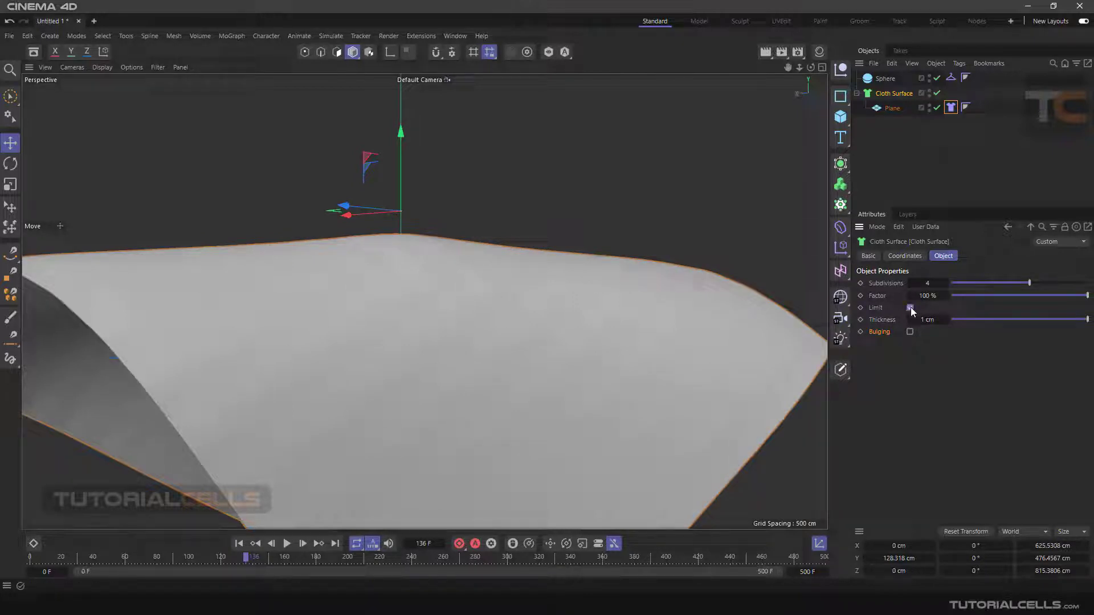
left_click(910, 308)
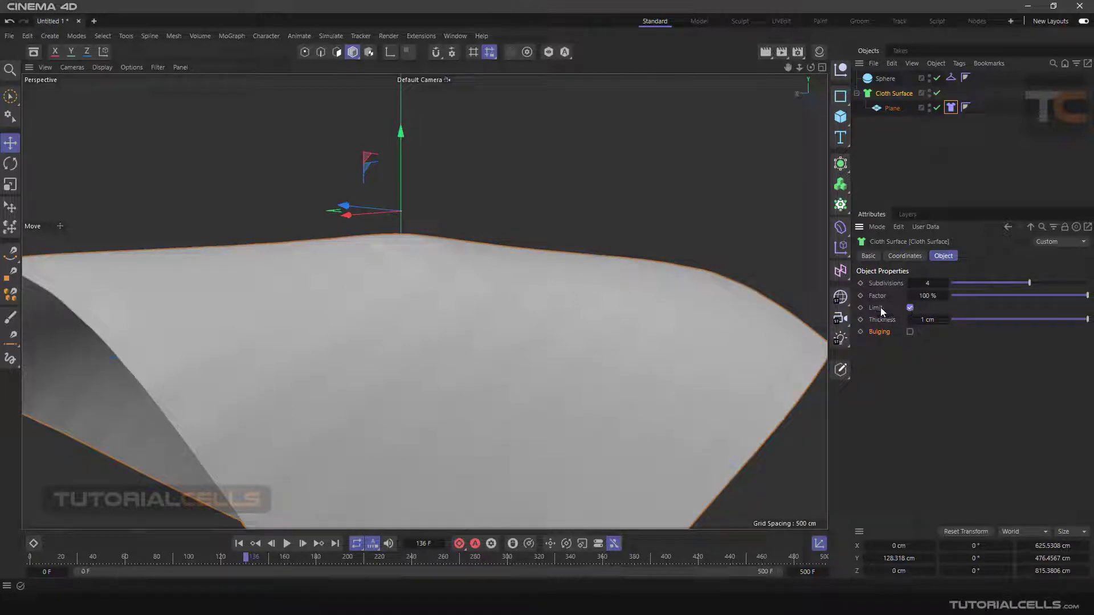
left_click(910, 308)
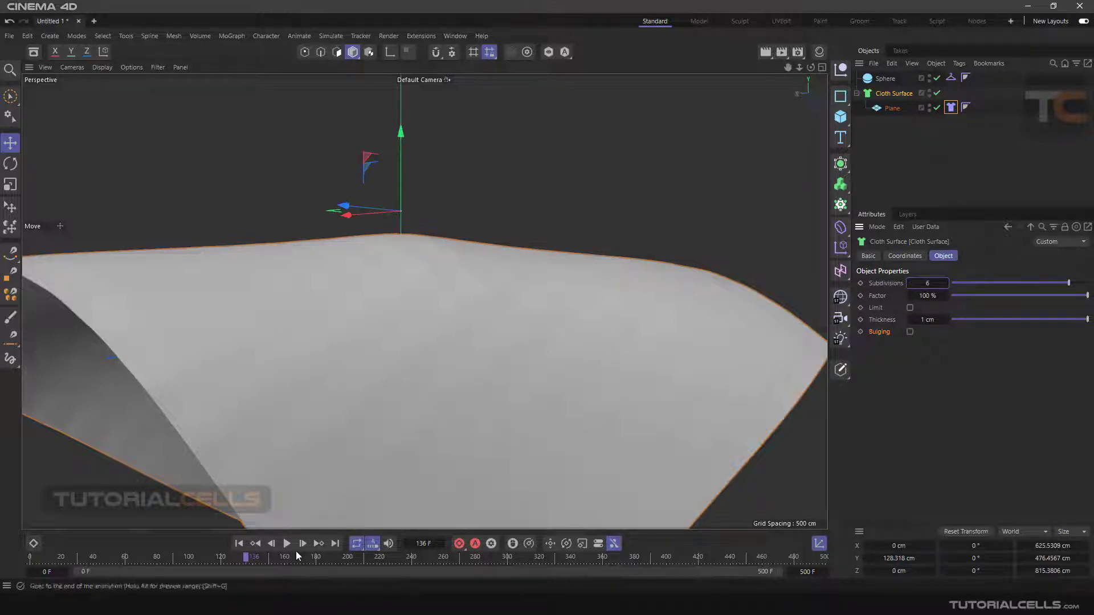
Replay the drape from frame 0 with 6 subdivisions, then pause
left_click(286, 544)
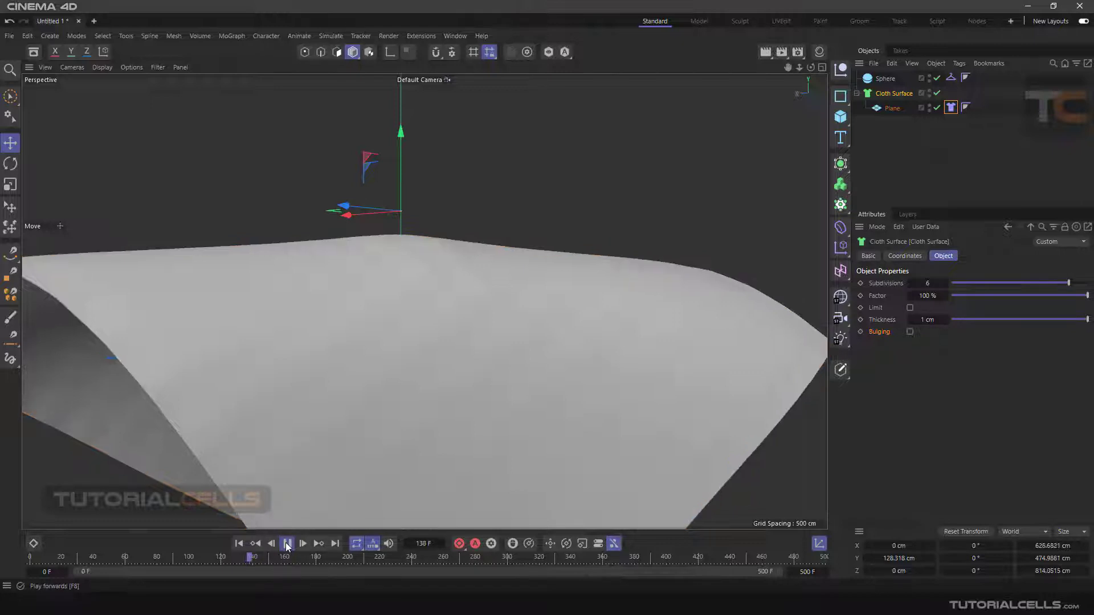
left_click(286, 544)
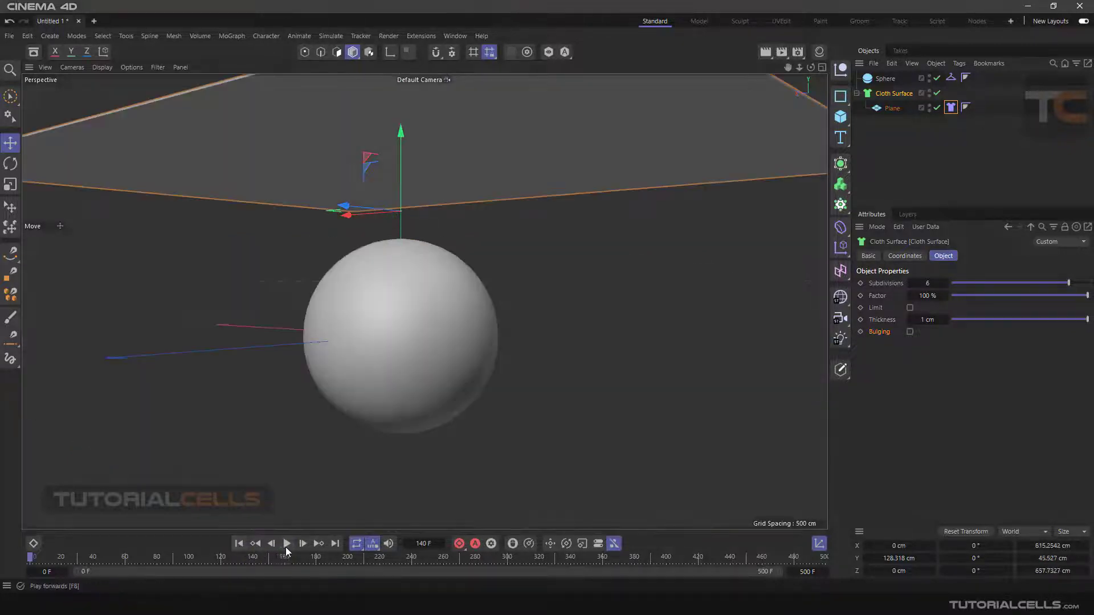
left_click(287, 543)
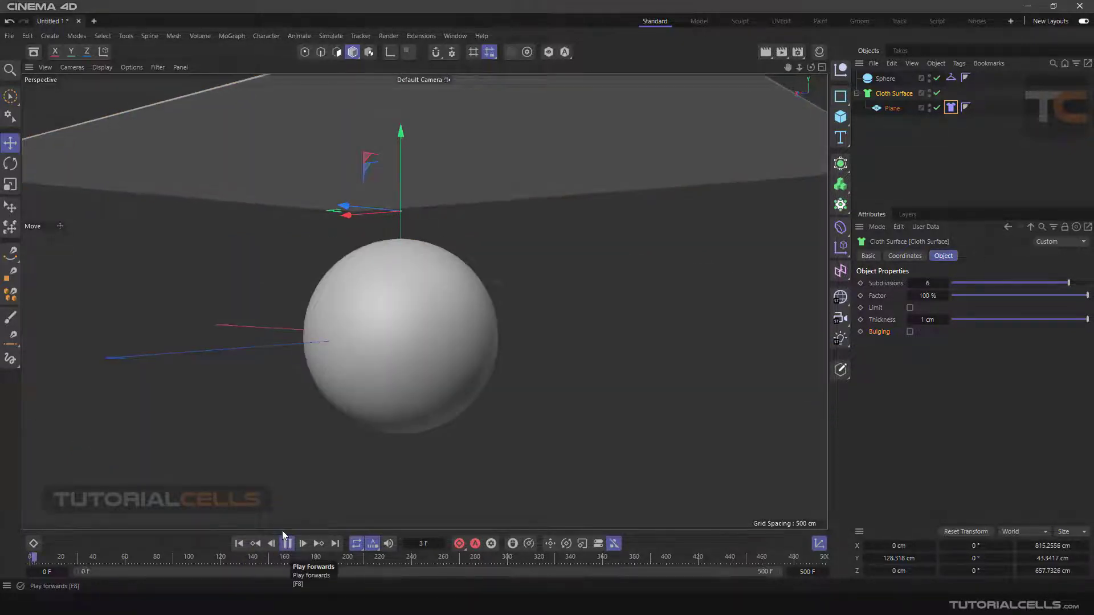
left_click(286, 544)
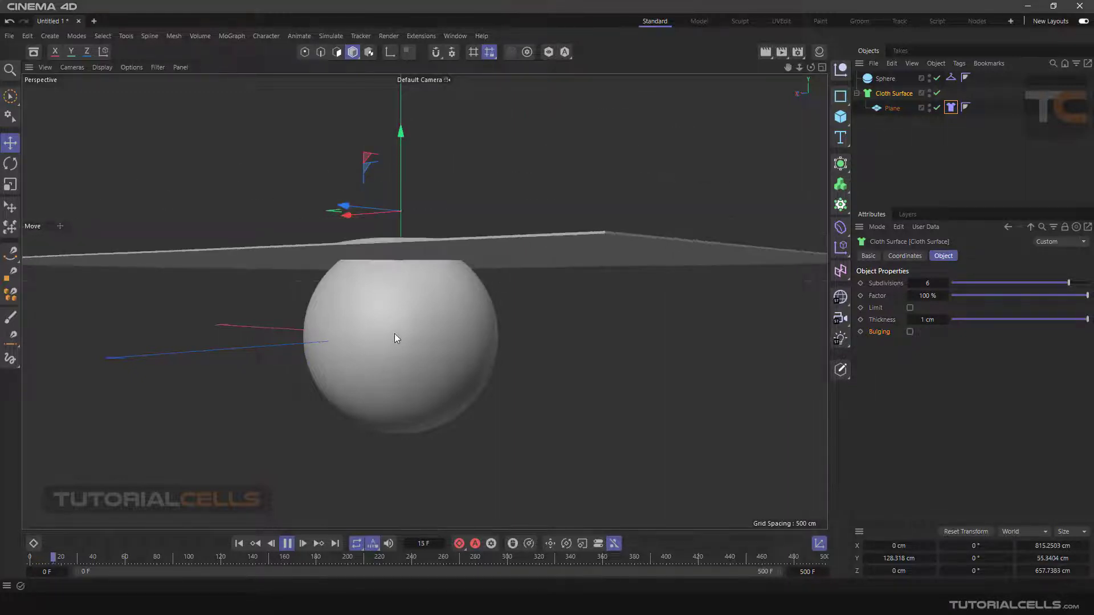
left_click(286, 543)
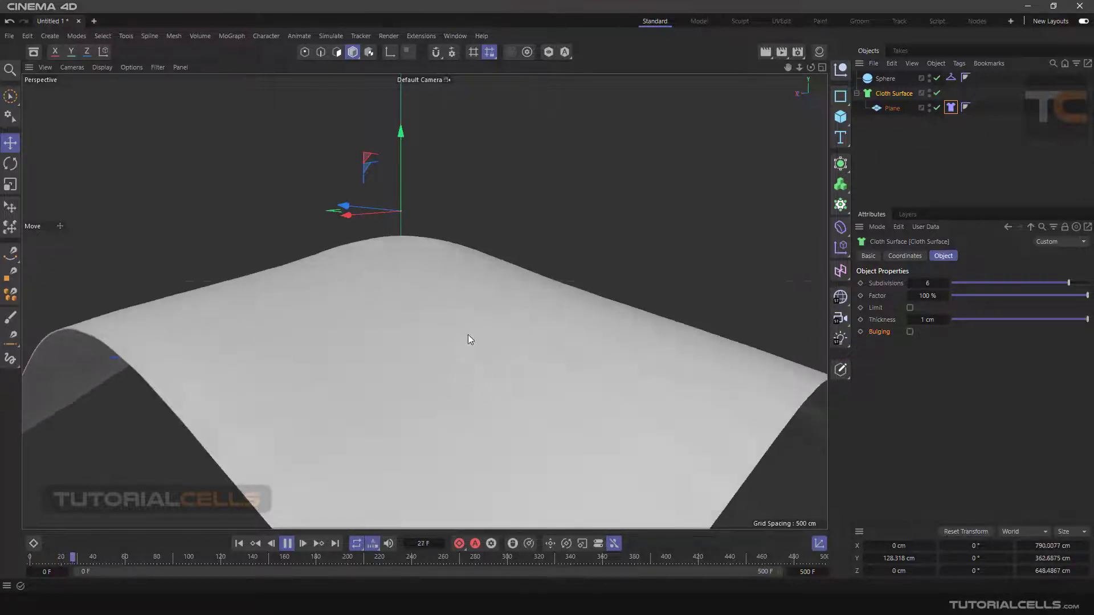
left_click(286, 543)
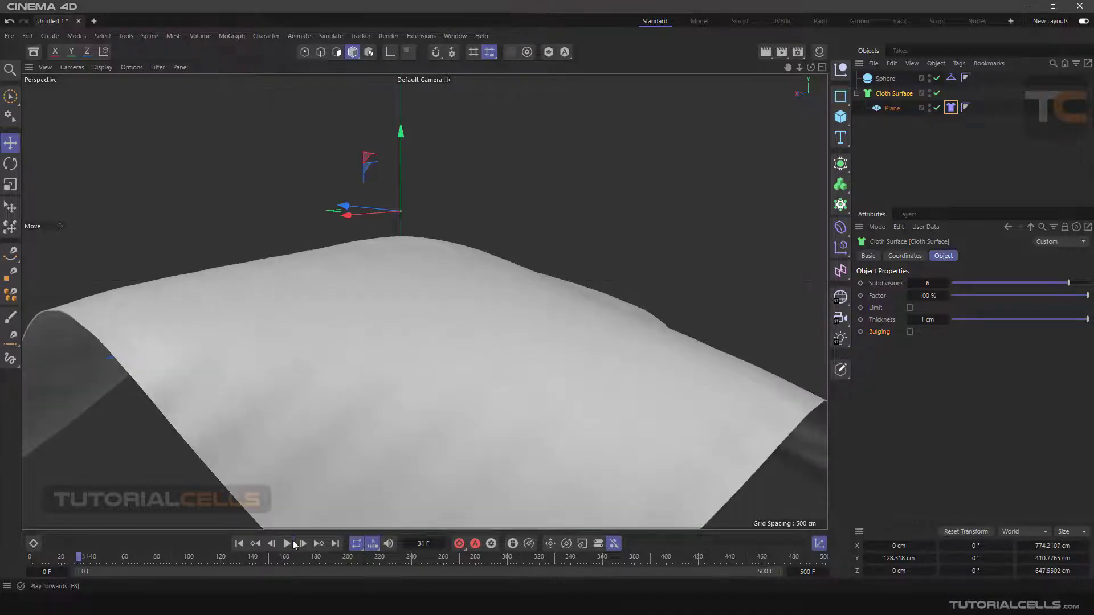